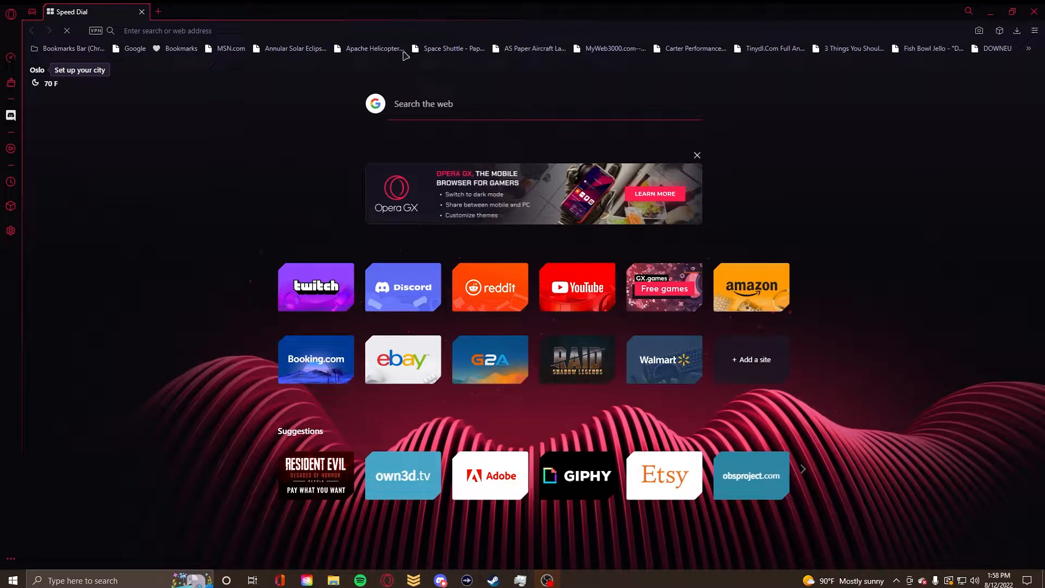
# Search for "destiny" from the Opera GX address bar to find Destiny Recipes
pyautogui.click(267, 31)
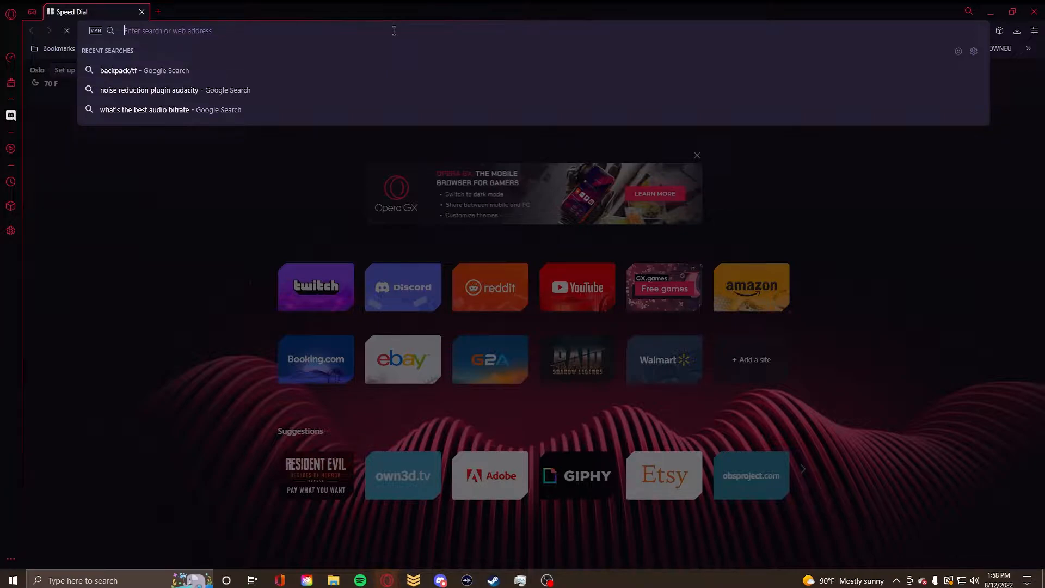
pyautogui.write('destinyrecipes.com/checklist')
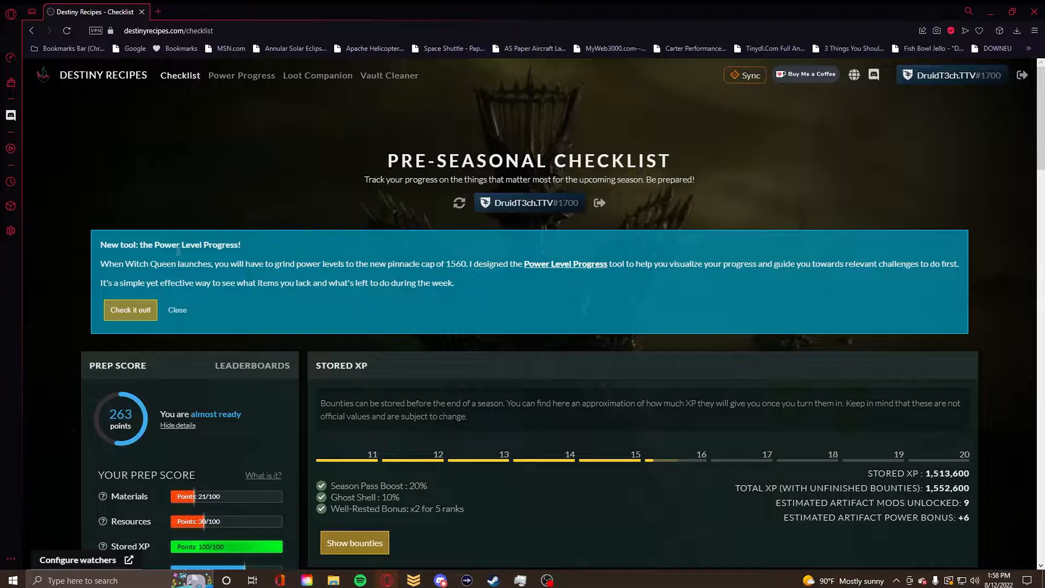
# Dismiss the Power Level Progress announcement and sign in with the Bungie account
pyautogui.click(176, 309)
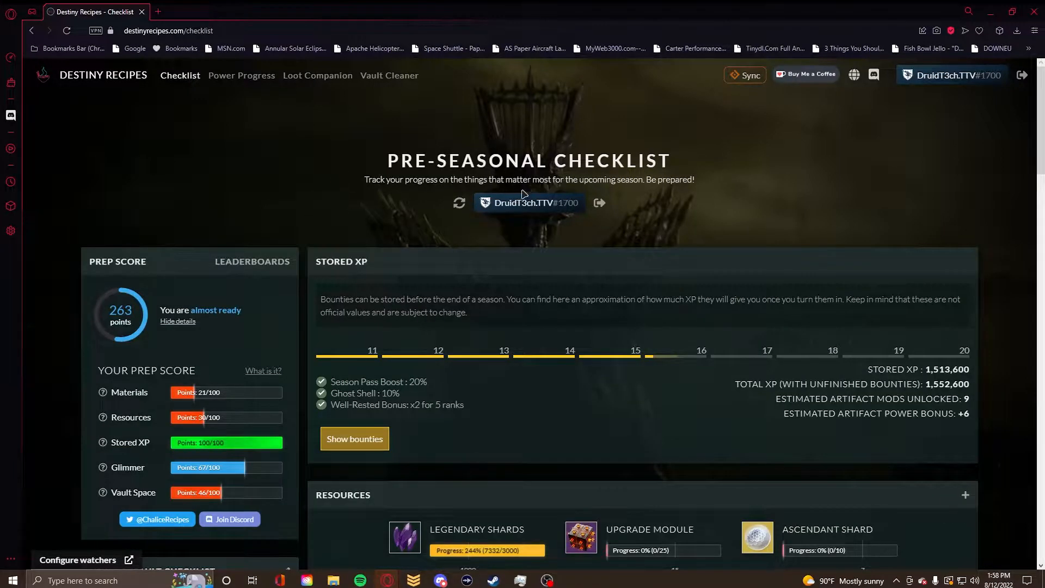
pyautogui.moveTo(947, 111)
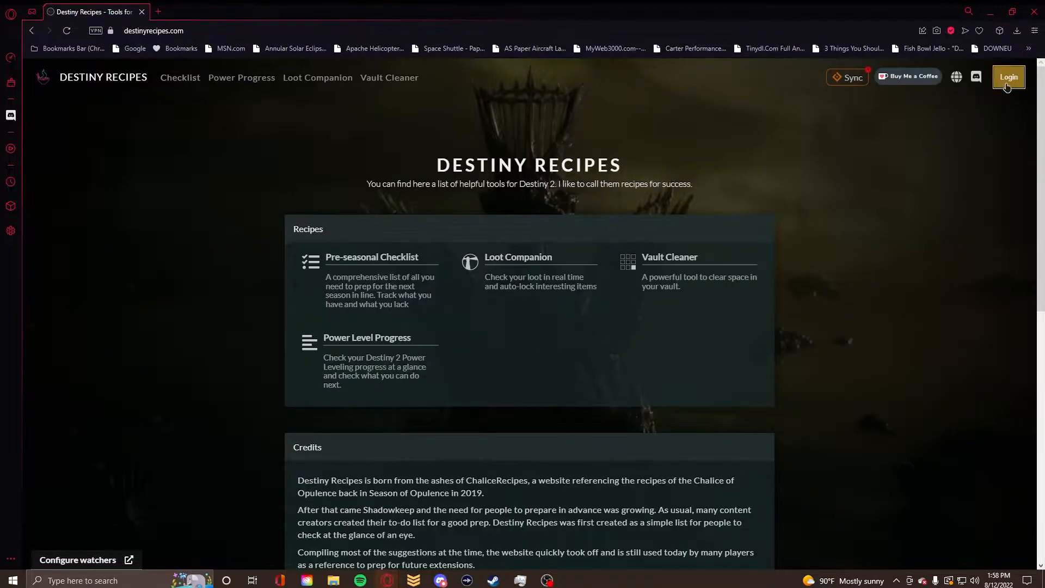
pyautogui.moveTo(612, 136)
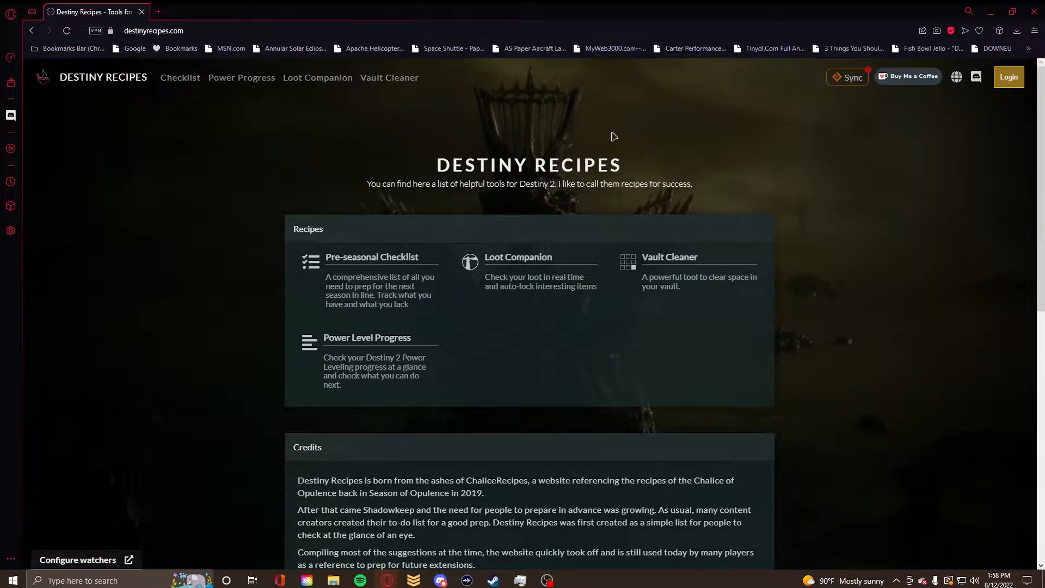
pyautogui.moveTo(652, 147)
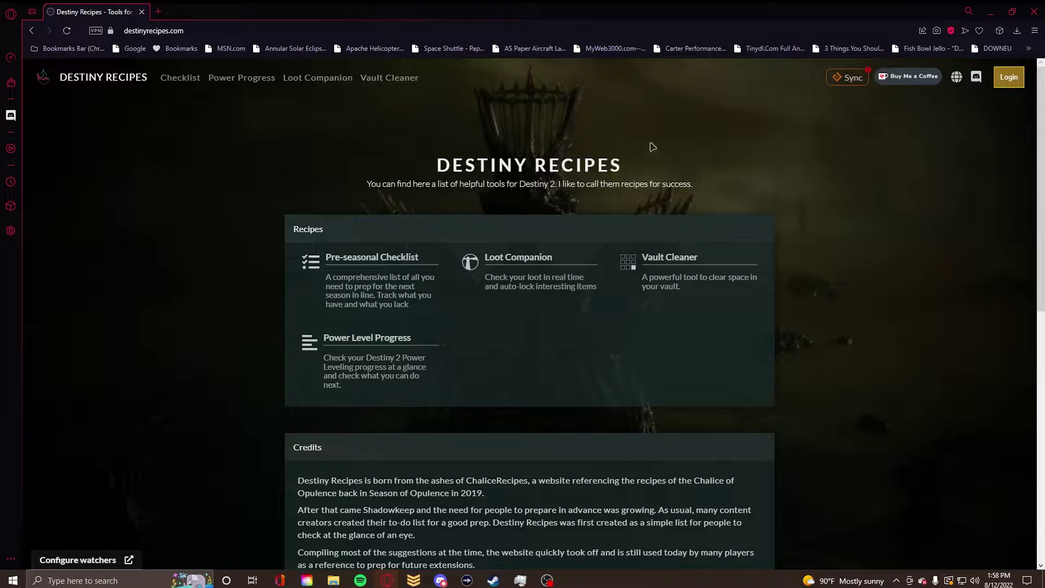
pyautogui.moveTo(1007, 76)
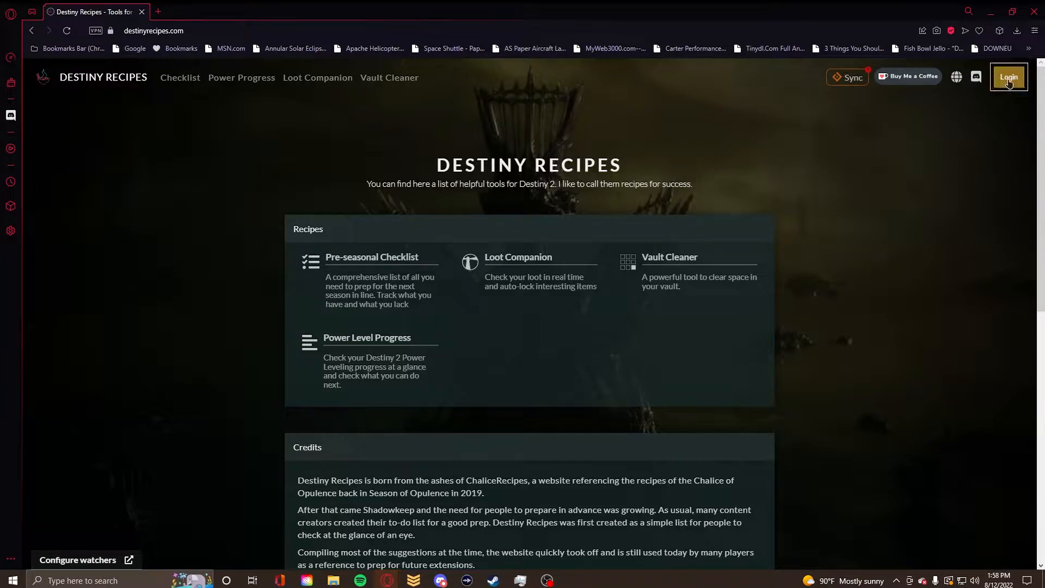
pyautogui.click(1006, 76)
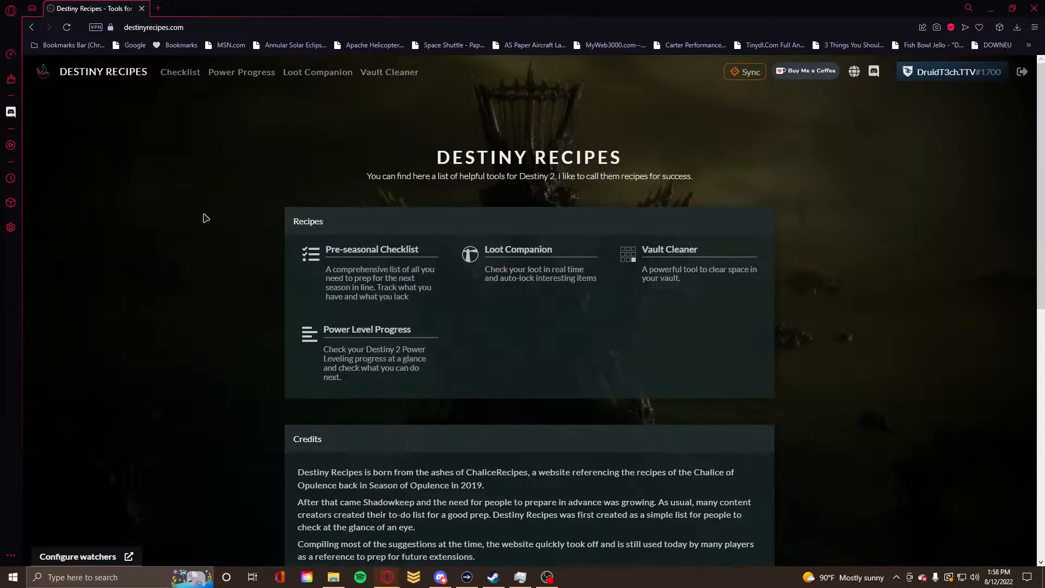
pyautogui.moveTo(459, 257)
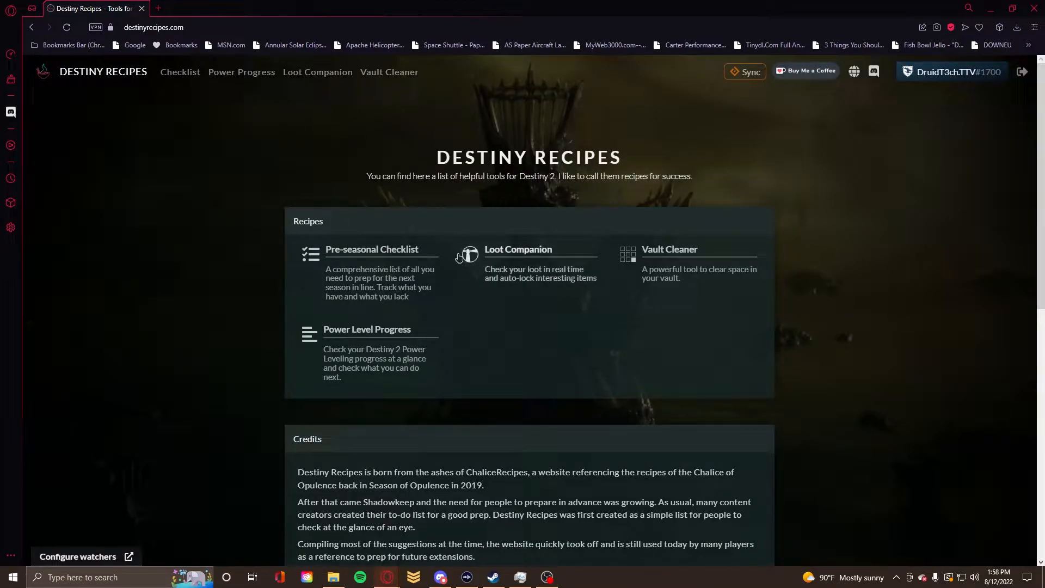
# Open the Pre-seasonal Checklist and scroll down through Resources, Materials, Targeted Weapons and Exotics
pyautogui.click(179, 71)
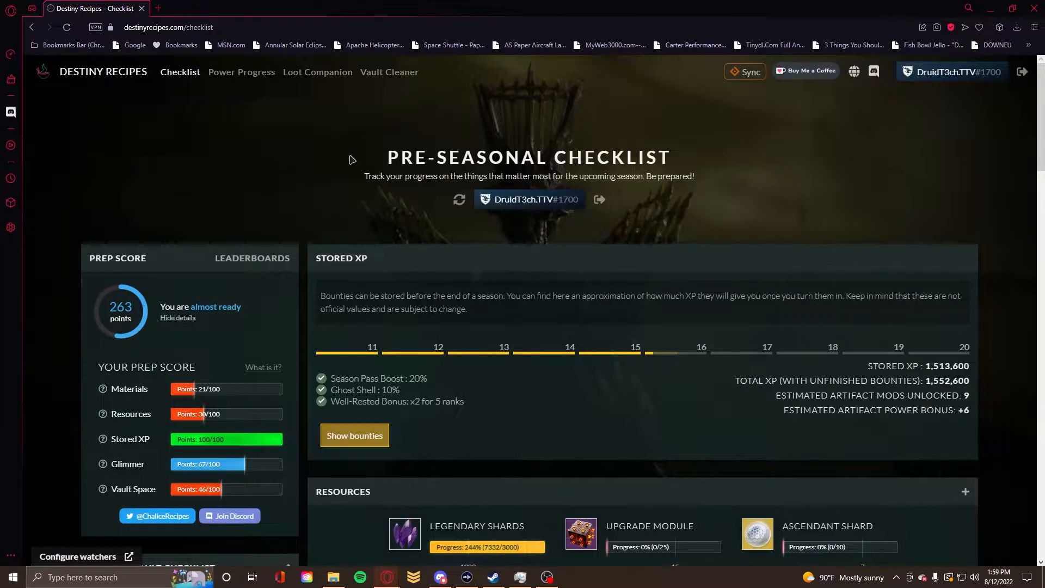
pyautogui.scroll(-3)
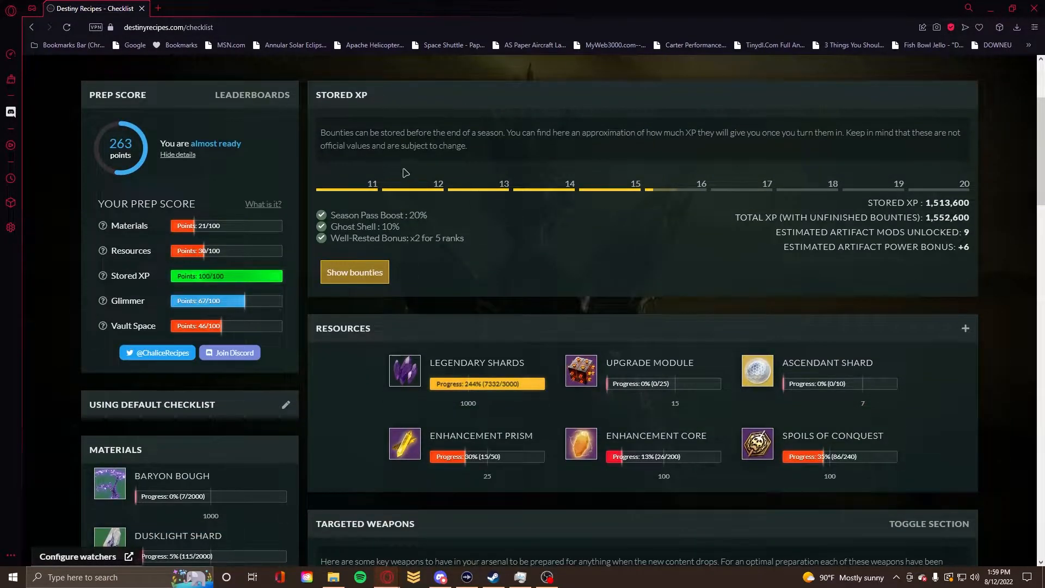
pyautogui.scroll(-3)
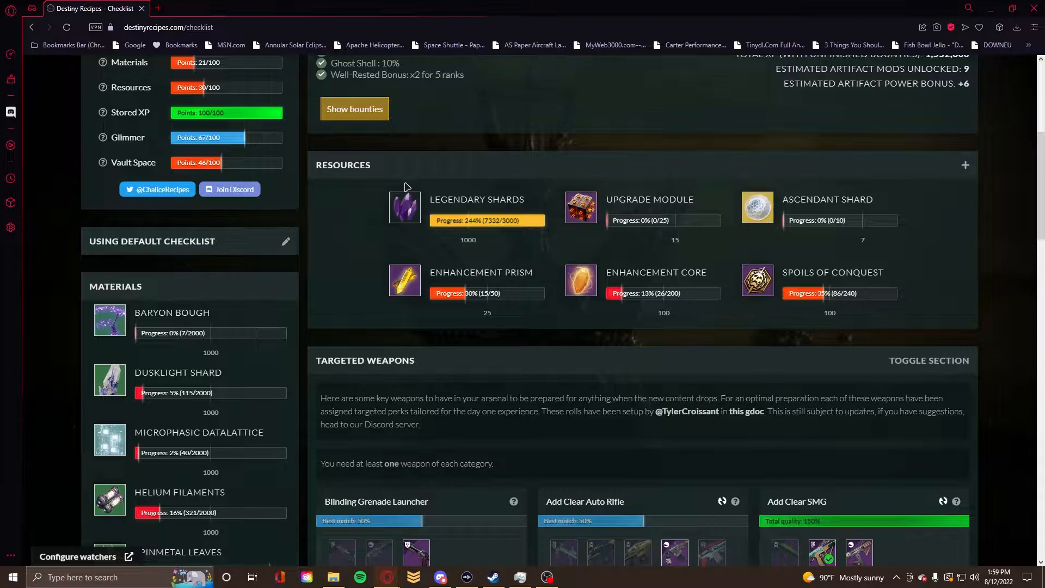
pyautogui.scroll(-3)
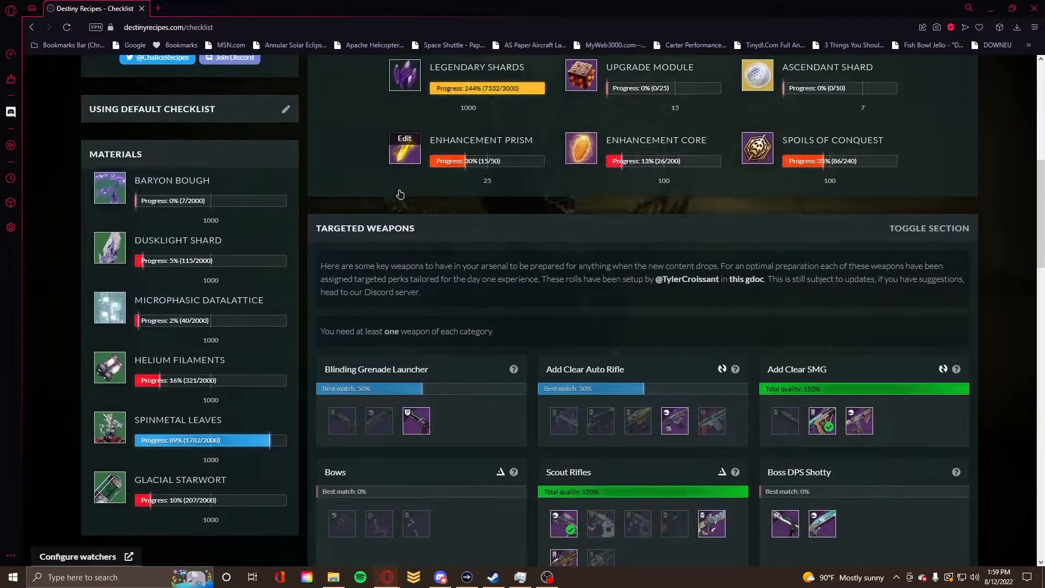
pyautogui.scroll(-3)
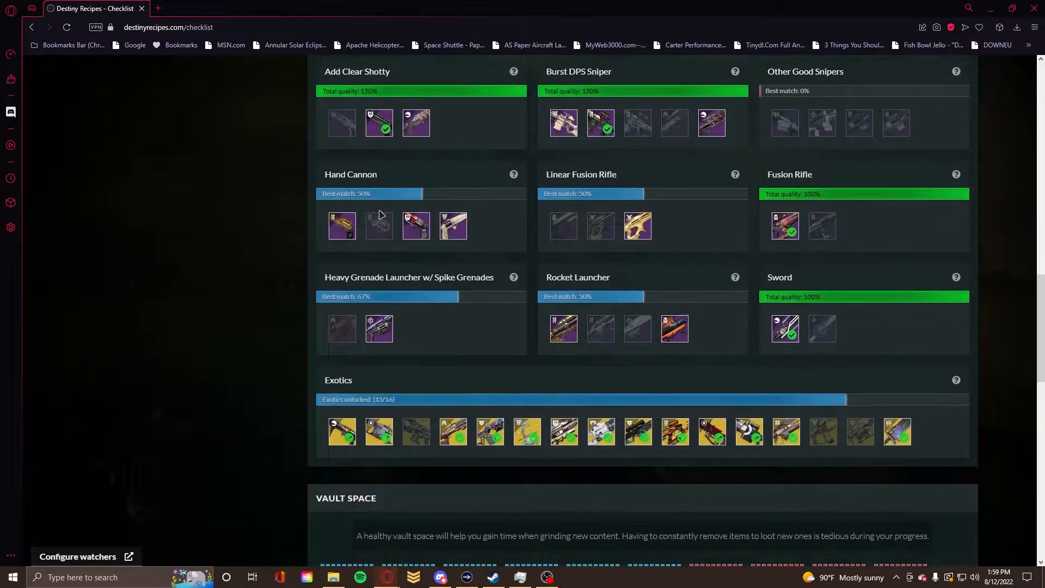
# Scroll back up to the Prep Score and Stored XP at the top of the checklist
pyautogui.scroll(3)
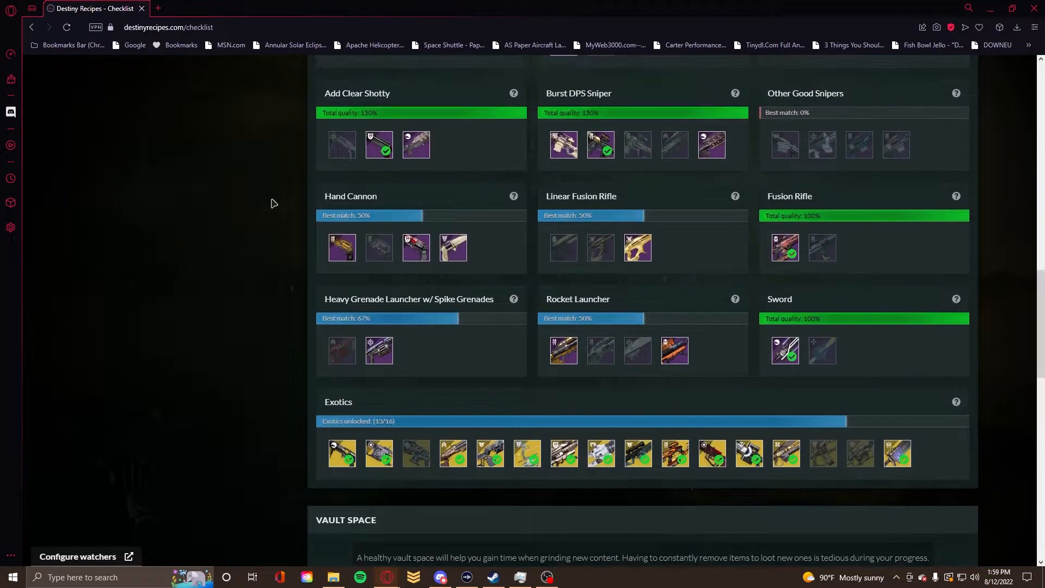
pyautogui.scroll(3)
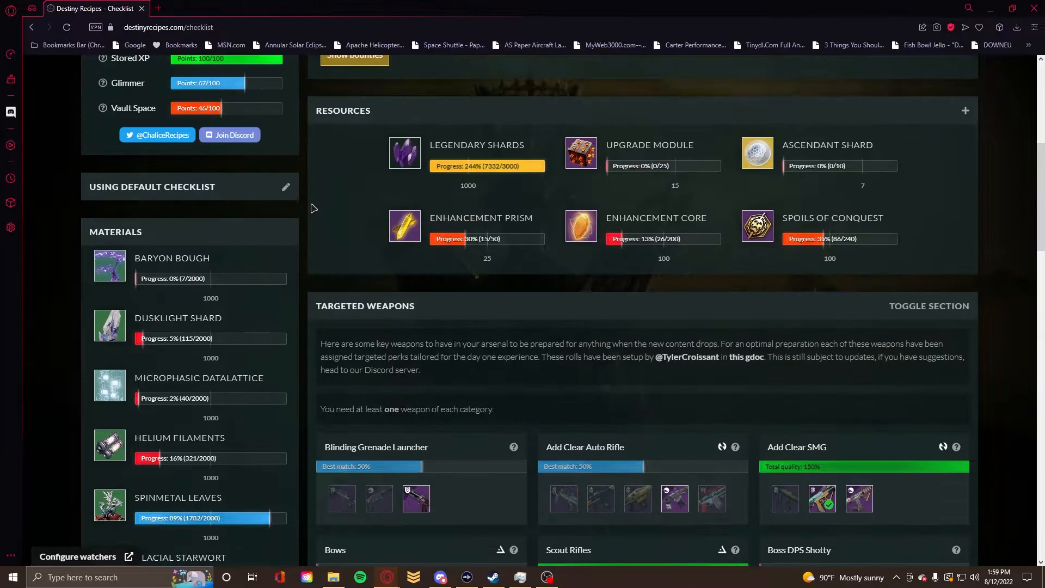
pyautogui.scroll(3)
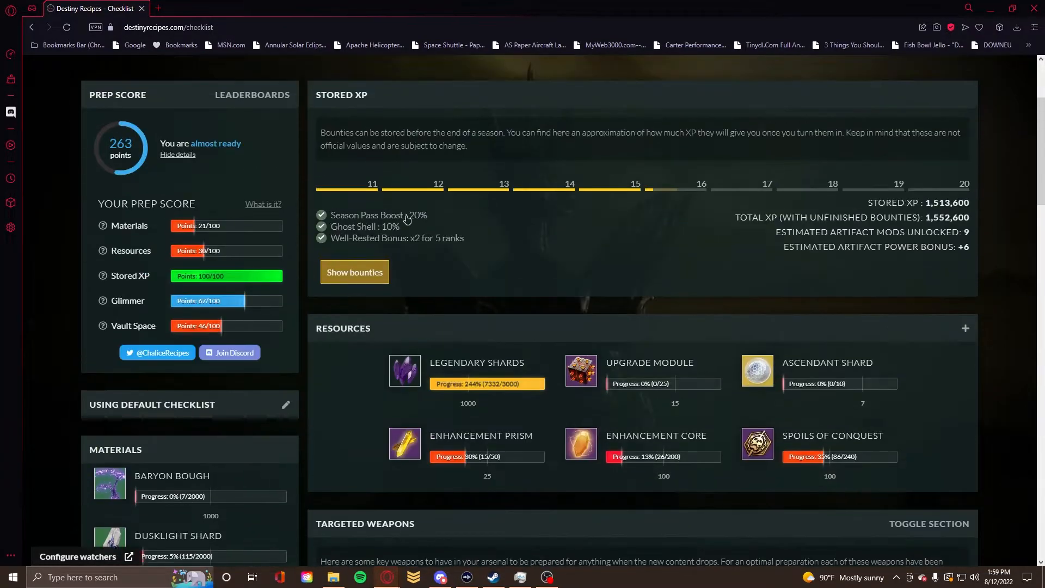
pyautogui.scroll(3)
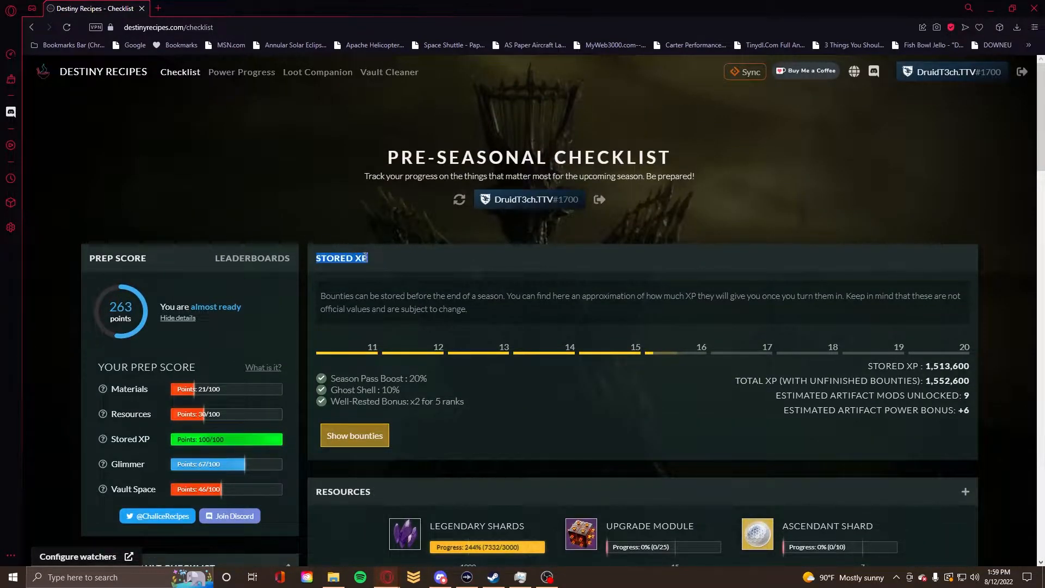
pyautogui.scroll(-3)
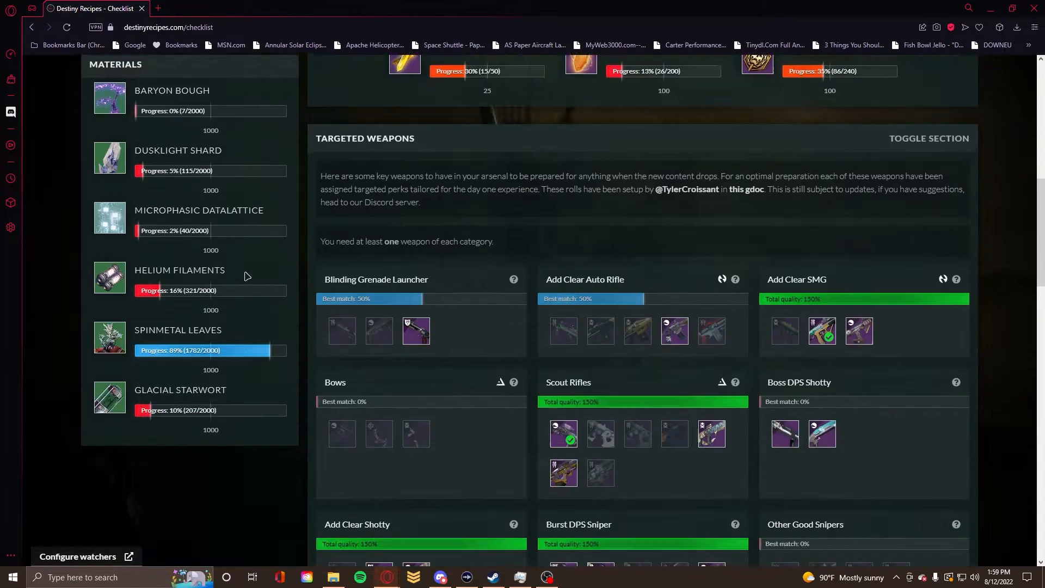
pyautogui.scroll(3)
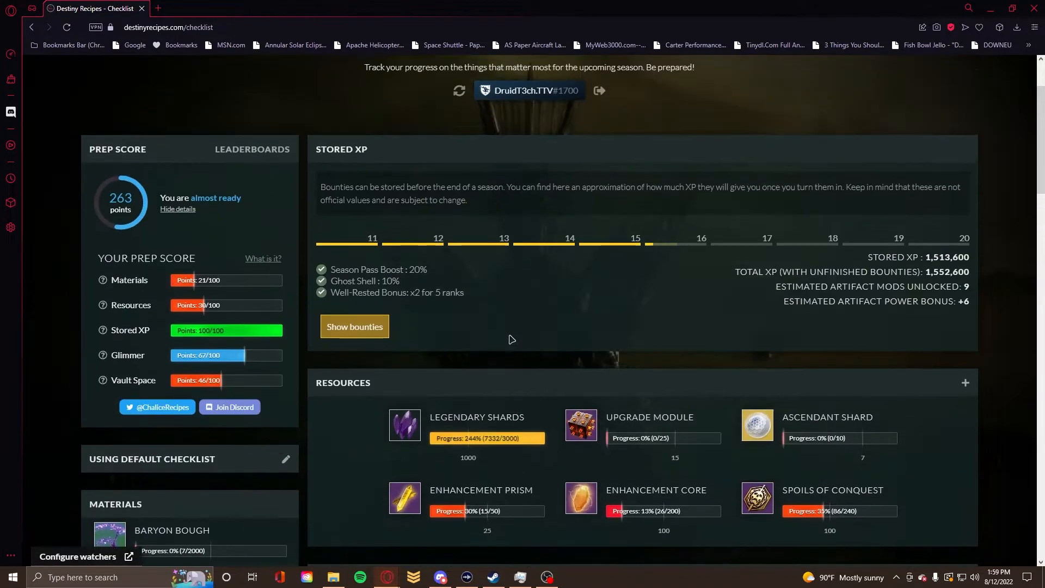
pyautogui.scroll(-3)
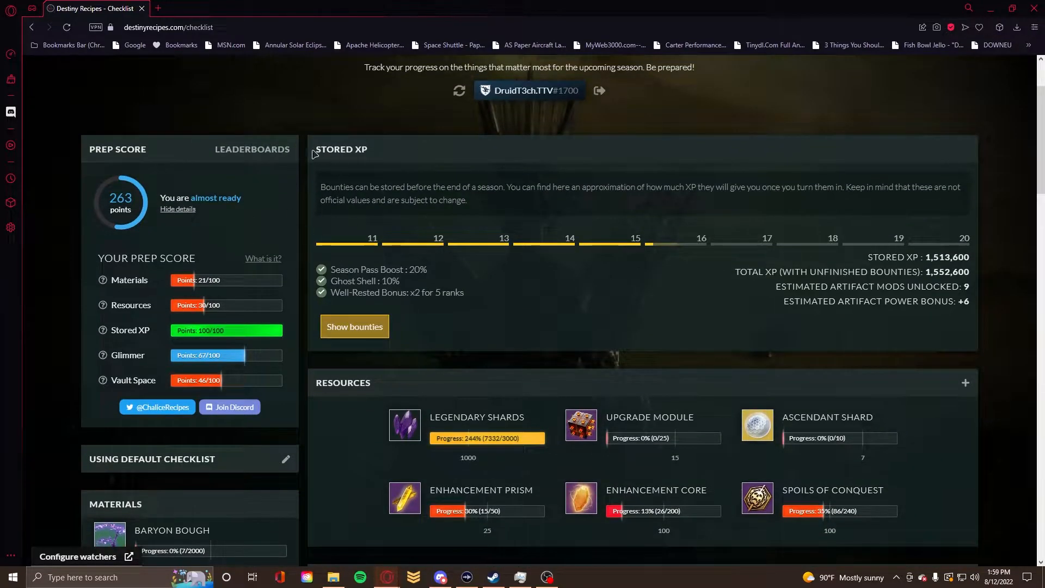
pyautogui.moveTo(461, 256)
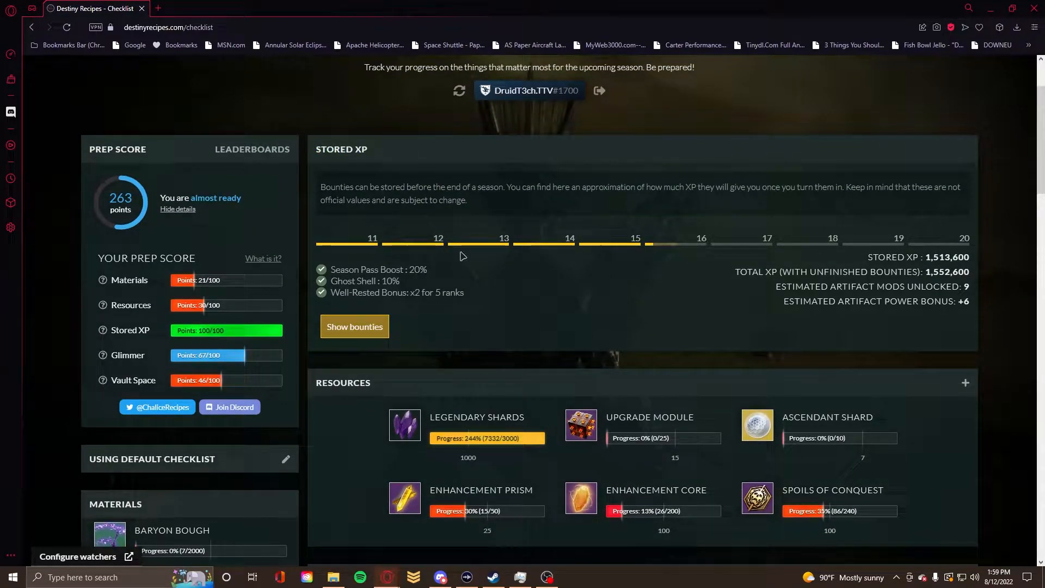
pyautogui.moveTo(595, 247)
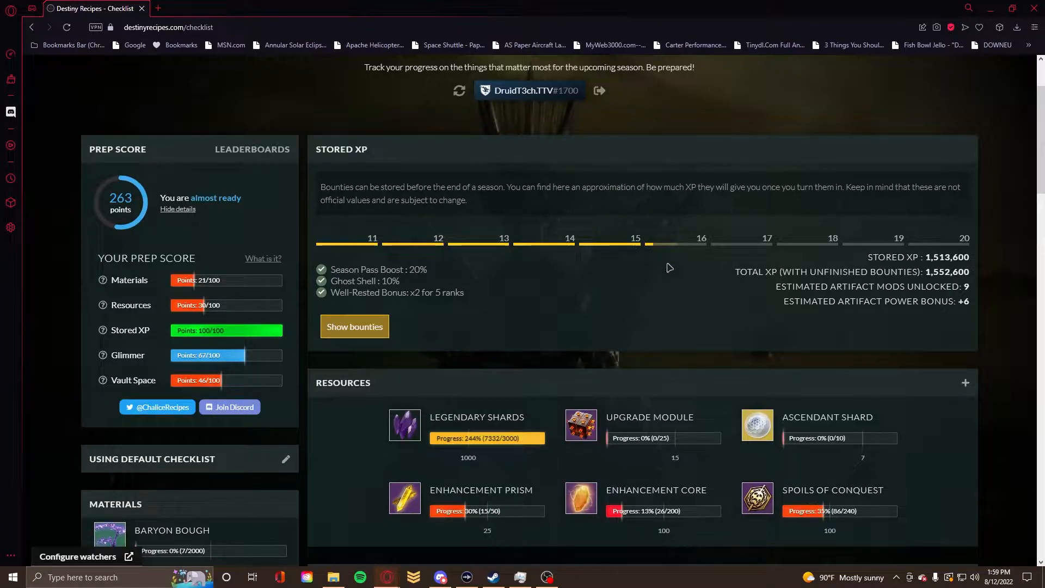
pyautogui.moveTo(870, 269)
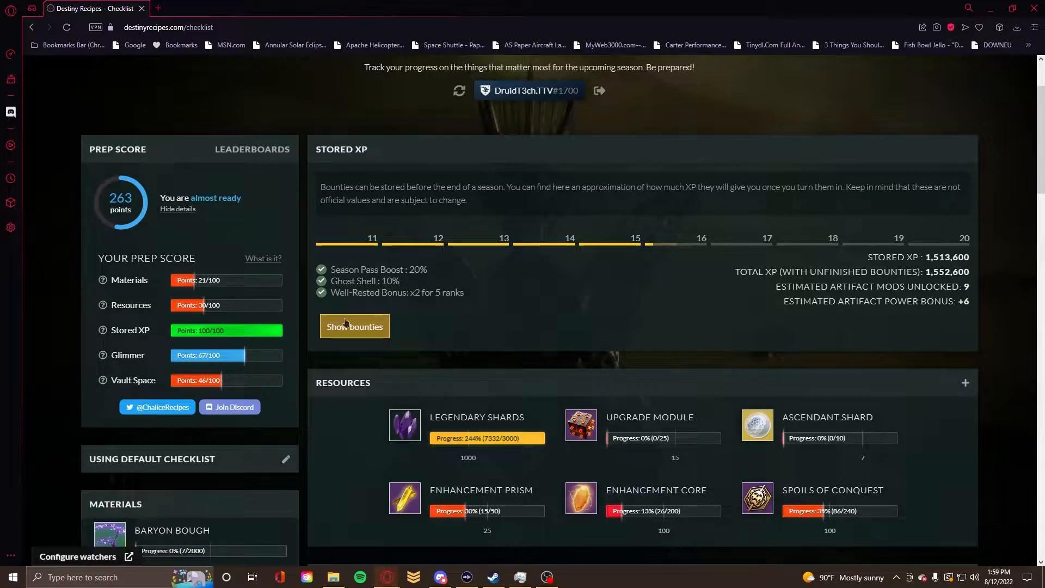
pyautogui.moveTo(569, 248)
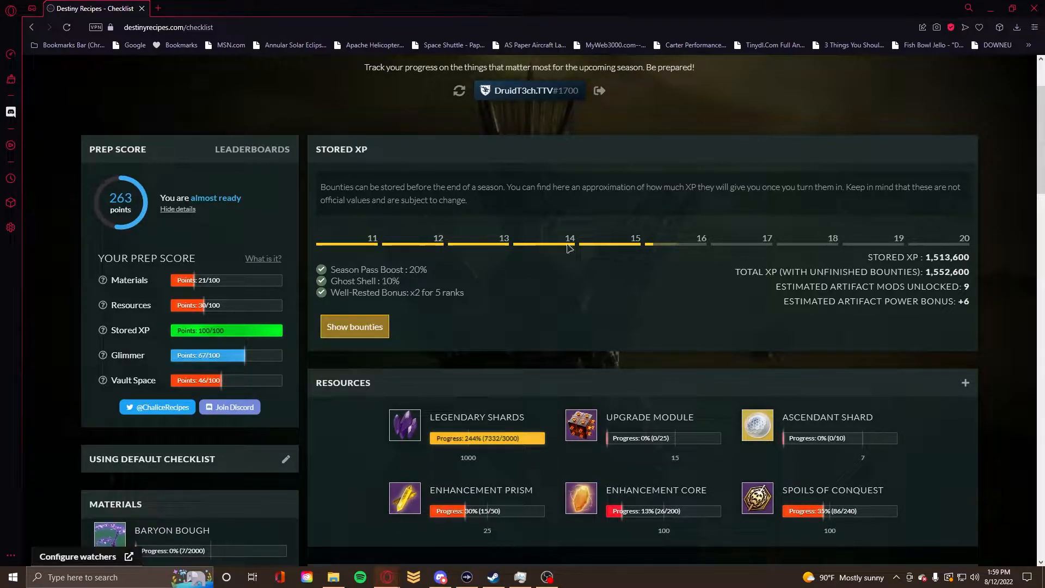
pyautogui.click(353, 325)
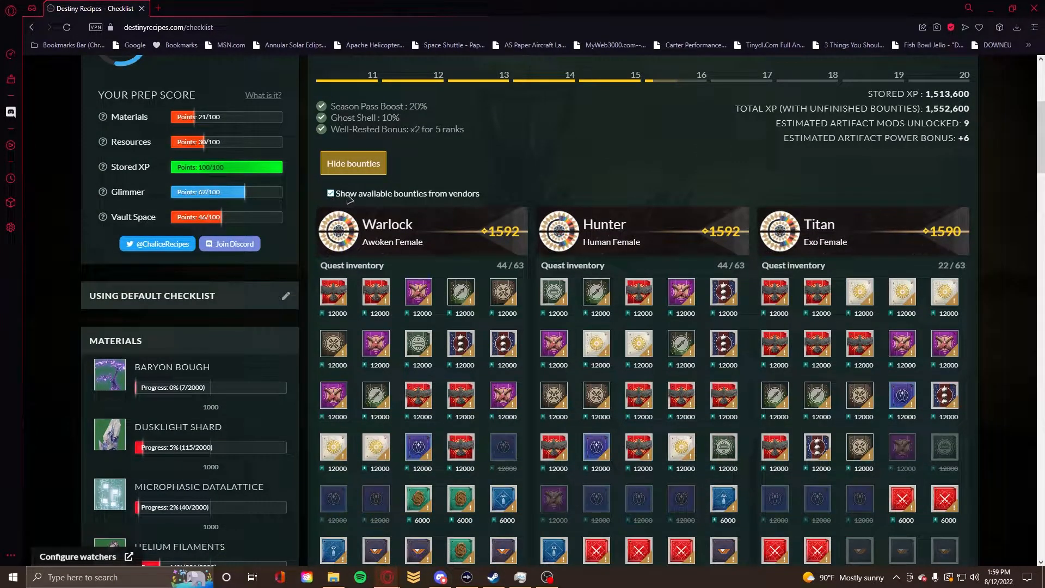
pyautogui.moveTo(607, 263)
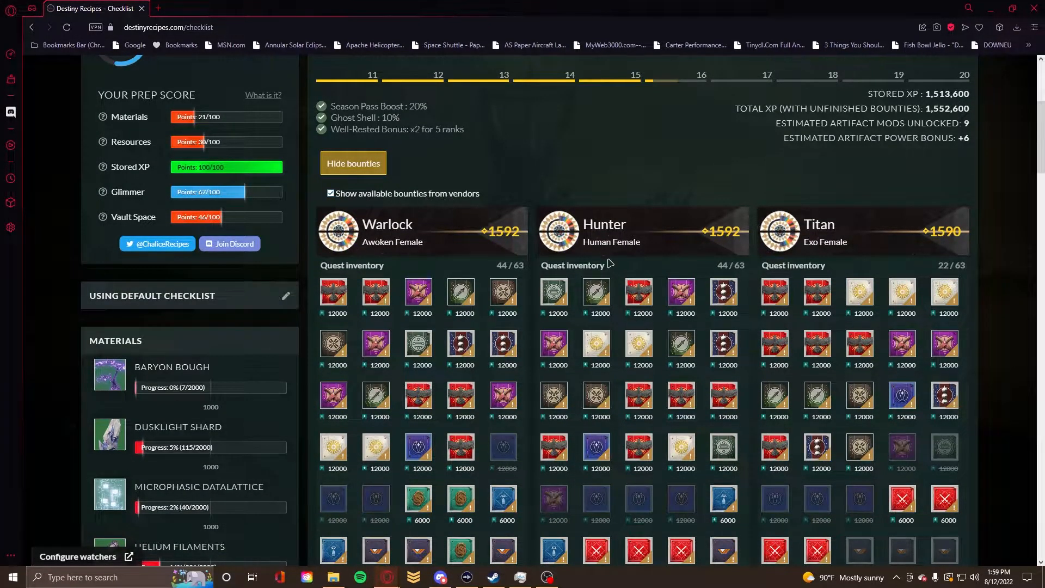
pyautogui.scroll(-3)
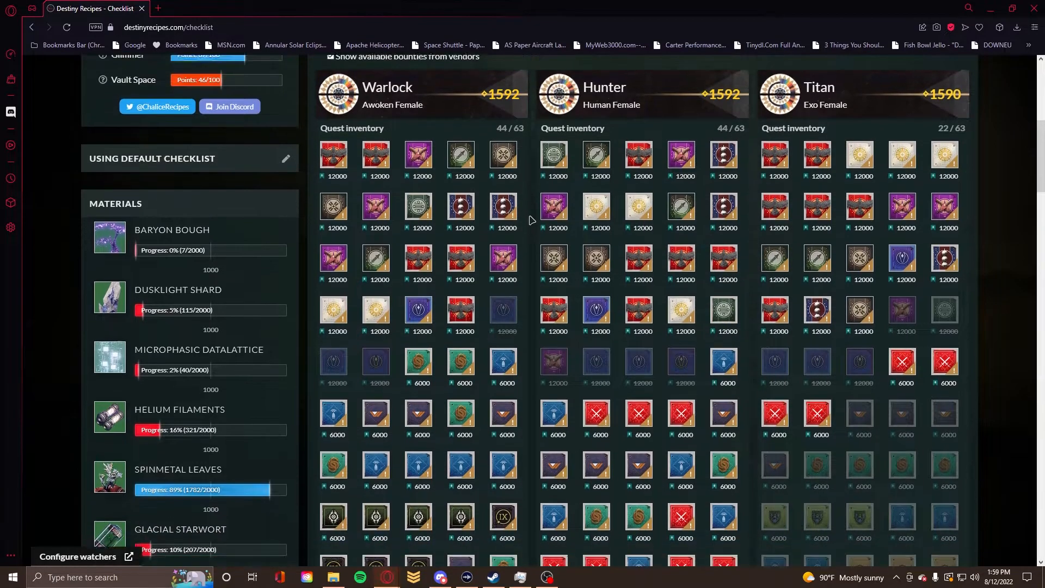
pyautogui.scroll(-3)
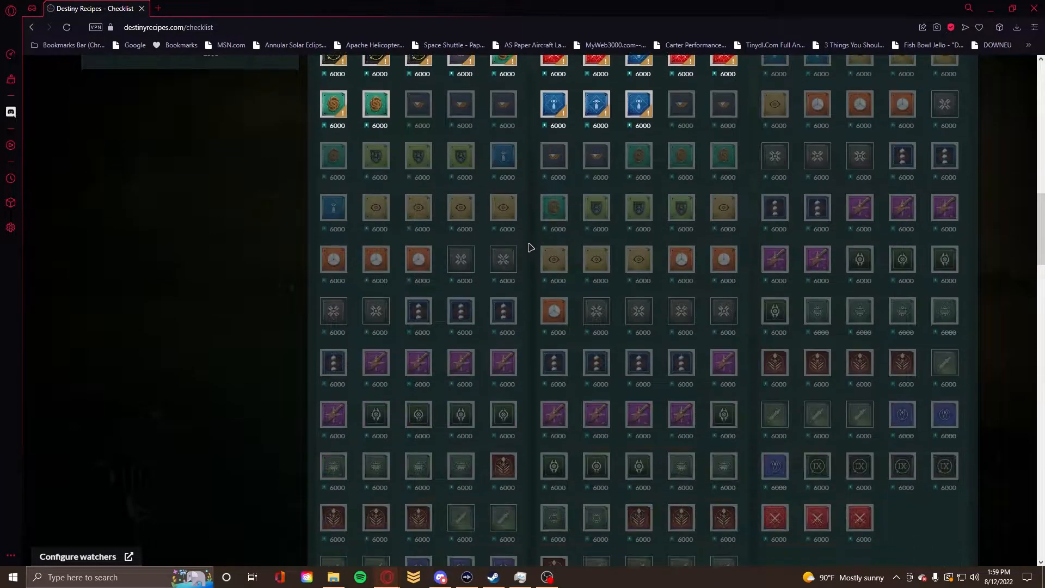
pyautogui.scroll(3)
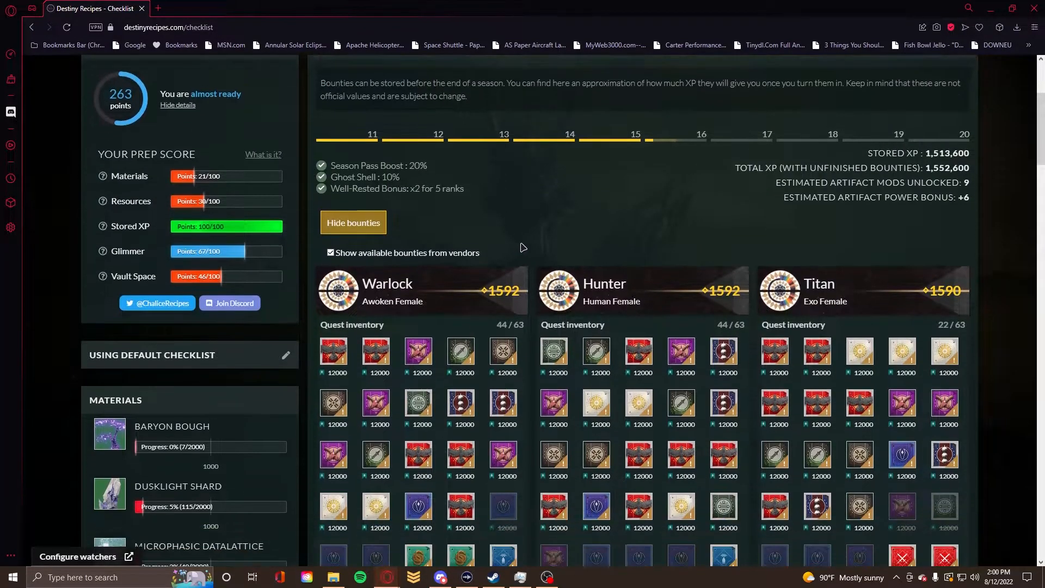
pyautogui.scroll(-3)
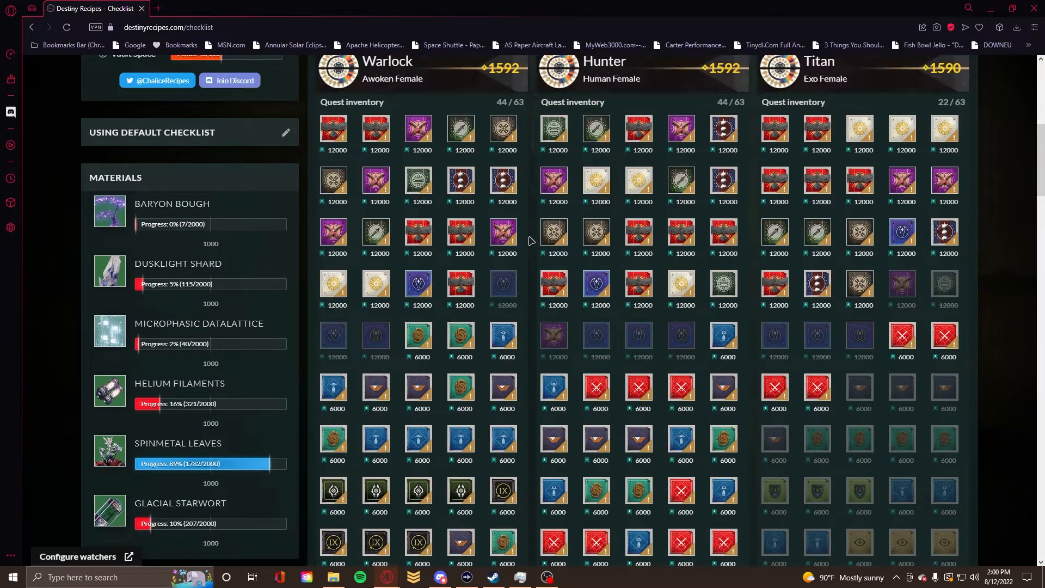
pyautogui.scroll(-3)
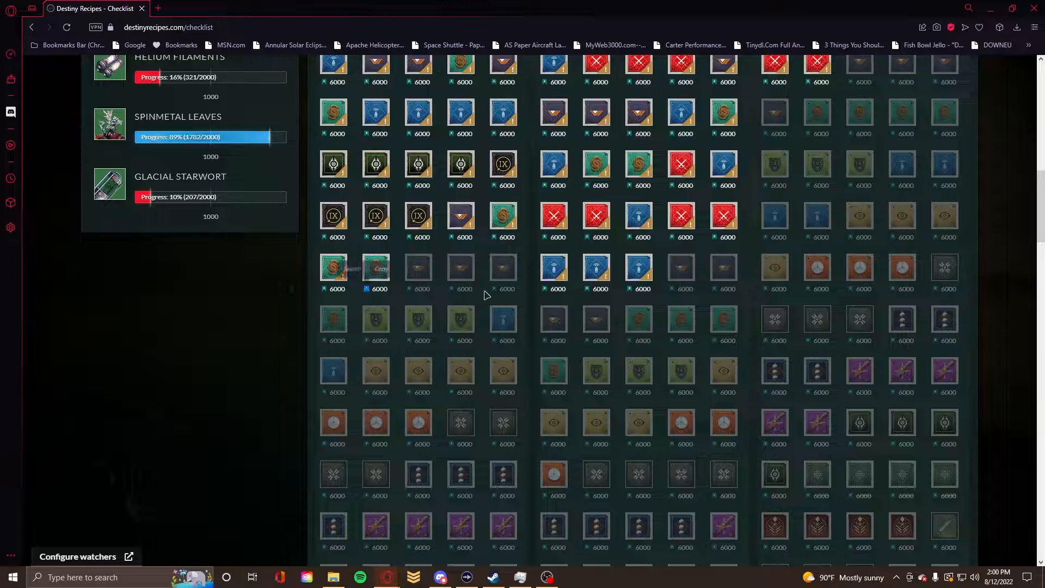
pyautogui.scroll(3)
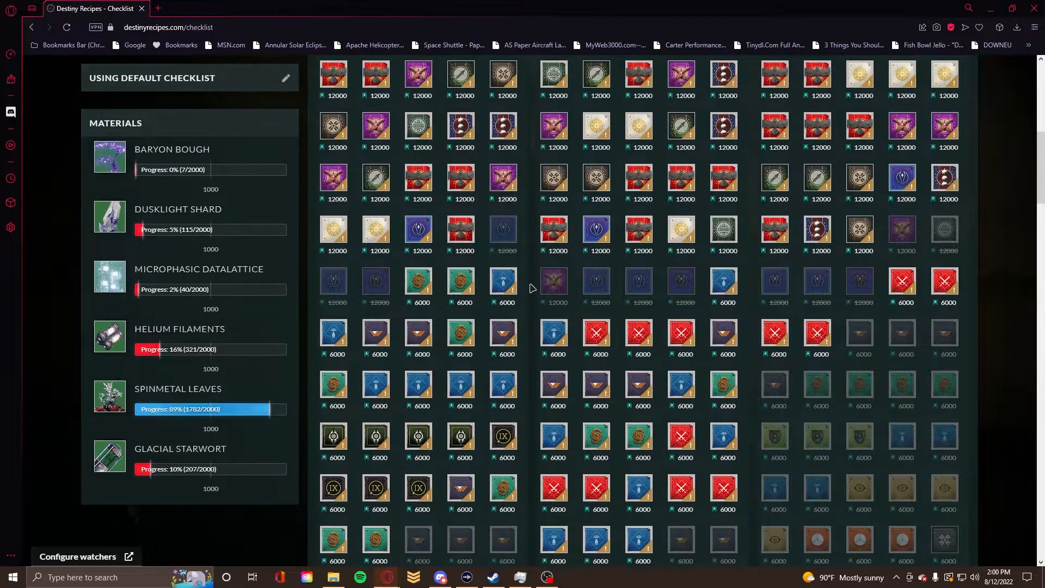
pyautogui.scroll(3)
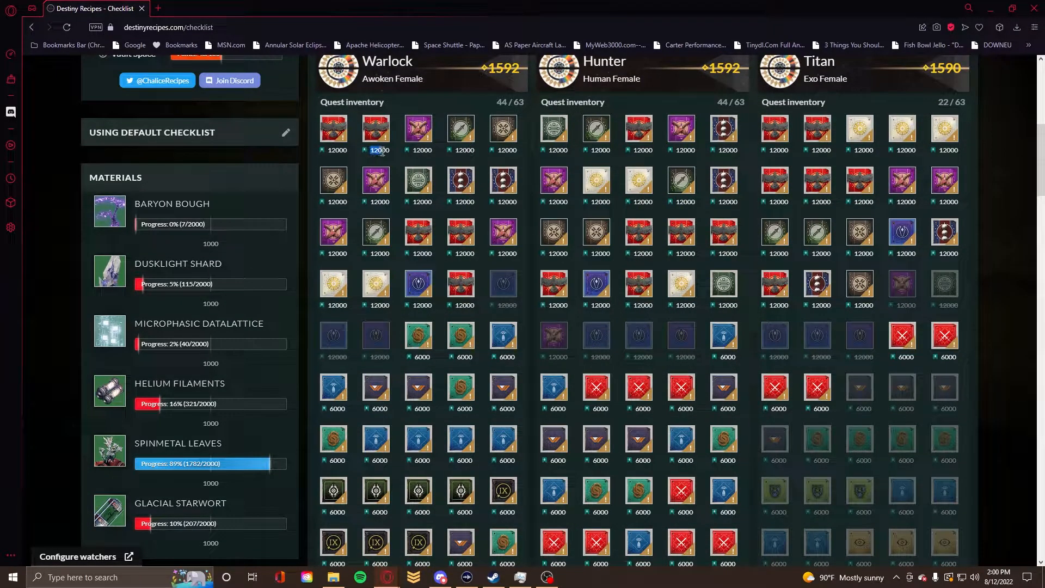
pyautogui.doubleClick(377, 151)
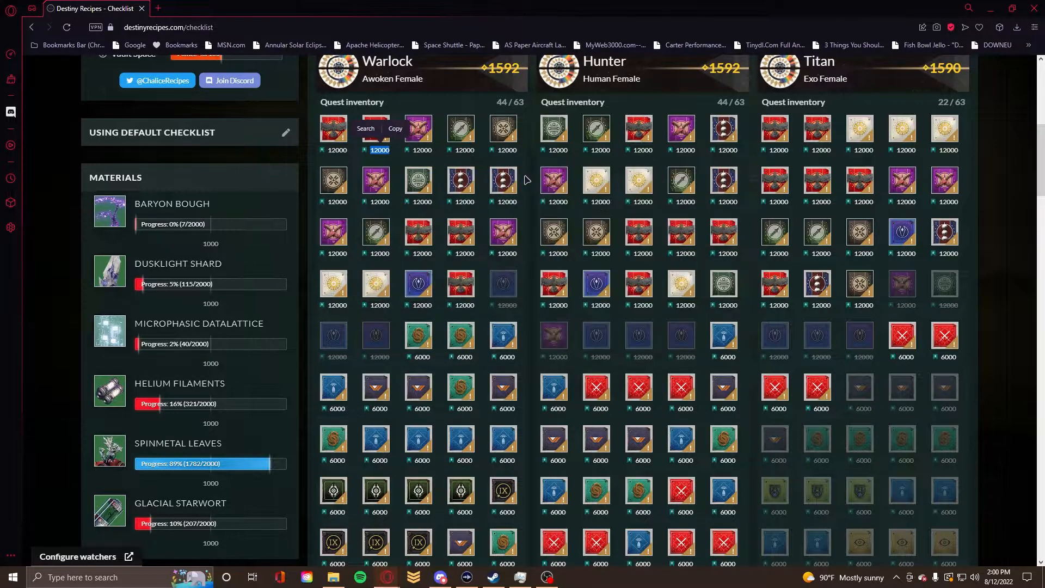
pyautogui.scroll(3)
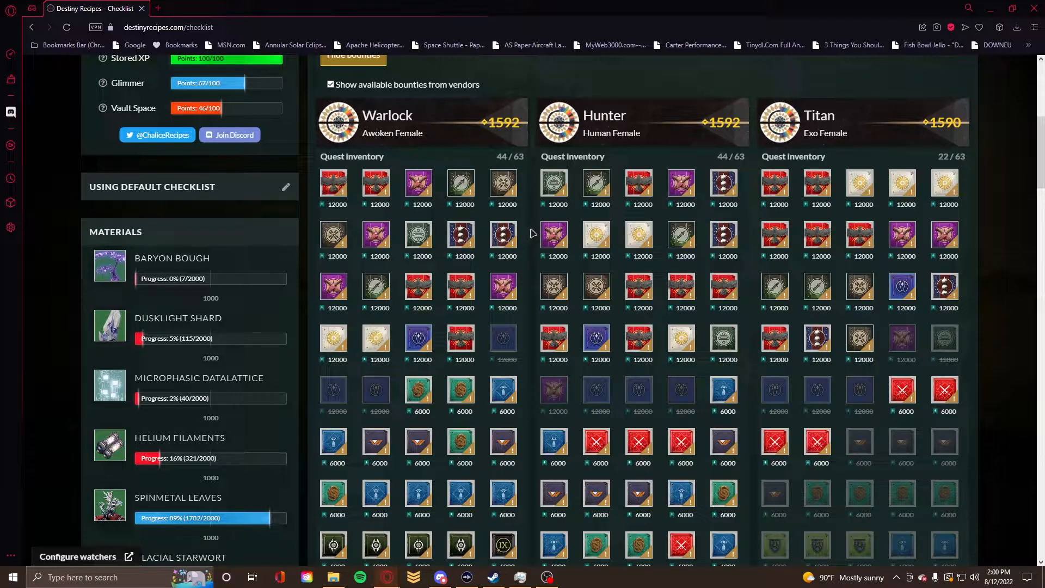
pyautogui.scroll(-3)
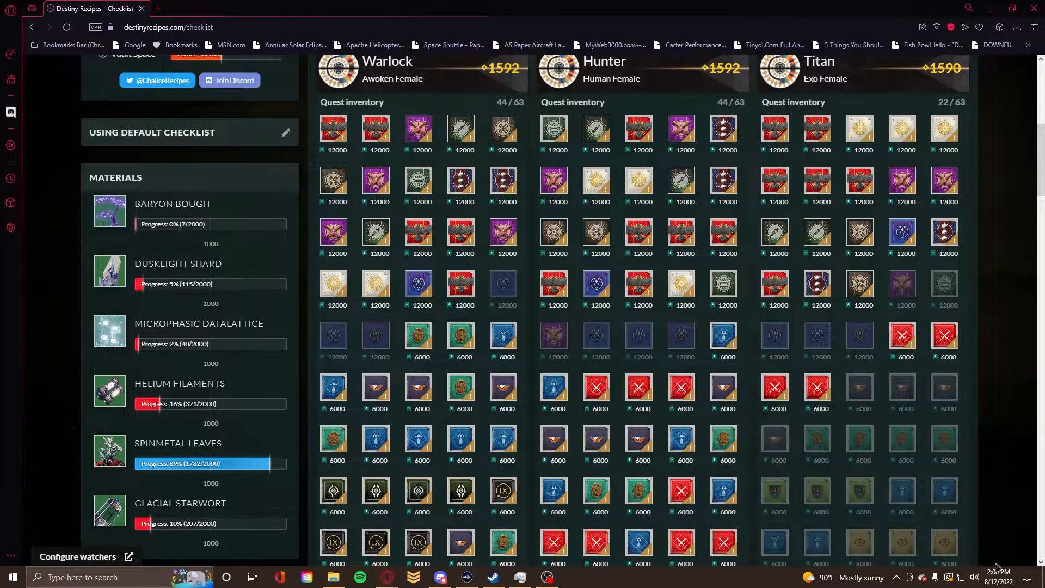
pyautogui.click(992, 577)
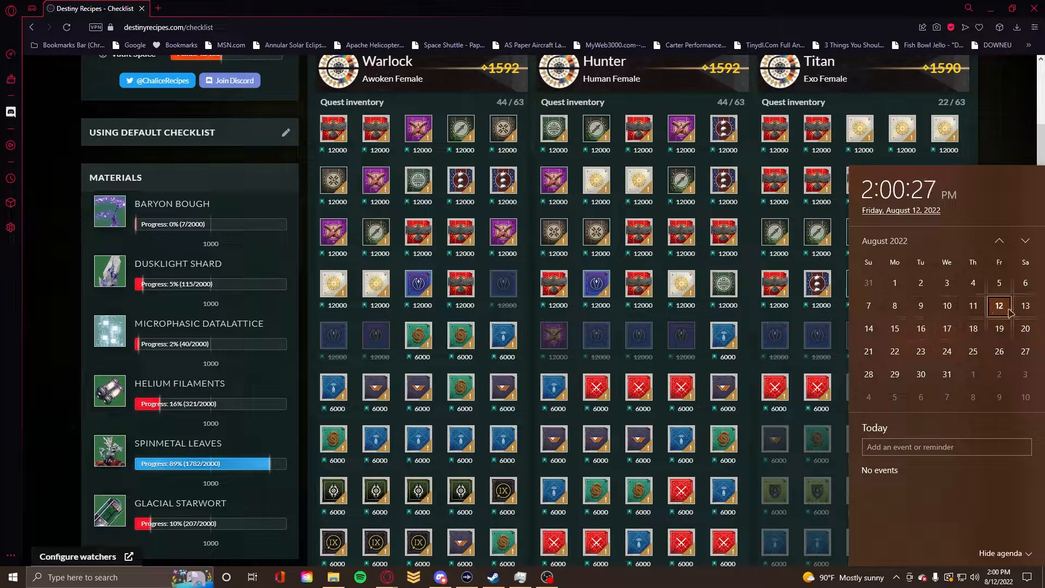
pyautogui.moveTo(998, 328)
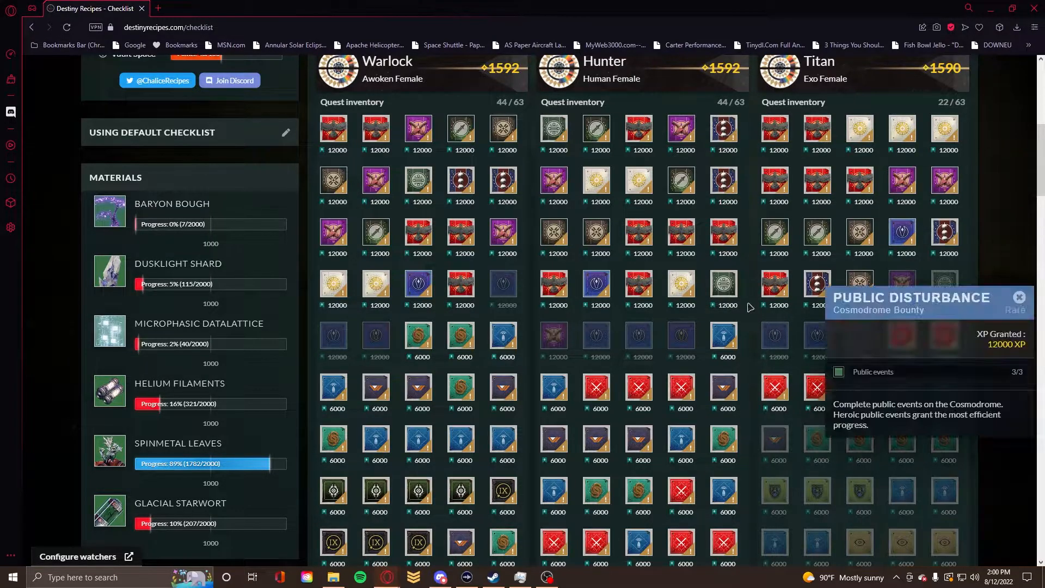
pyautogui.scroll(3)
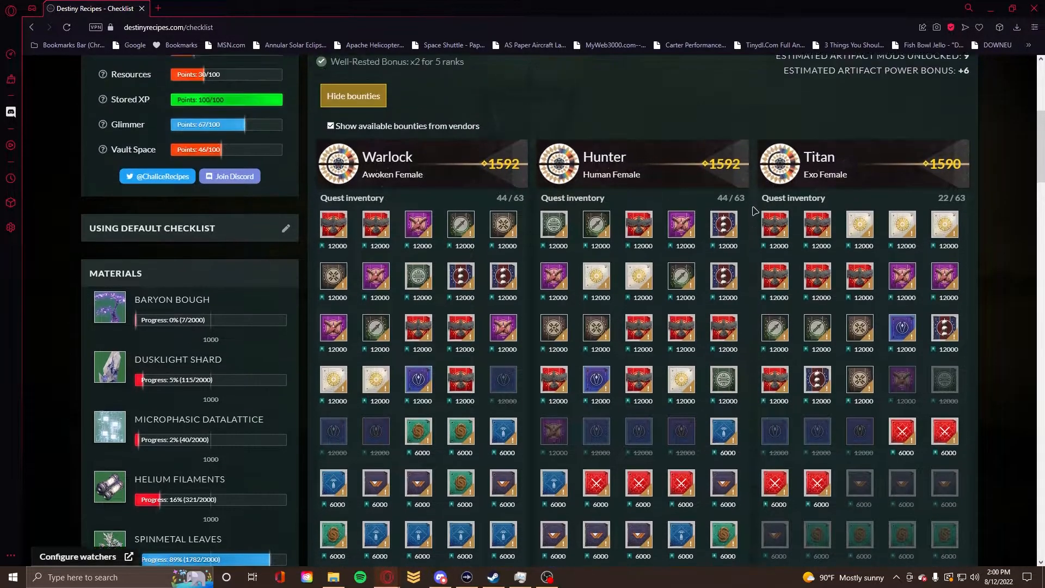
pyautogui.scroll(-3)
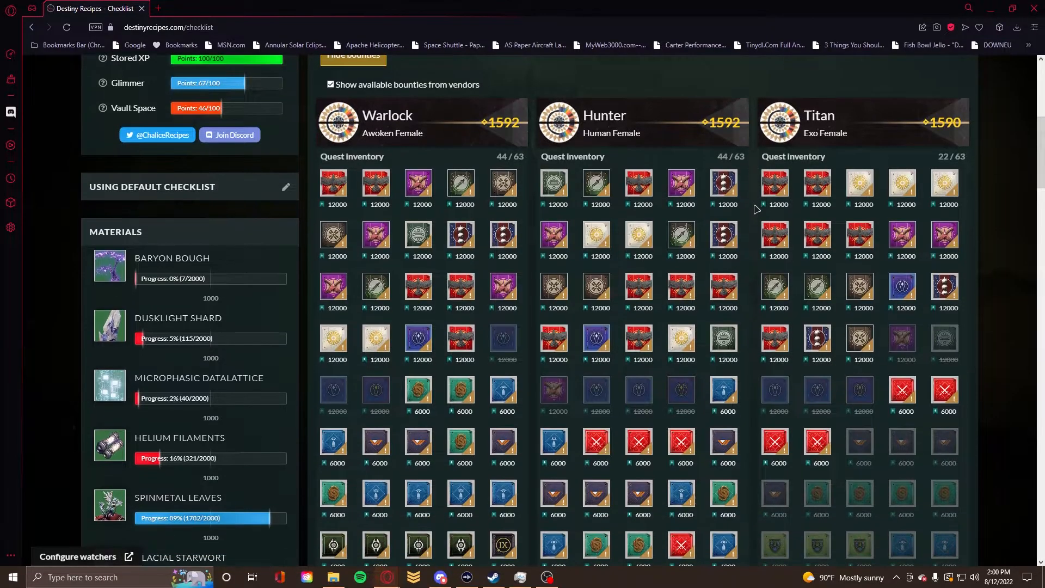
pyautogui.scroll(3)
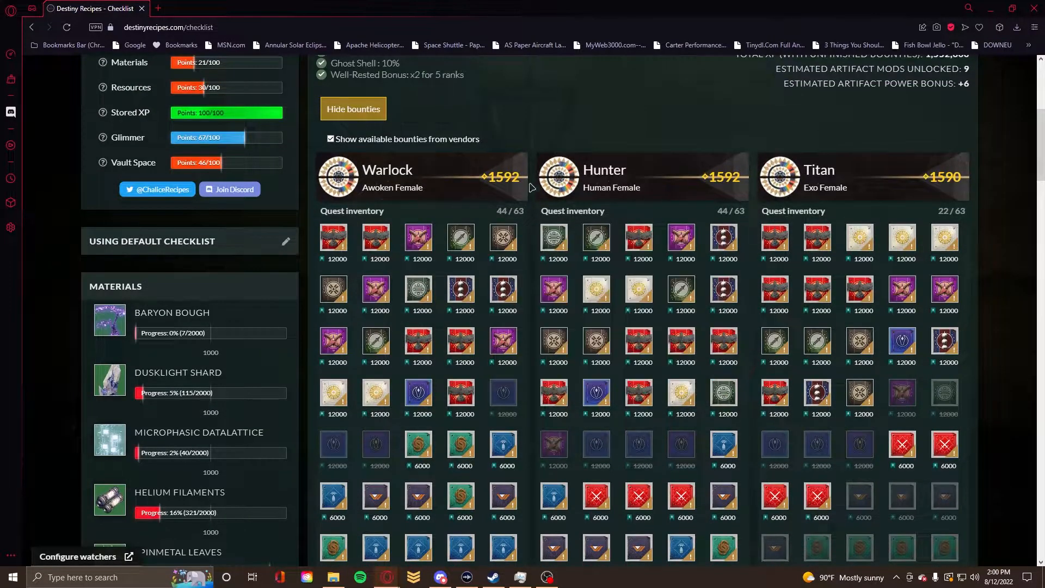
pyautogui.scroll(3)
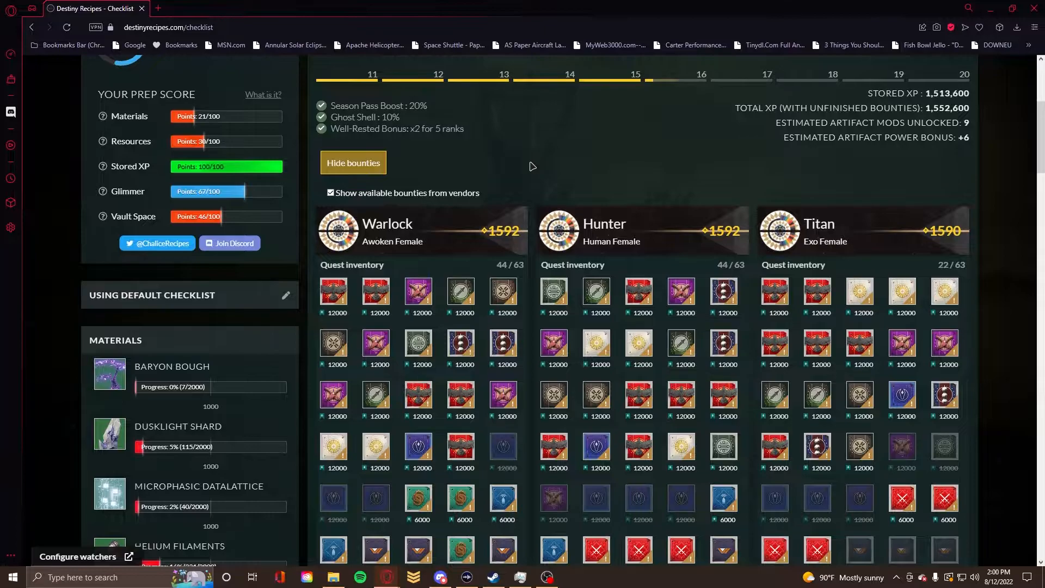
pyautogui.scroll(-3)
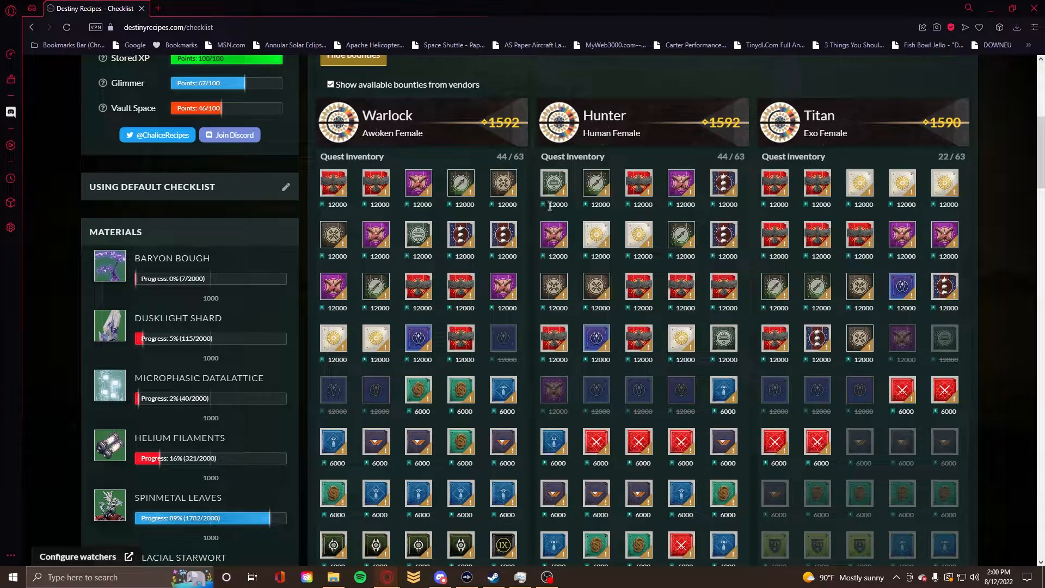
pyautogui.moveTo(716, 207)
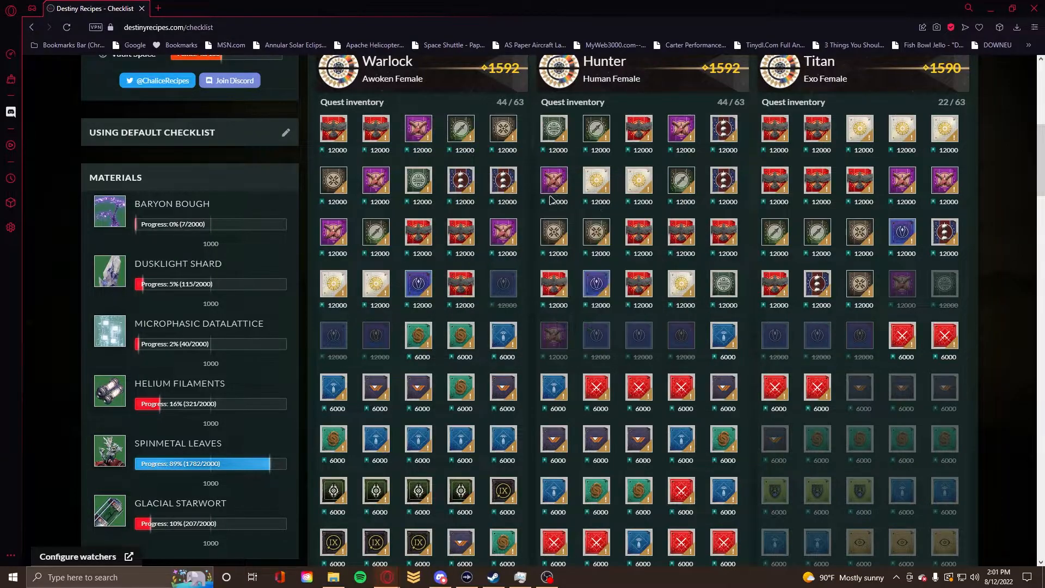
pyautogui.rightClick(417, 179)
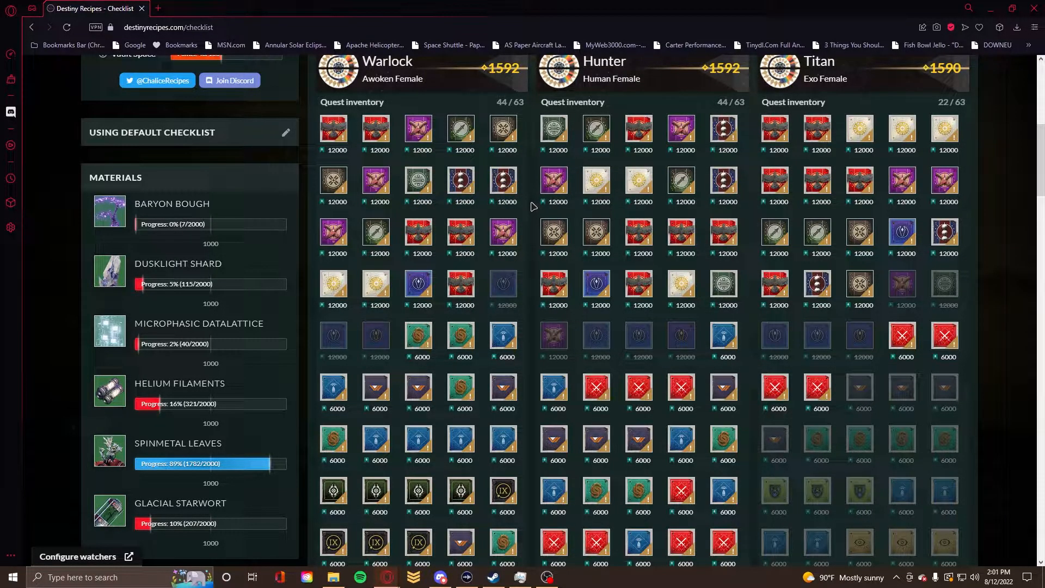
pyautogui.moveTo(527, 137)
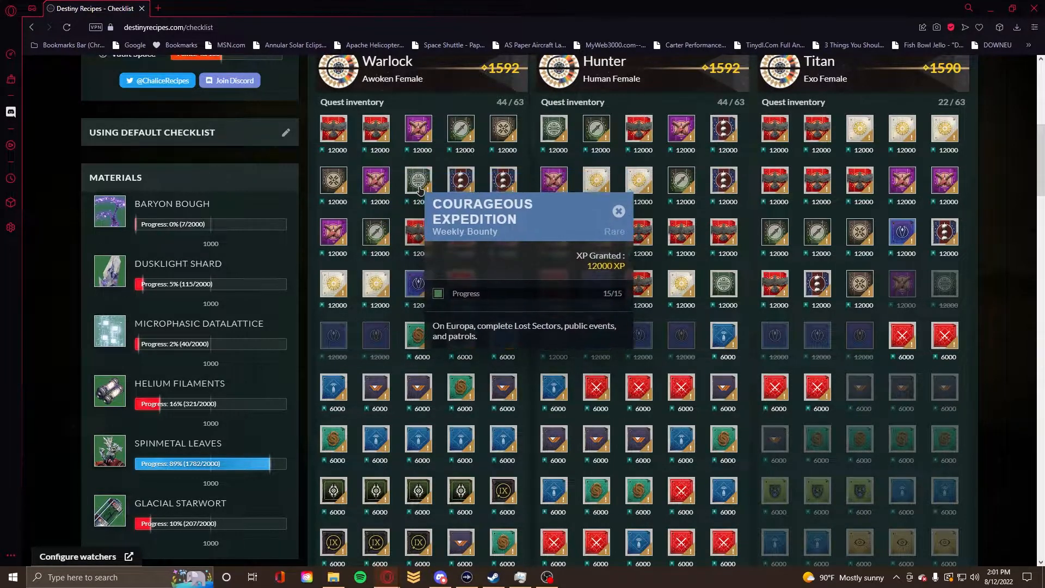
pyautogui.click(616, 211)
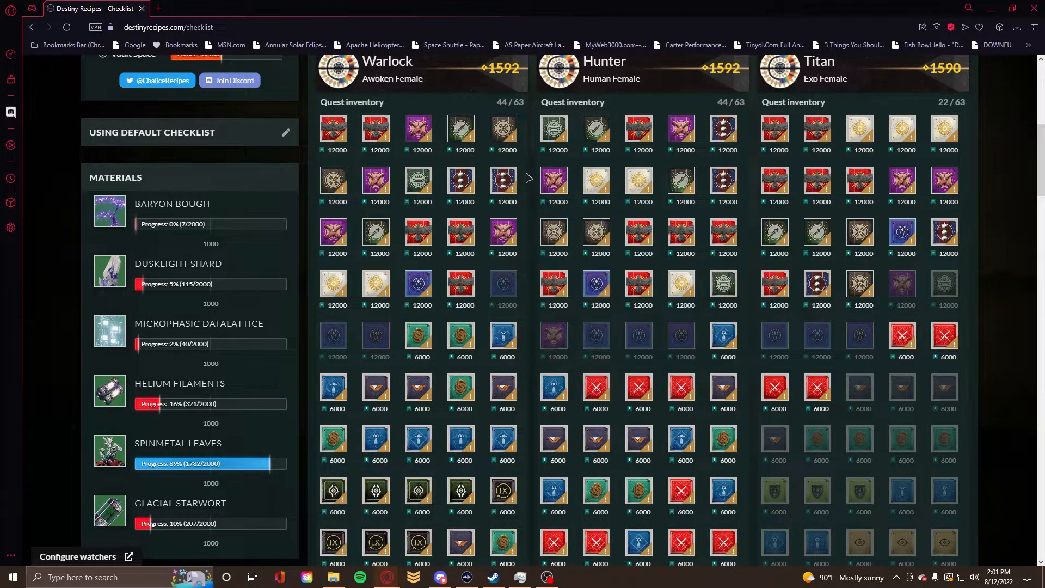
pyautogui.scroll(-3)
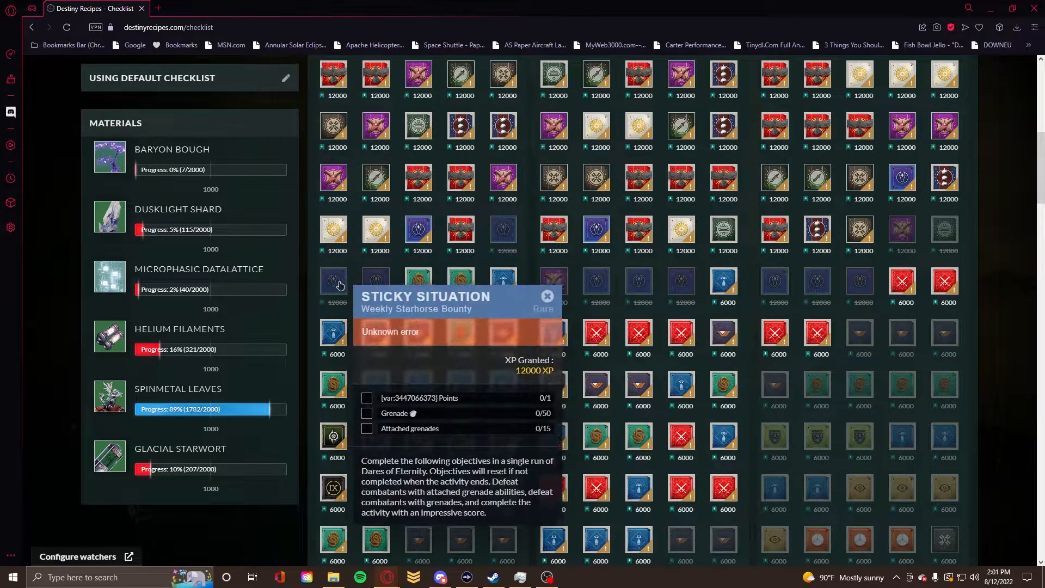
pyautogui.click(546, 295)
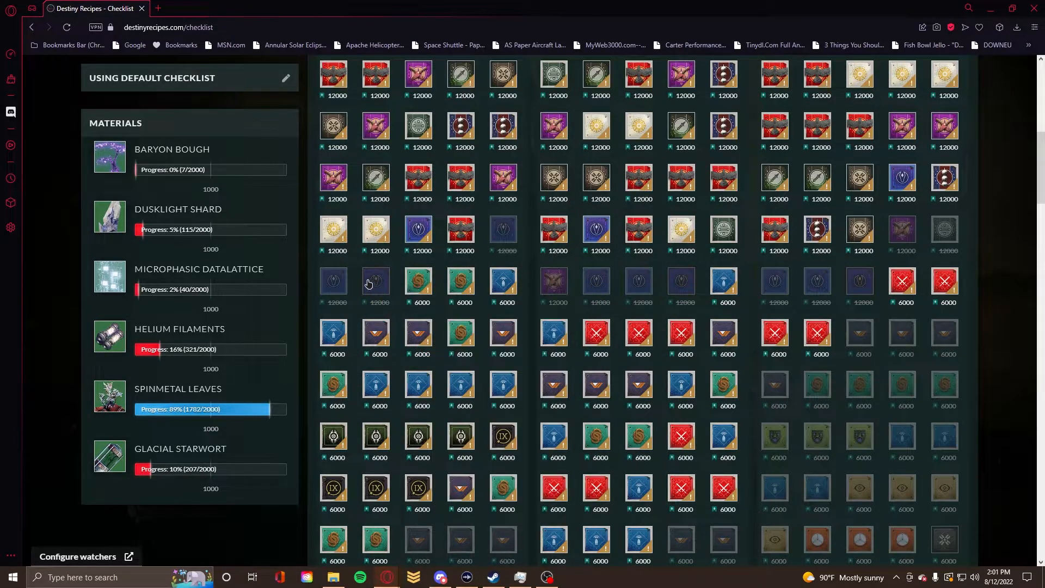
pyautogui.moveTo(439, 245)
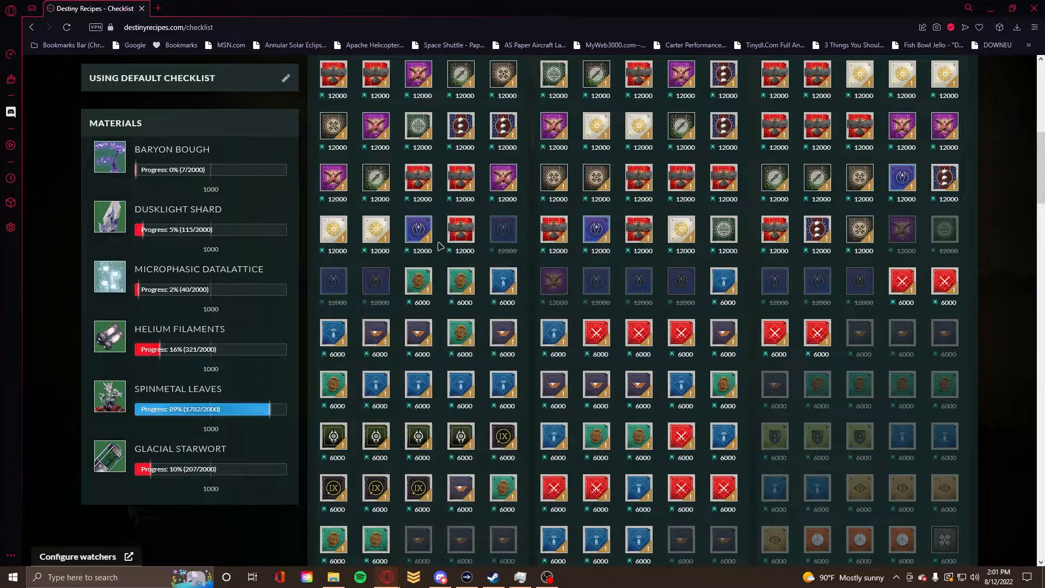
pyautogui.click(333, 280)
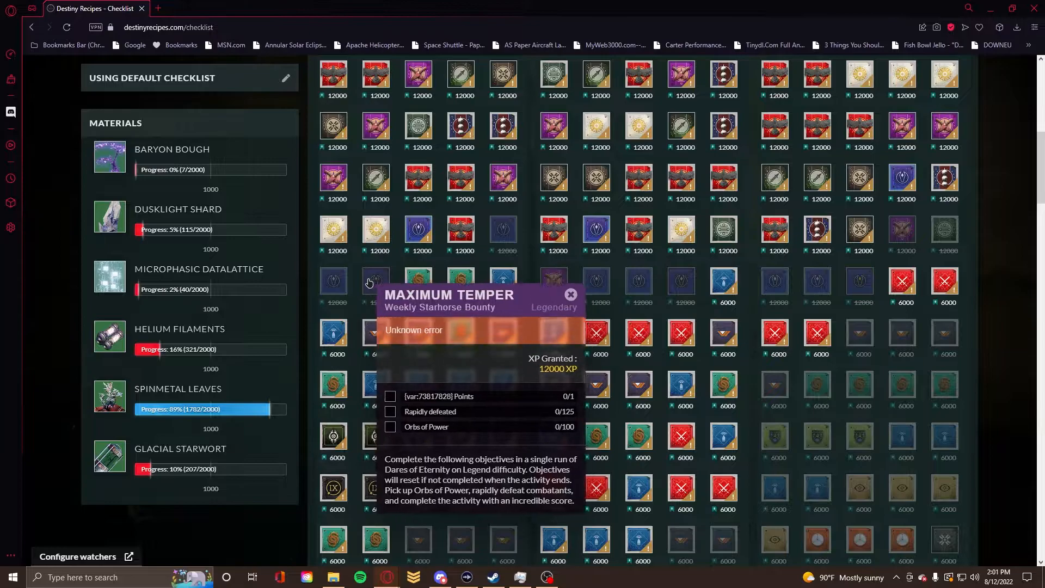
pyautogui.click(569, 294)
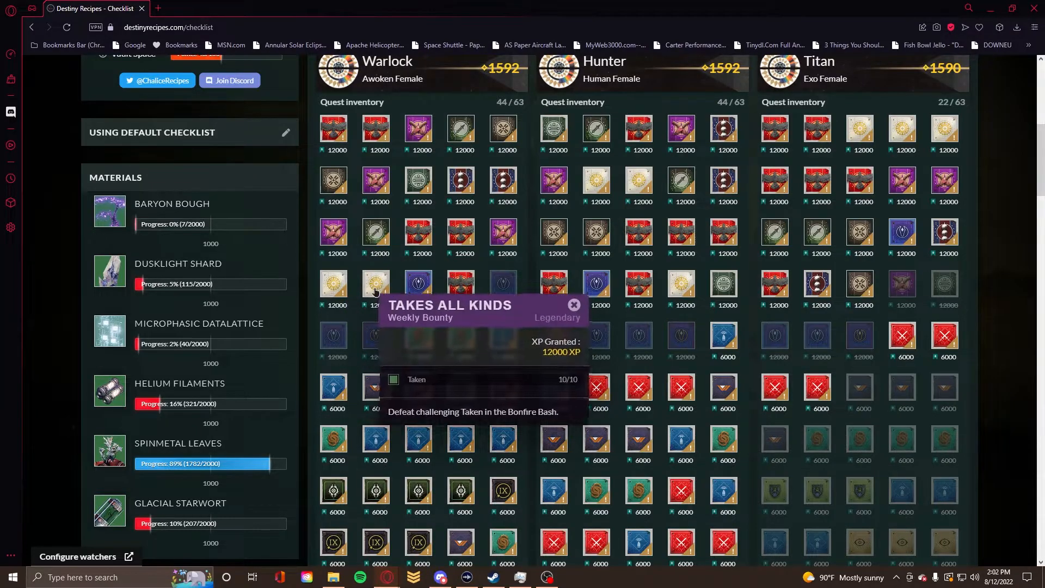
pyautogui.moveTo(333, 286)
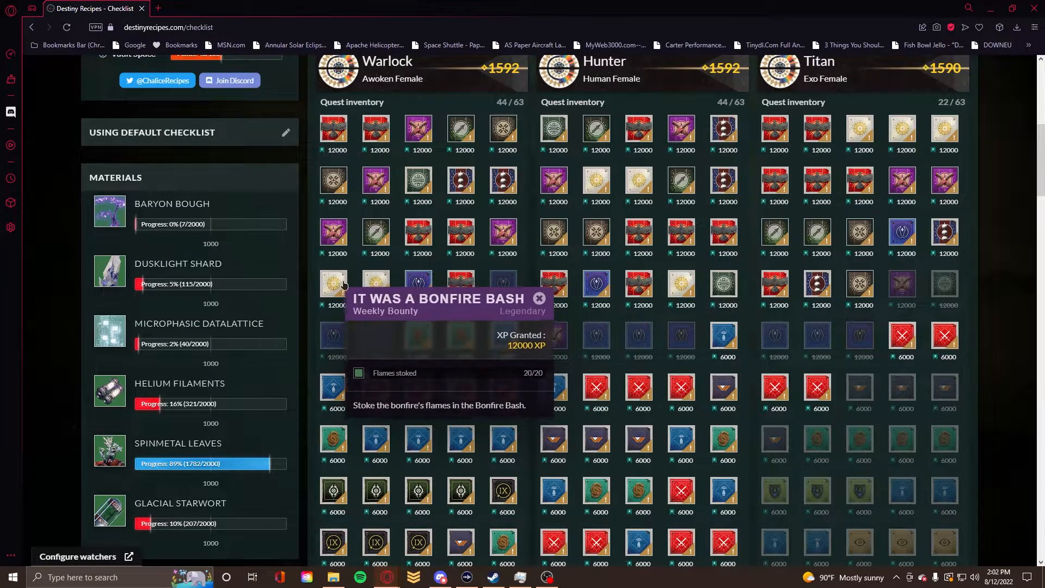
pyautogui.click(539, 298)
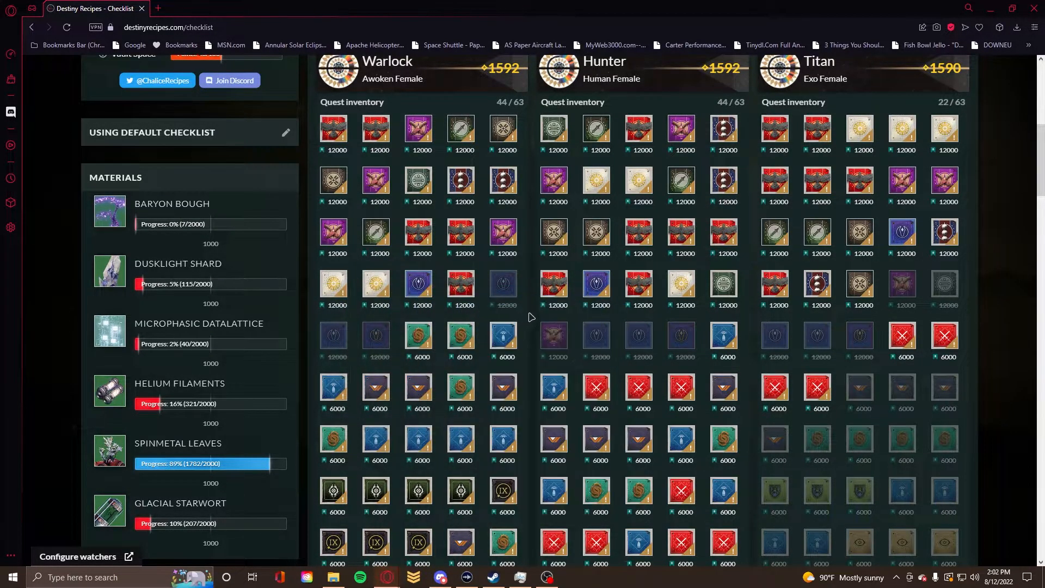
pyautogui.moveTo(376, 284)
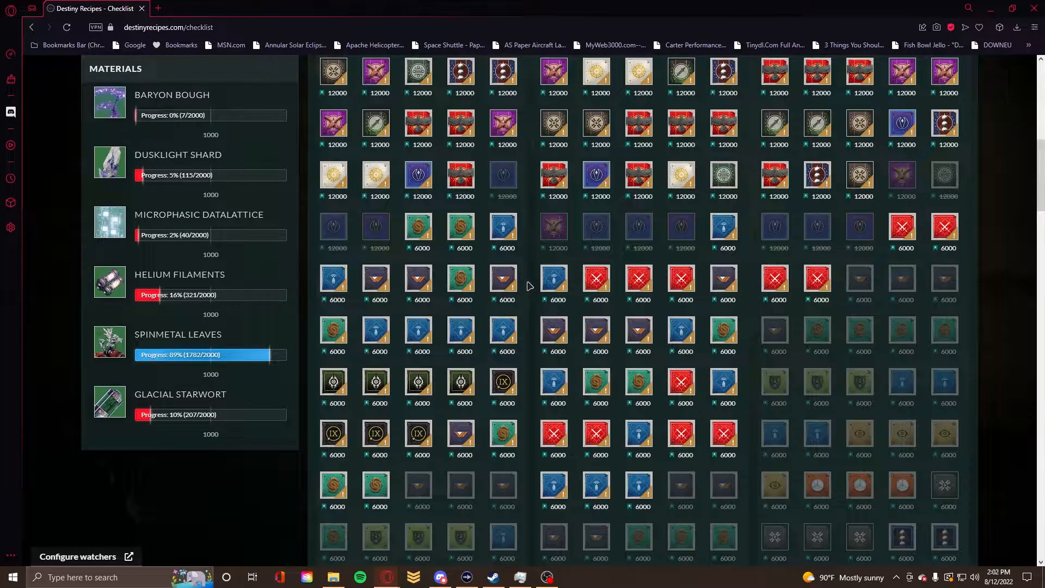
pyautogui.moveTo(503, 286)
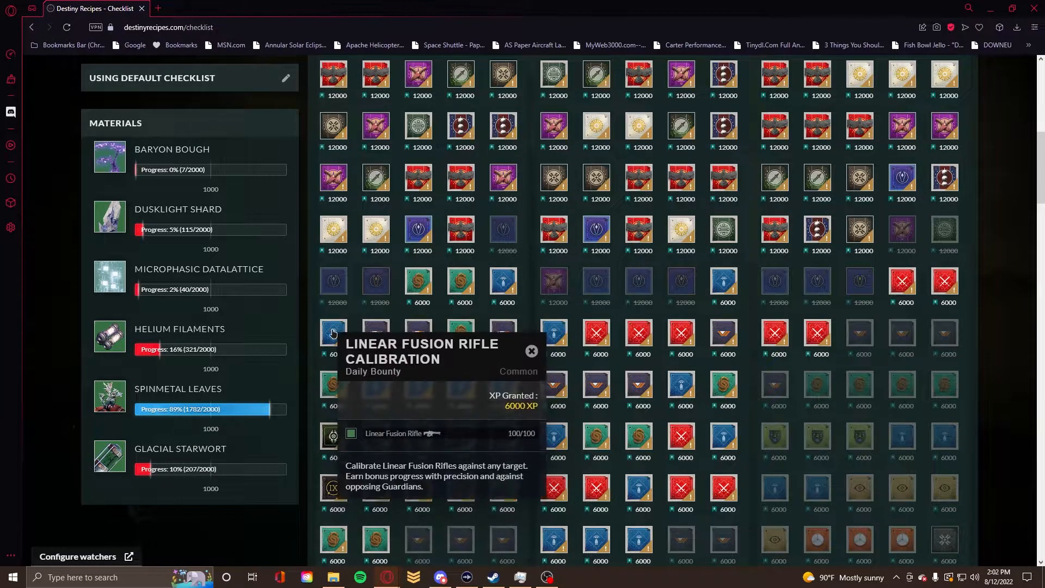
pyautogui.click(530, 351)
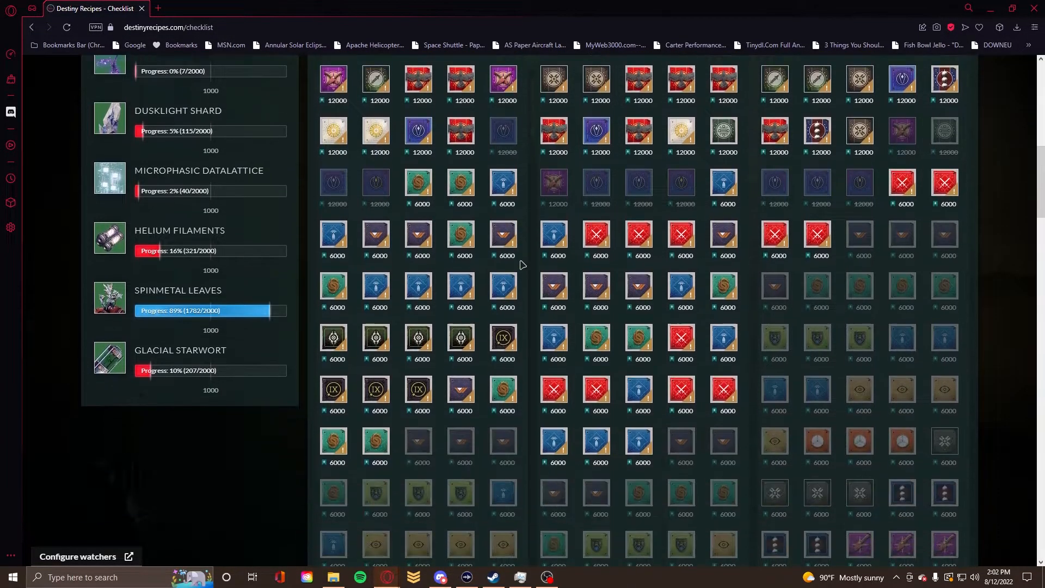
pyautogui.scroll(-3)
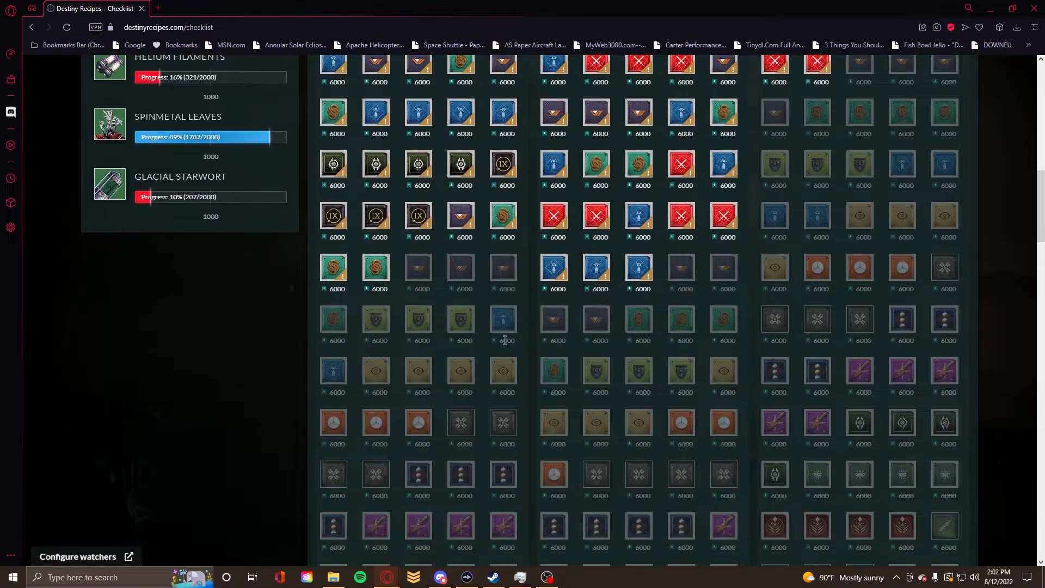
pyautogui.scroll(3)
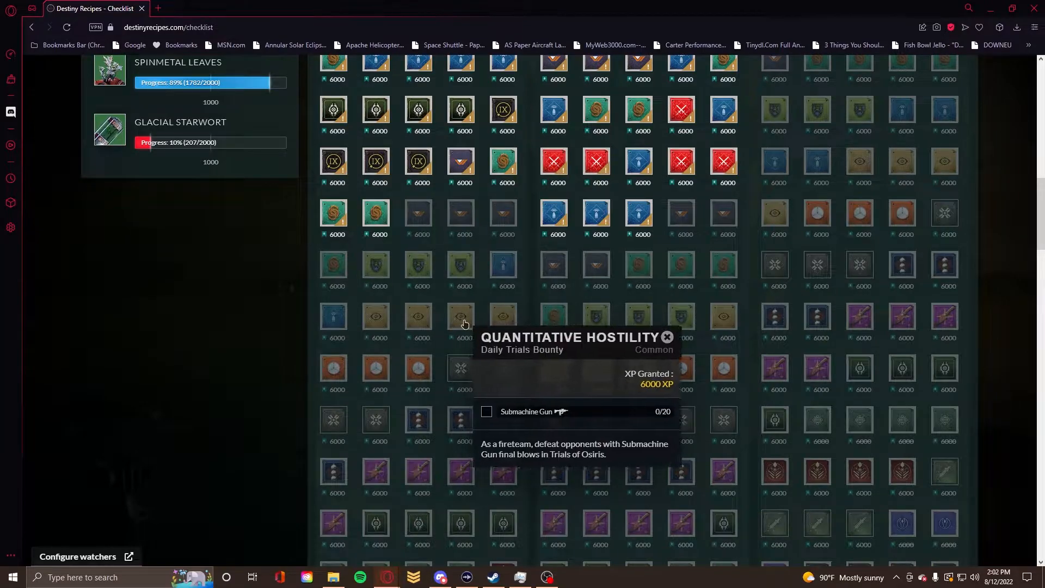
pyautogui.scroll(-3)
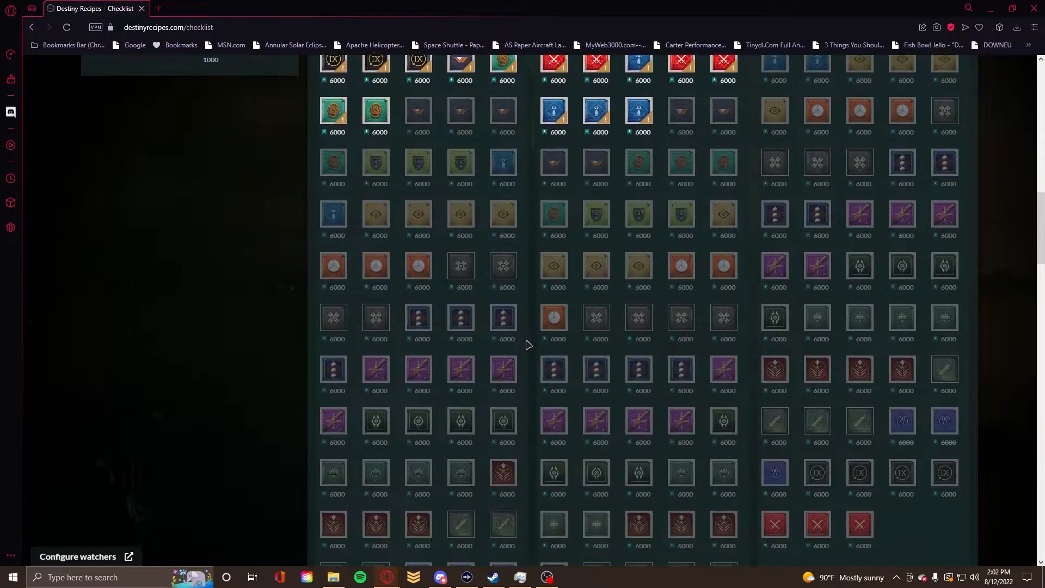
pyautogui.scroll(-3)
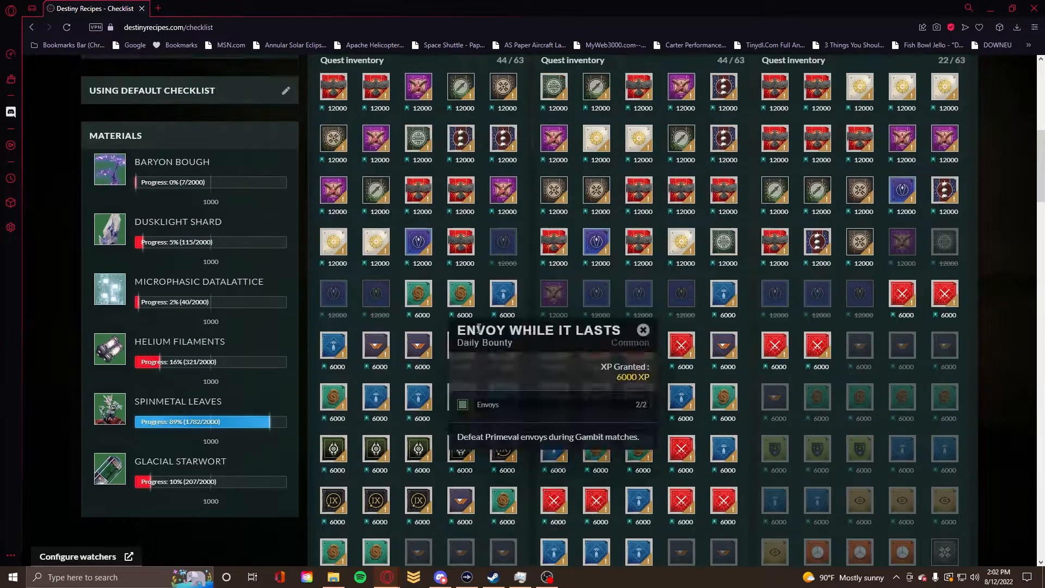
pyautogui.scroll(3)
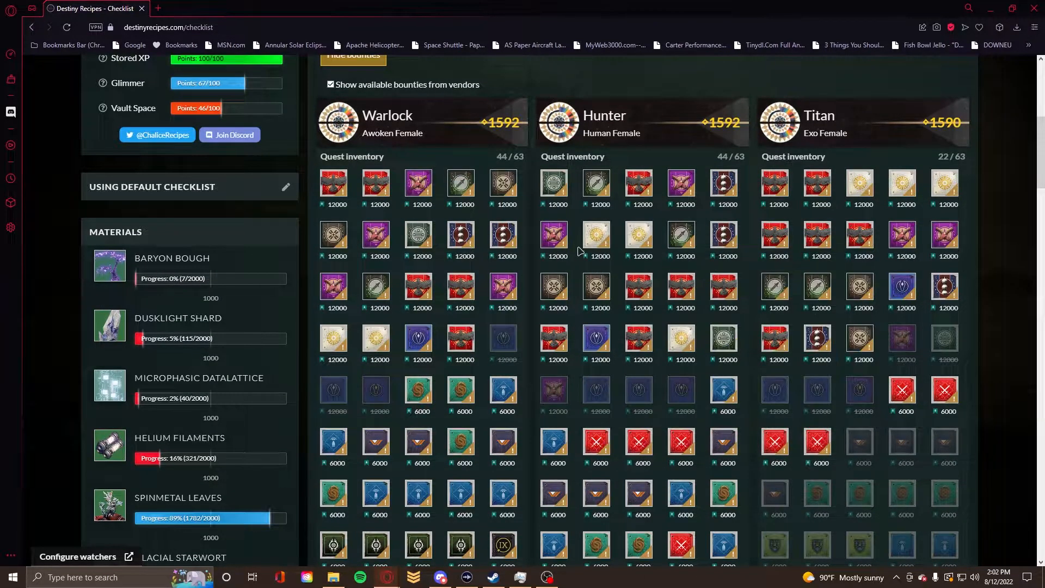
pyautogui.scroll(-3)
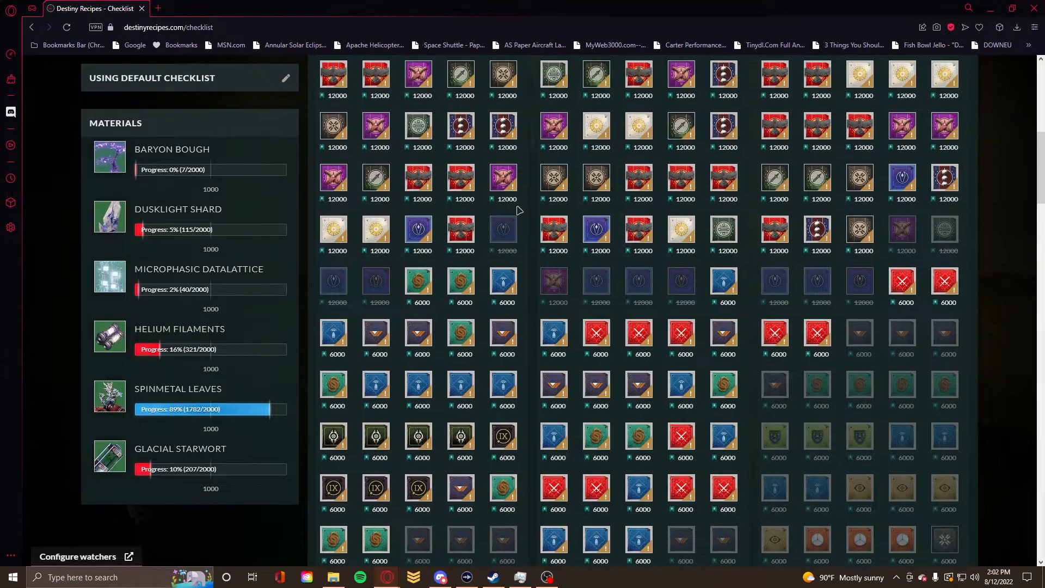
pyautogui.scroll(-3)
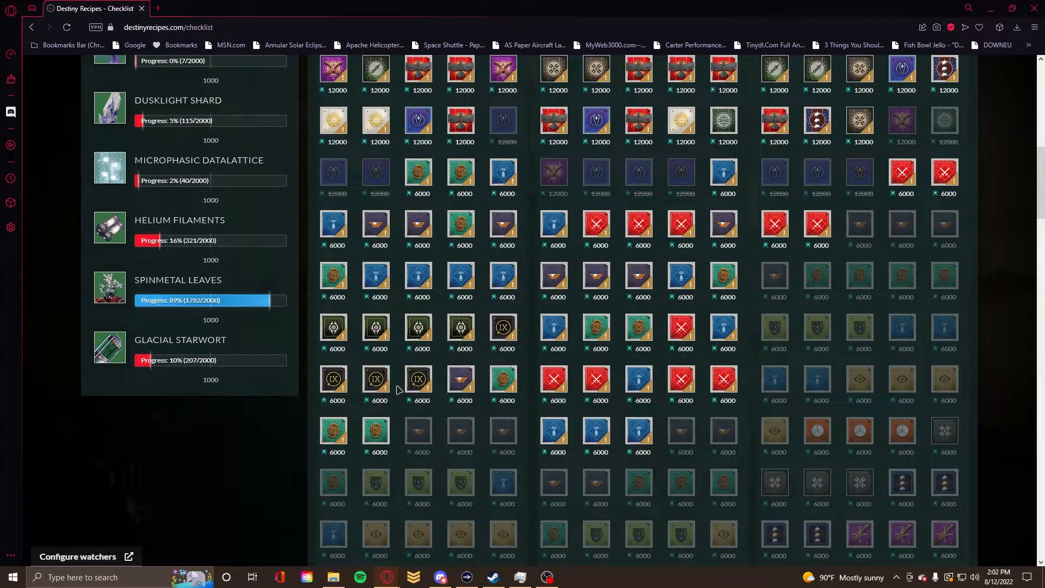
pyautogui.moveTo(374, 382)
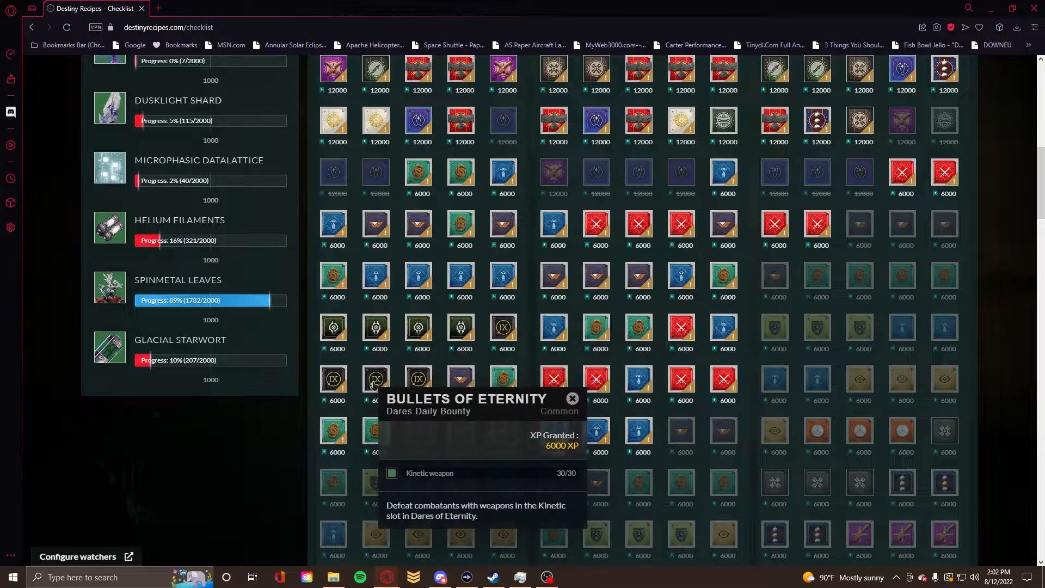
pyautogui.scroll(-3)
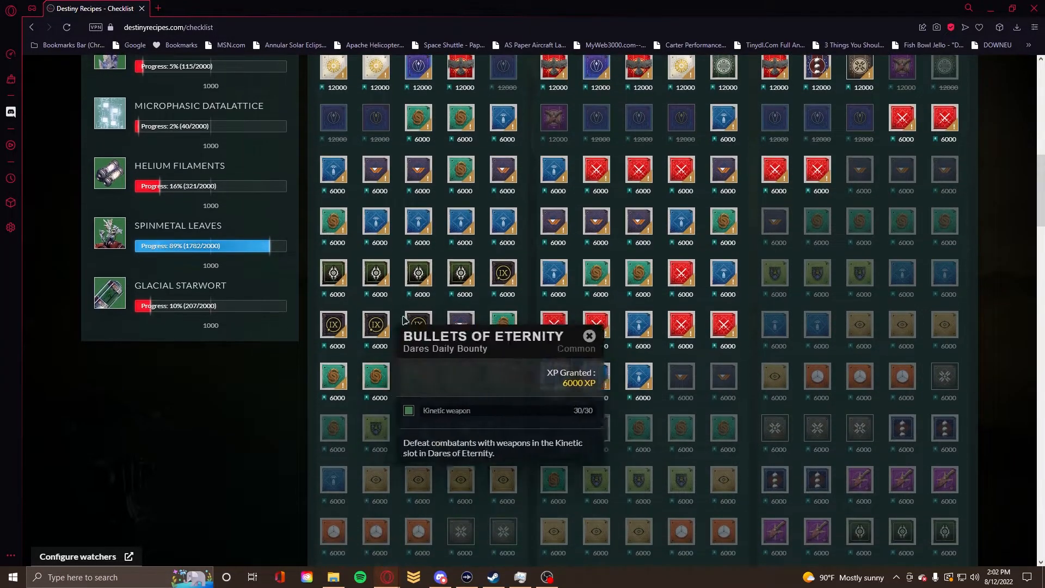
pyautogui.scroll(3)
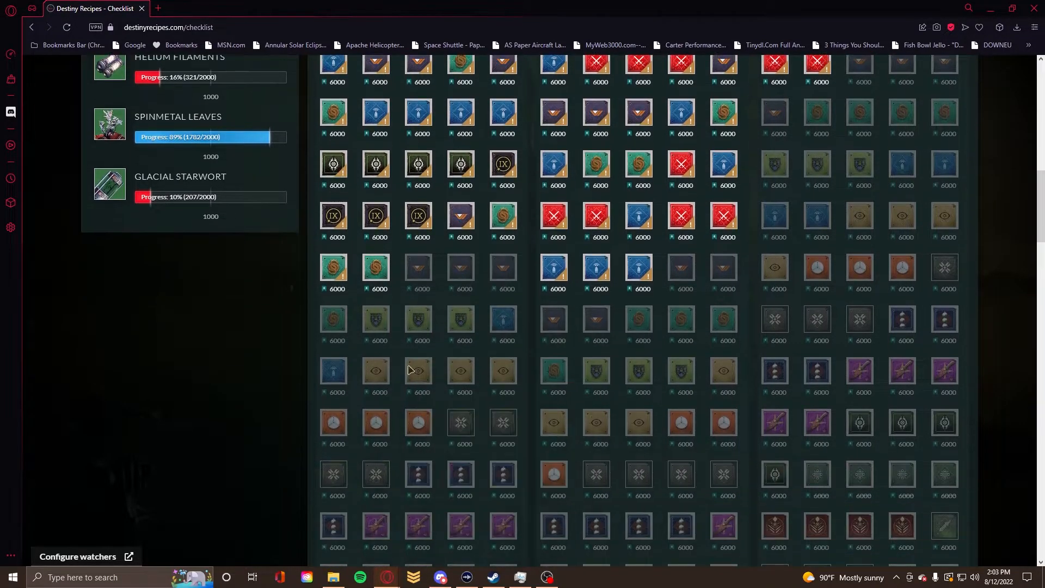
pyautogui.scroll(-3)
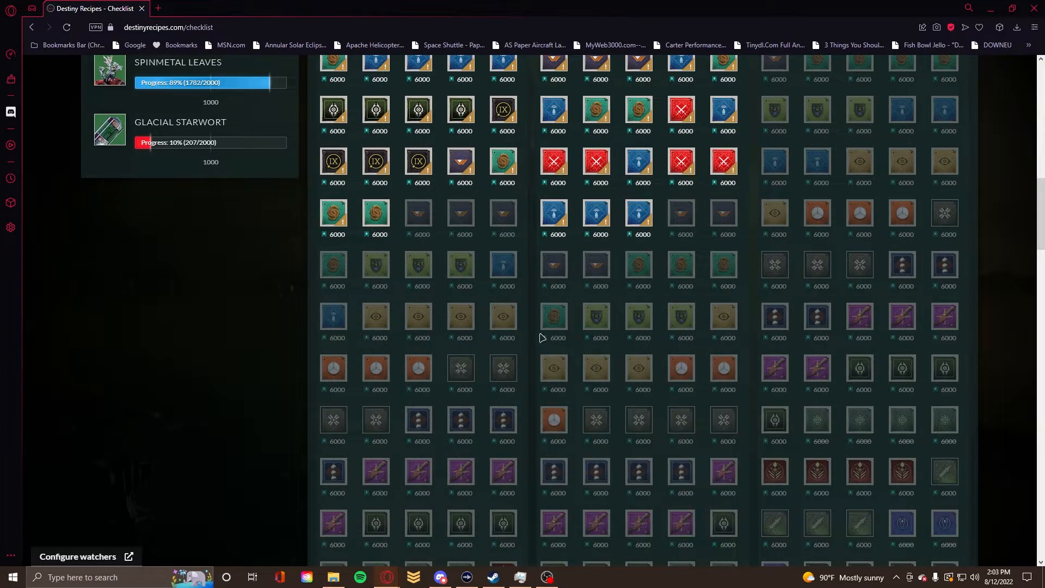
pyautogui.scroll(3)
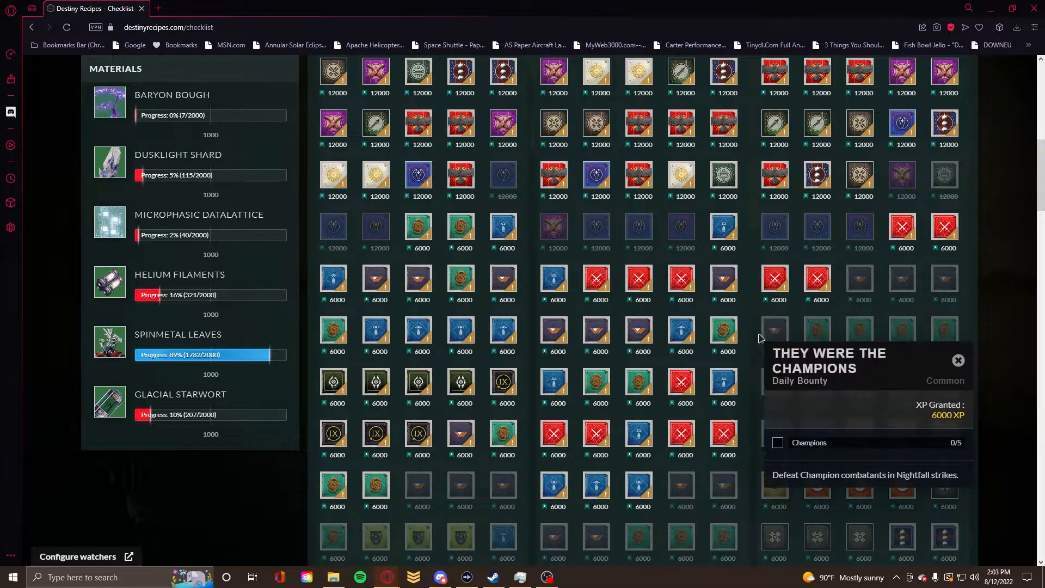
pyautogui.scroll(-3)
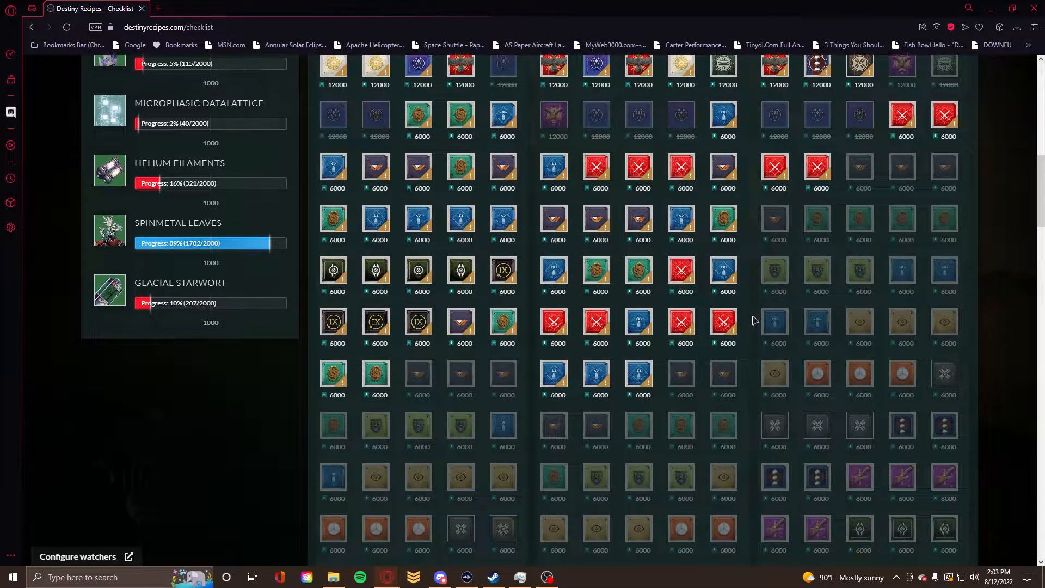
pyautogui.scroll(-3)
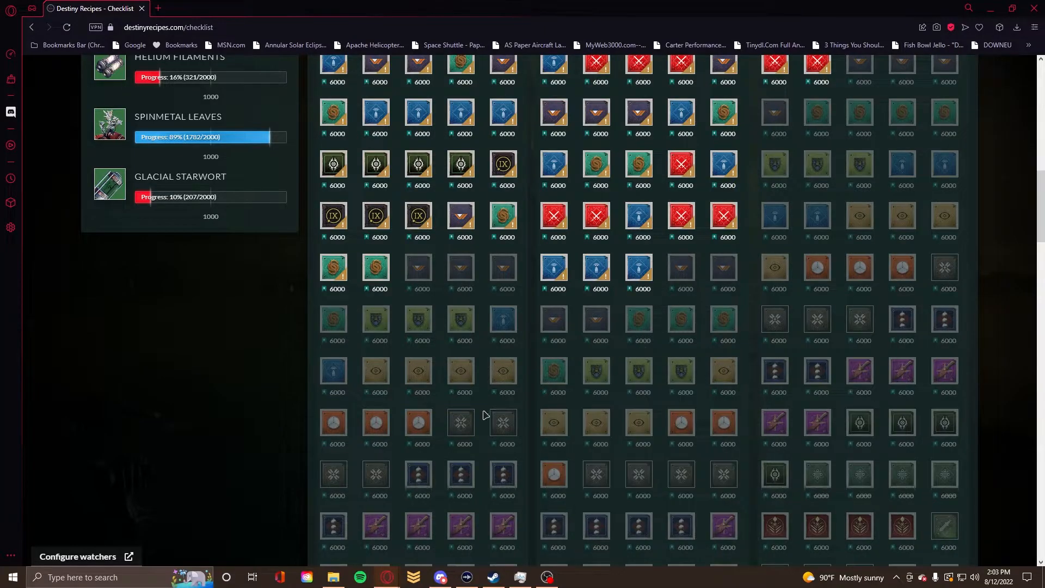
pyautogui.scroll(-3)
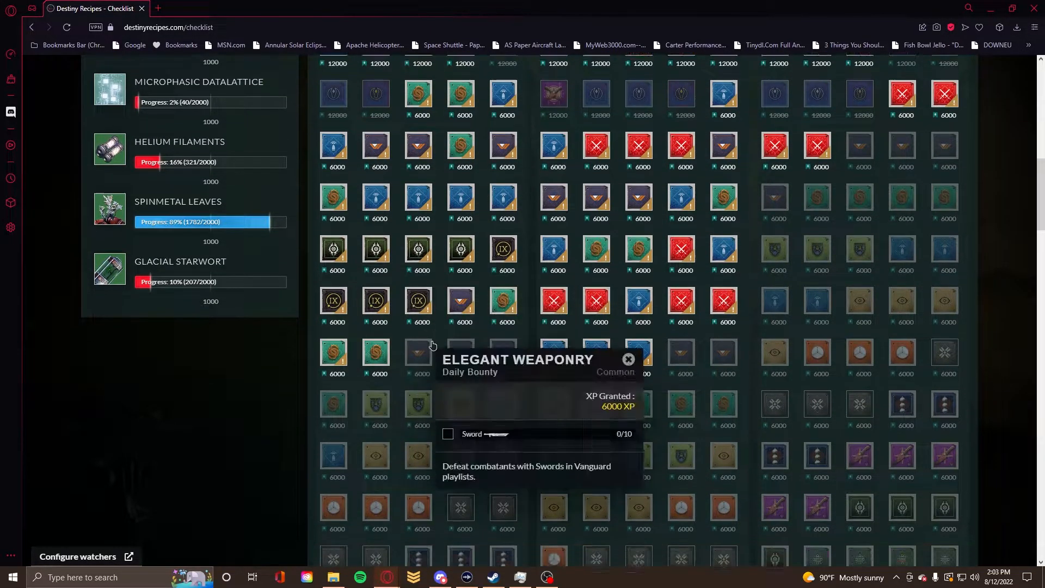
pyautogui.scroll(-3)
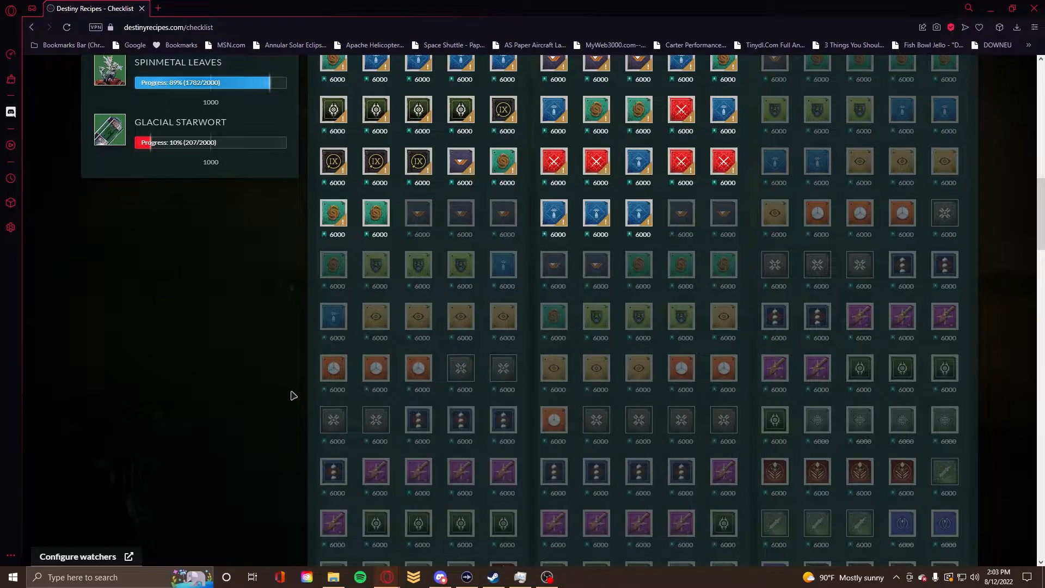
pyautogui.scroll(-3)
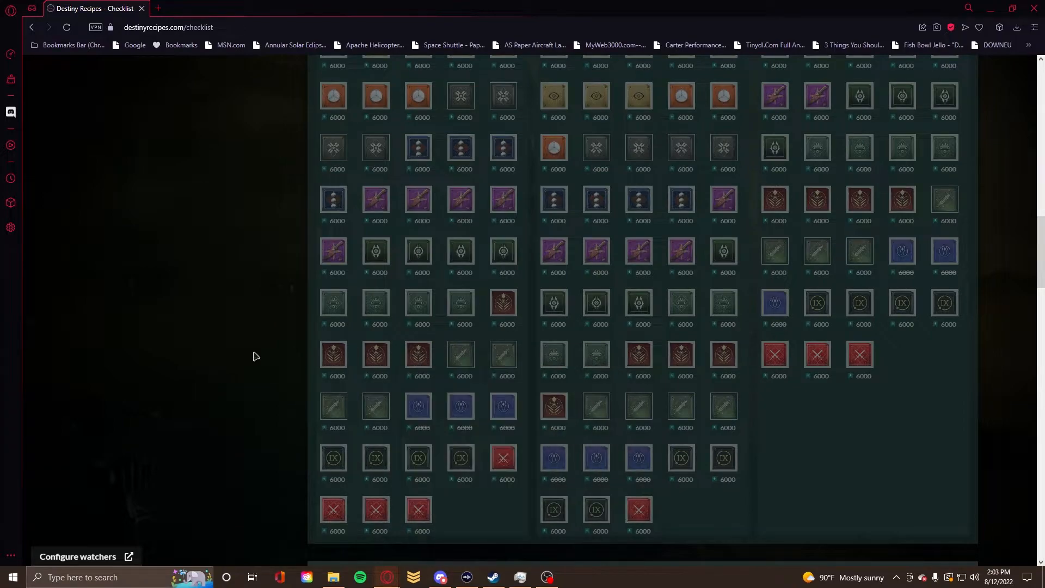
pyautogui.moveTo(284, 358)
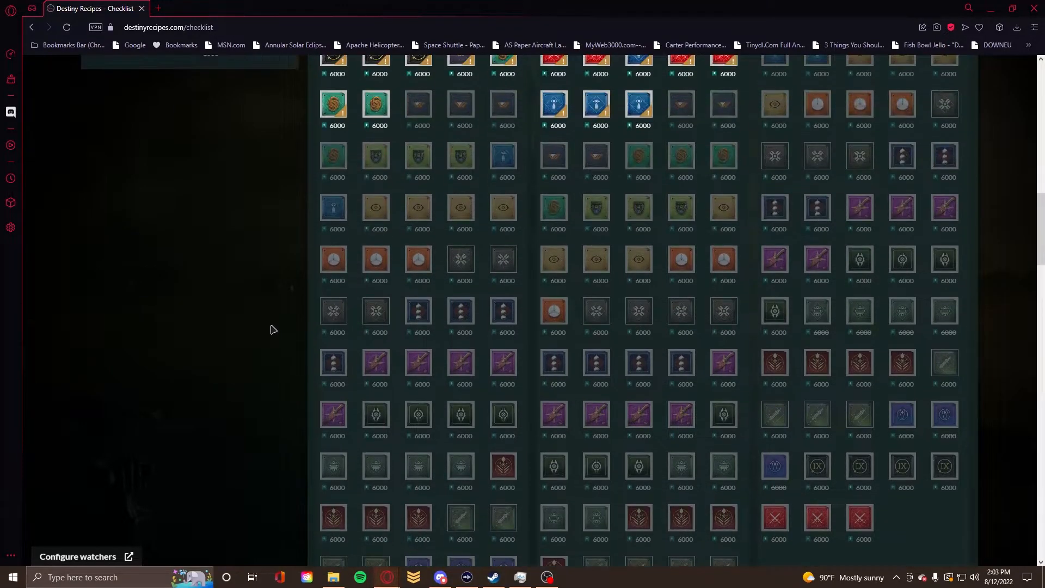
pyautogui.scroll(3)
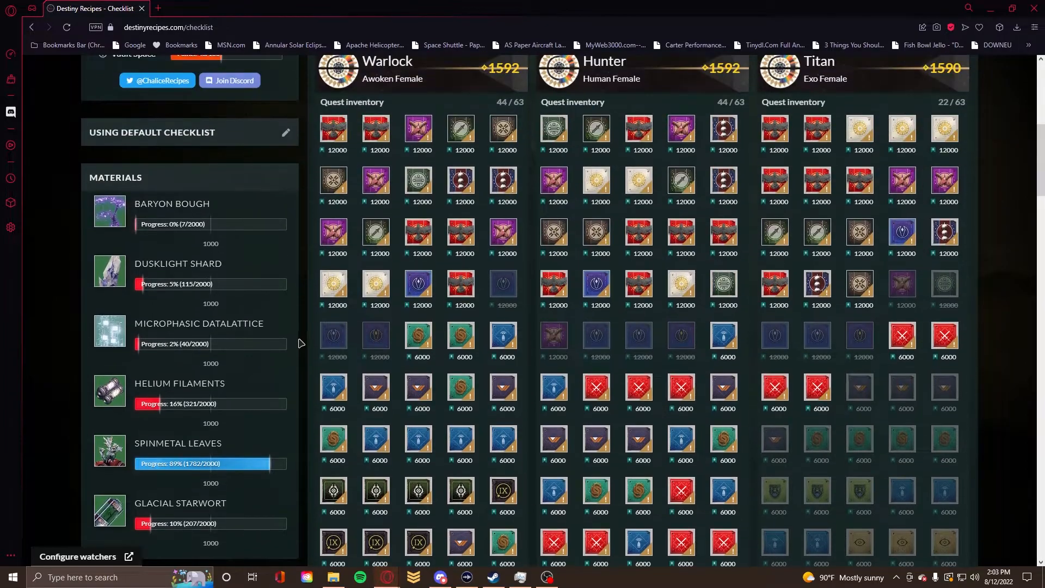
pyautogui.scroll(3)
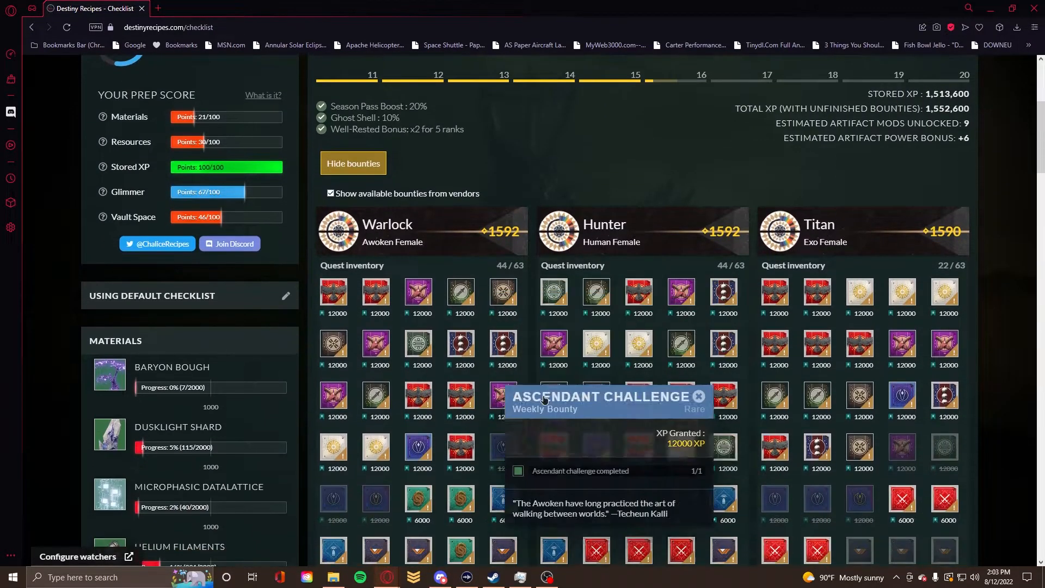
pyautogui.scroll(3)
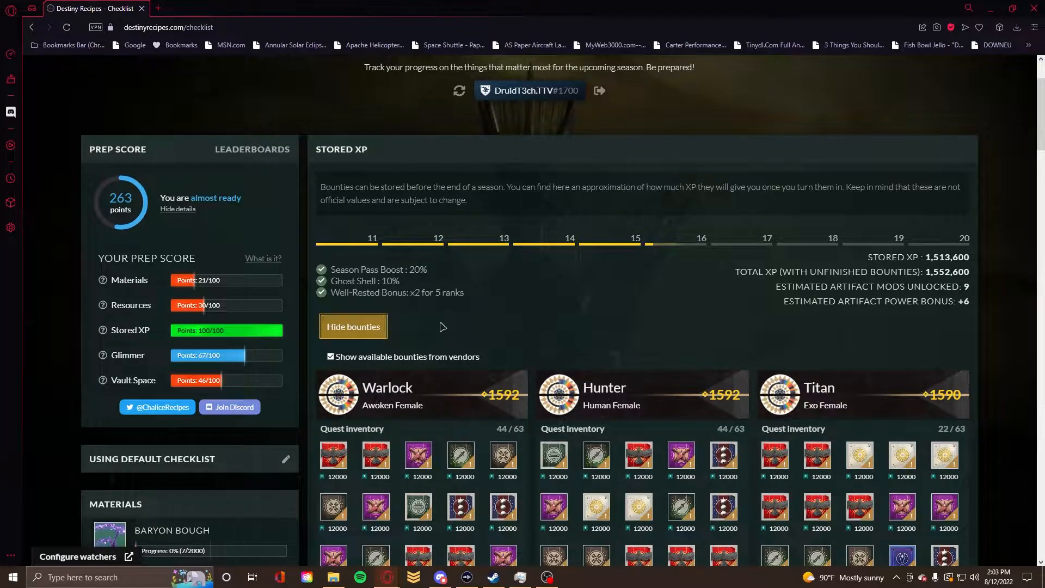
# Hide the stored bounty grids so Stored XP totals sit directly above Resources
pyautogui.click(352, 327)
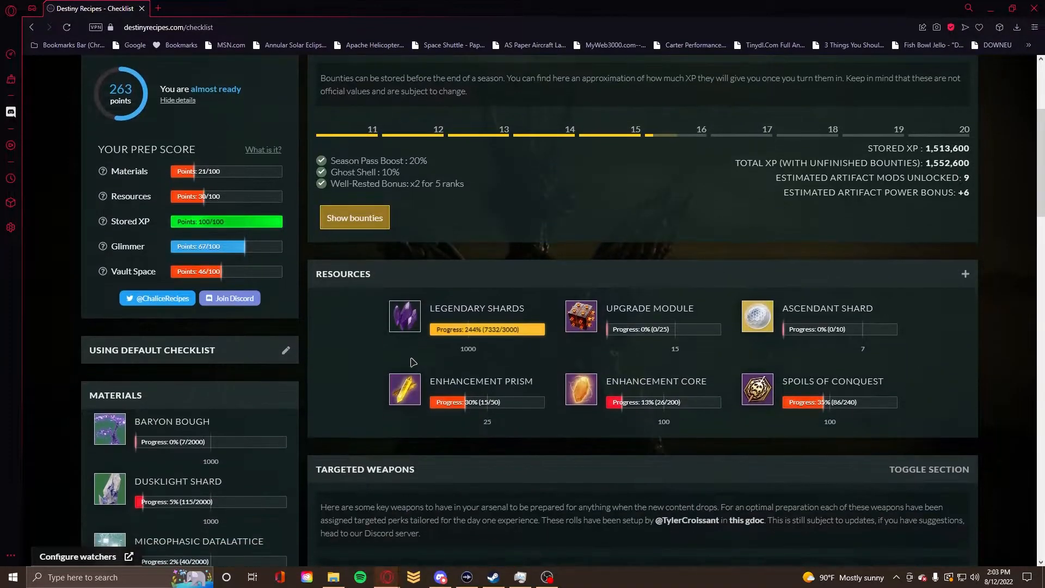
pyautogui.scroll(-3)
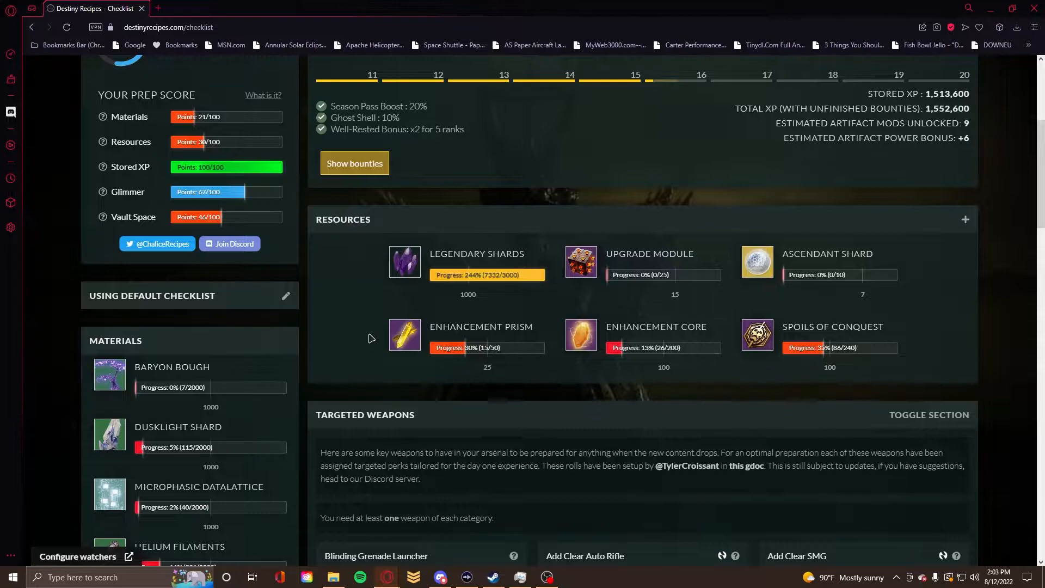
pyautogui.scroll(3)
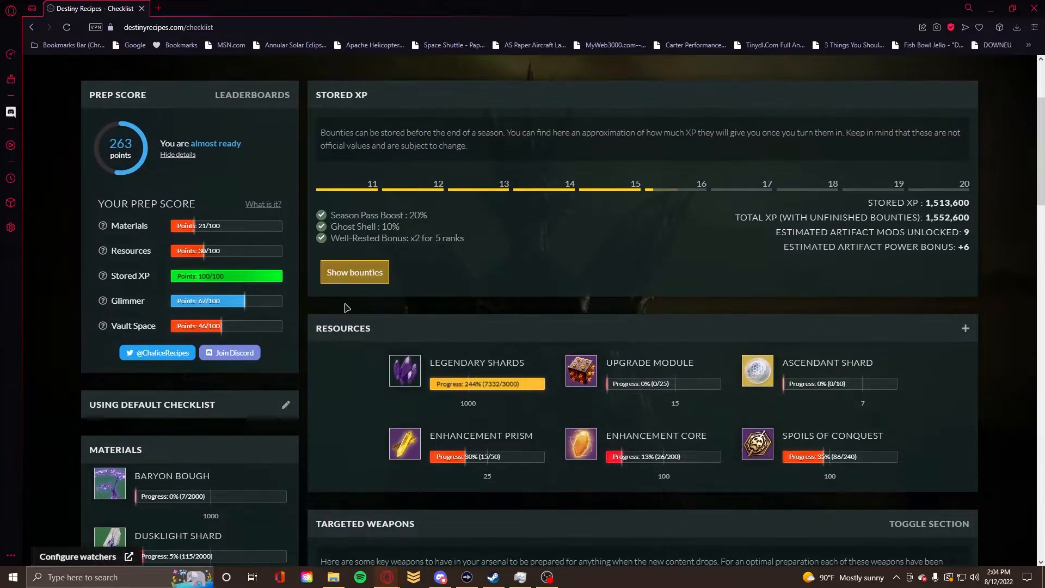
pyautogui.moveTo(94, 97)
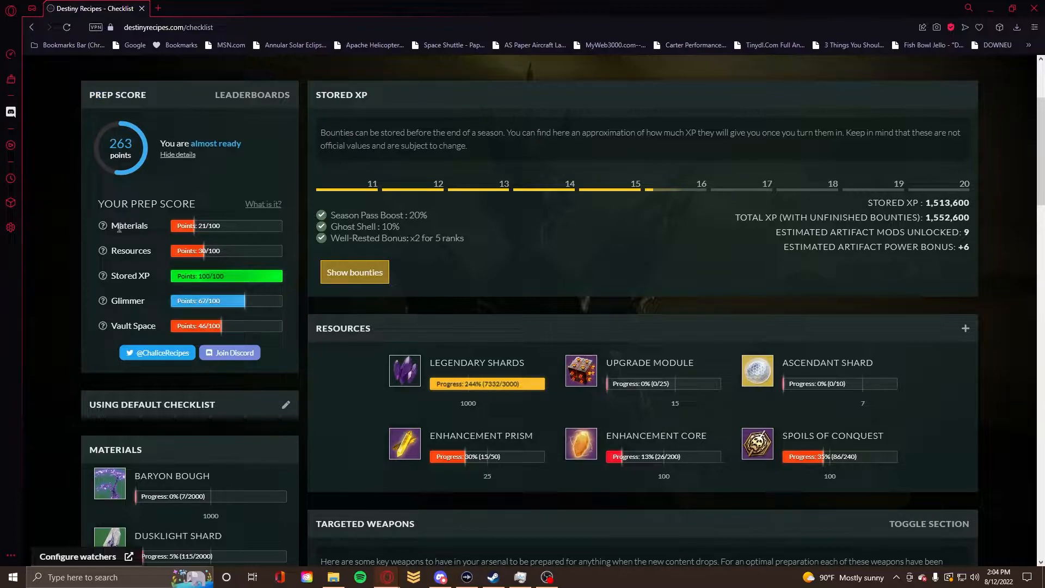
pyautogui.scroll(-3)
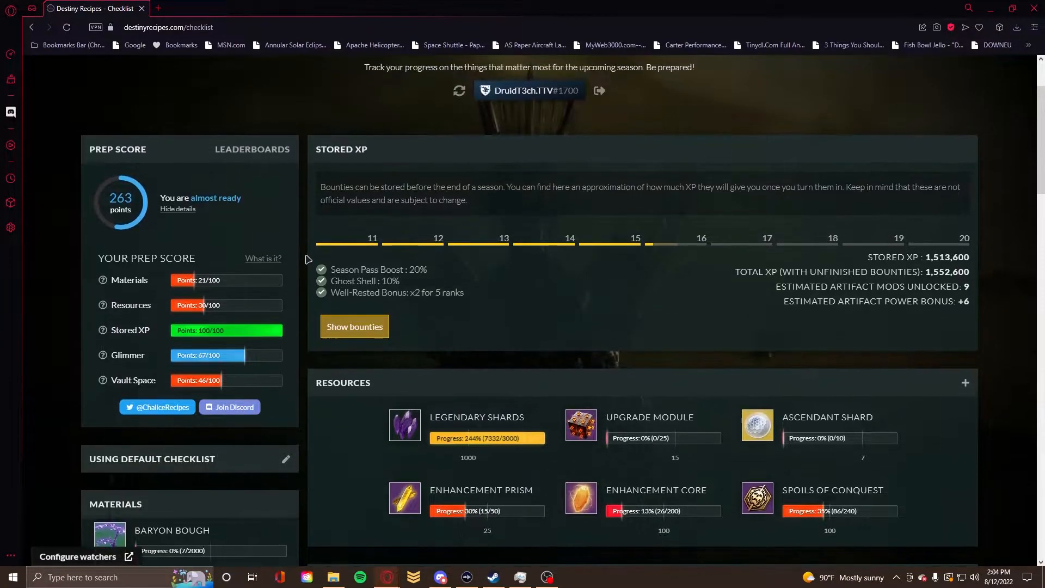
pyautogui.scroll(-3)
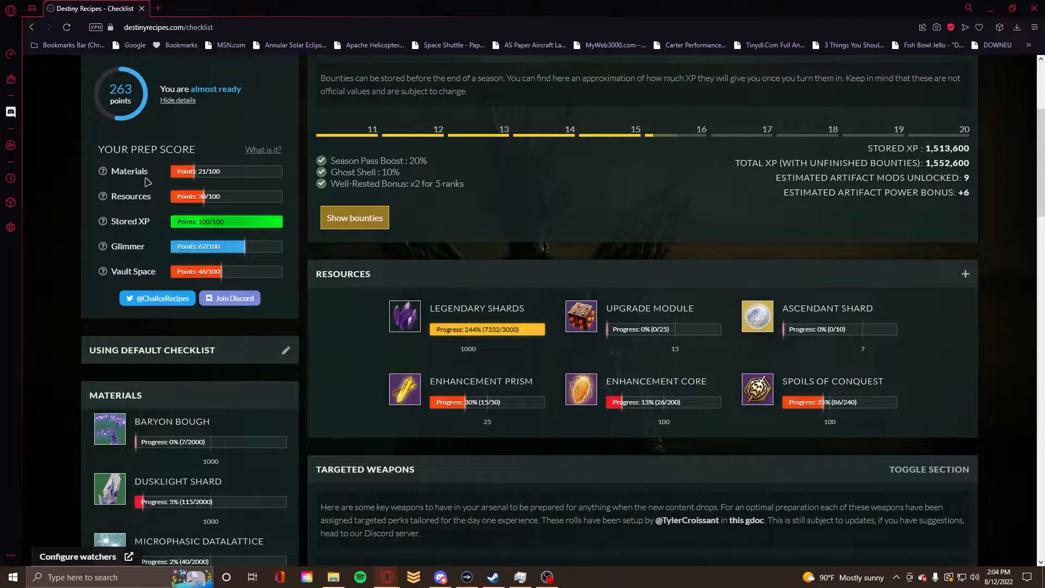
pyautogui.scroll(-3)
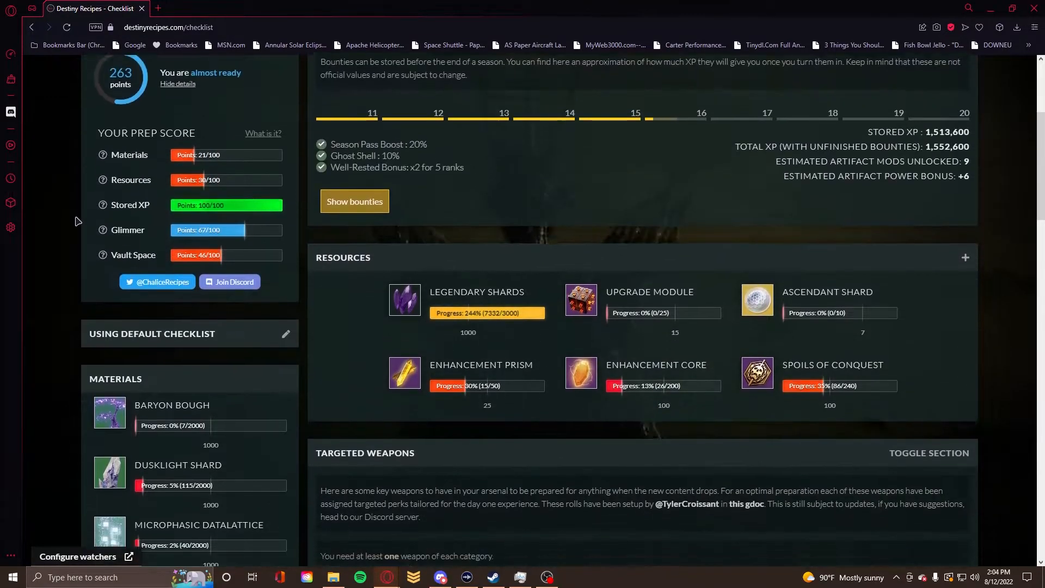
pyautogui.scroll(-3)
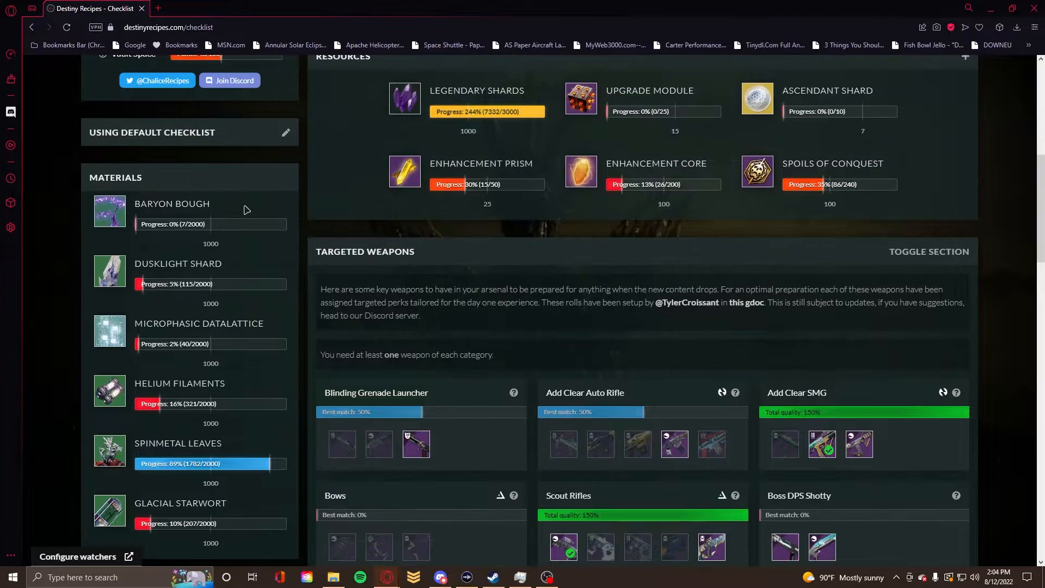
pyautogui.scroll(-3)
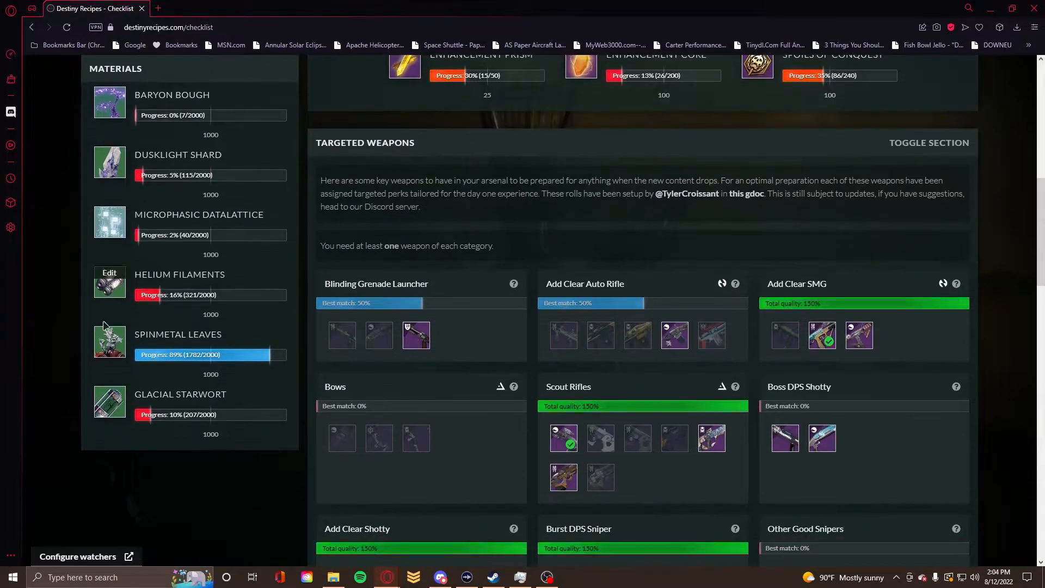
pyautogui.moveTo(188, 113)
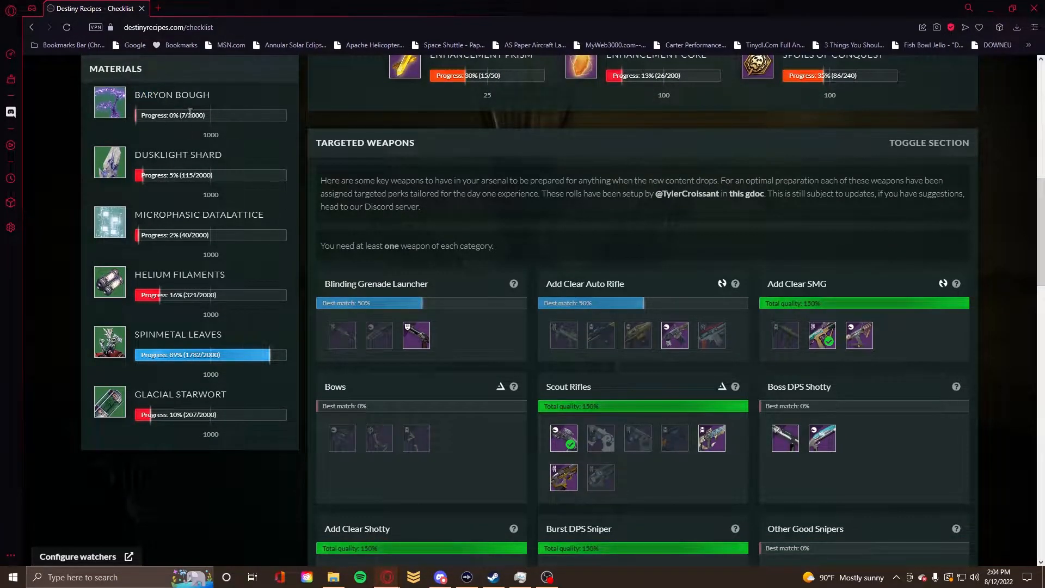
pyautogui.moveTo(108, 327)
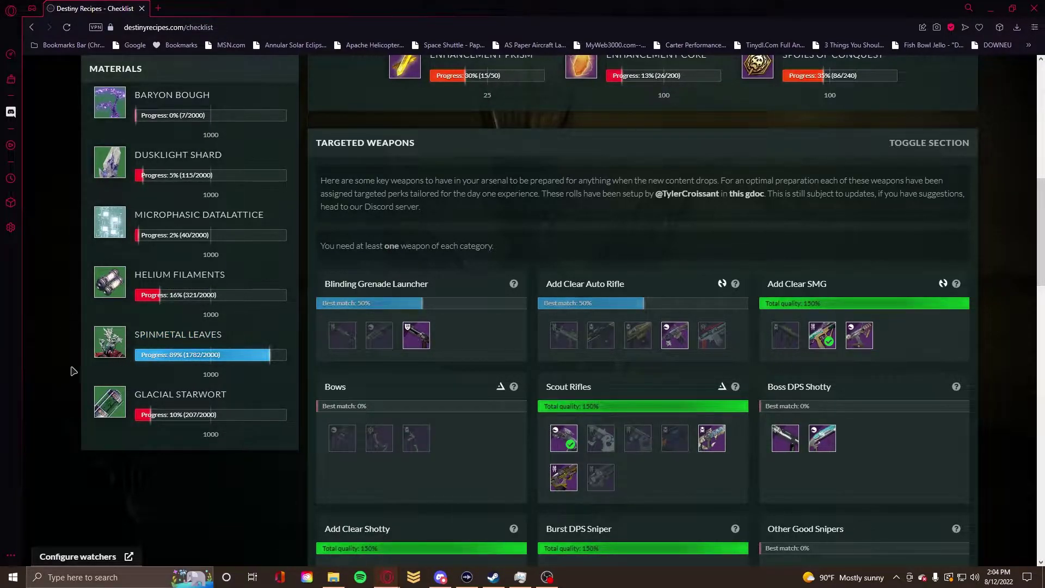
pyautogui.scroll(3)
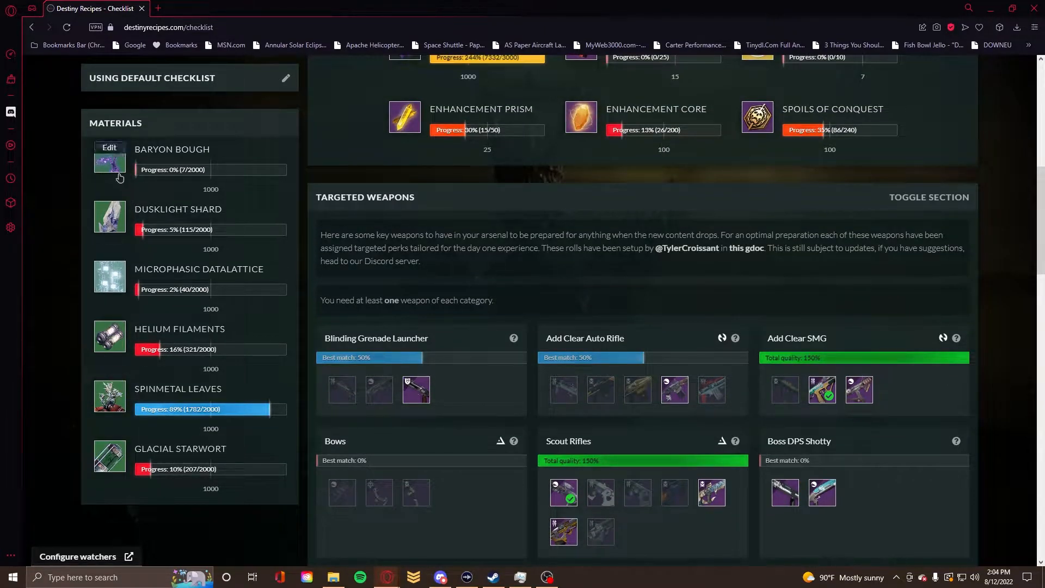
pyautogui.moveTo(138, 434)
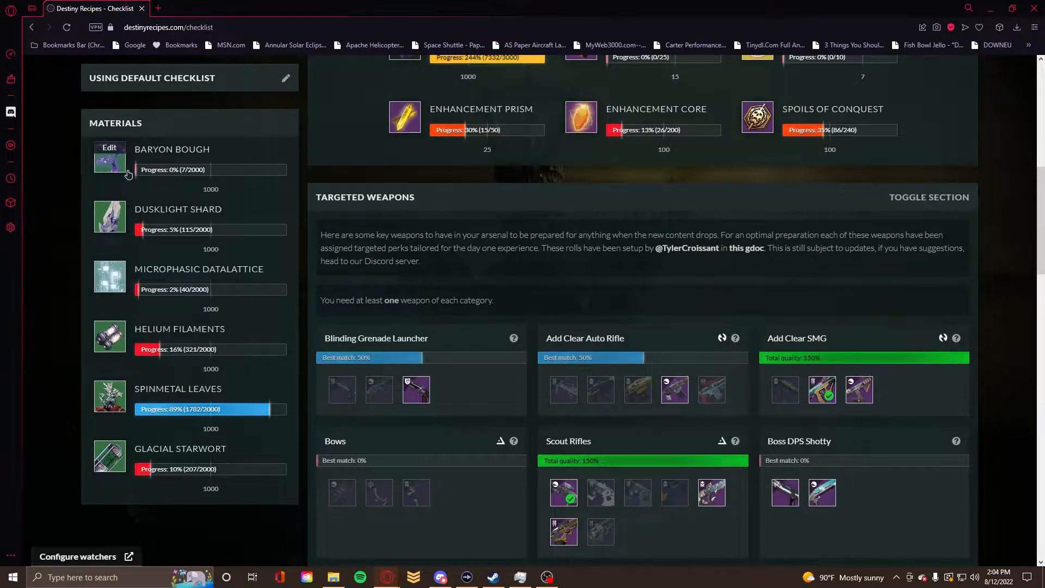
pyautogui.scroll(3)
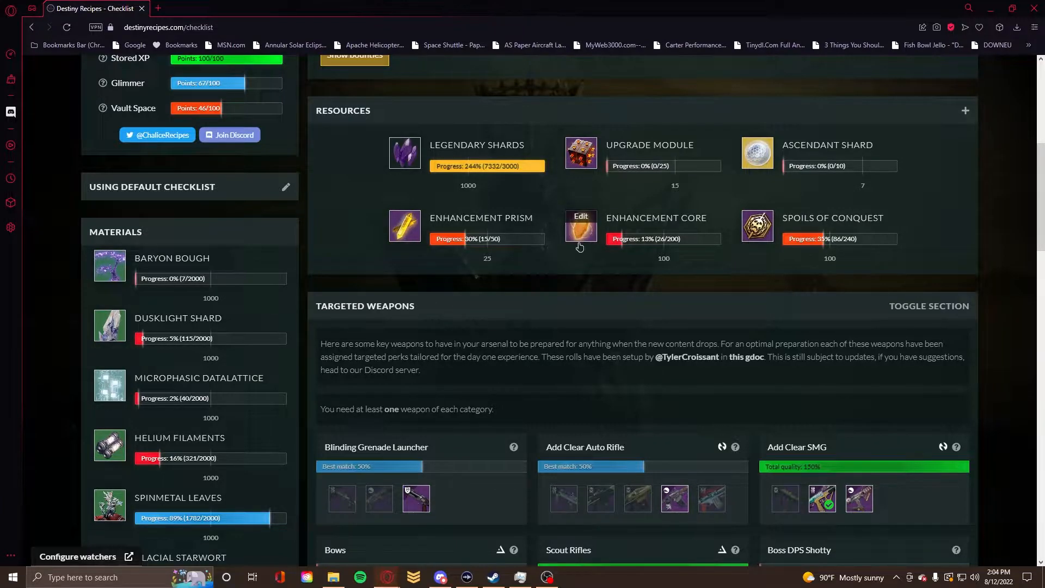
pyautogui.moveTo(404, 152)
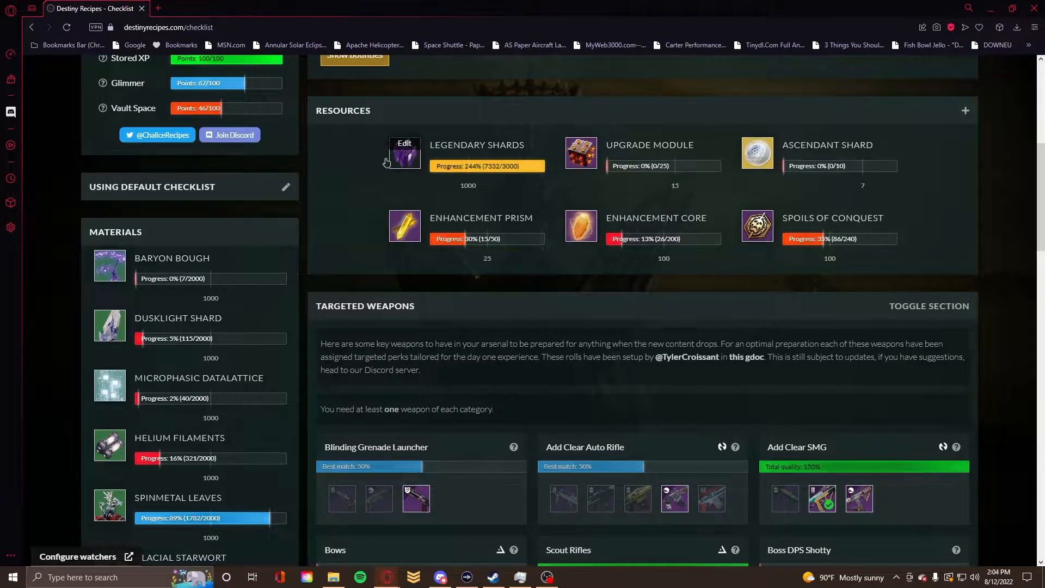
pyautogui.scroll(-3)
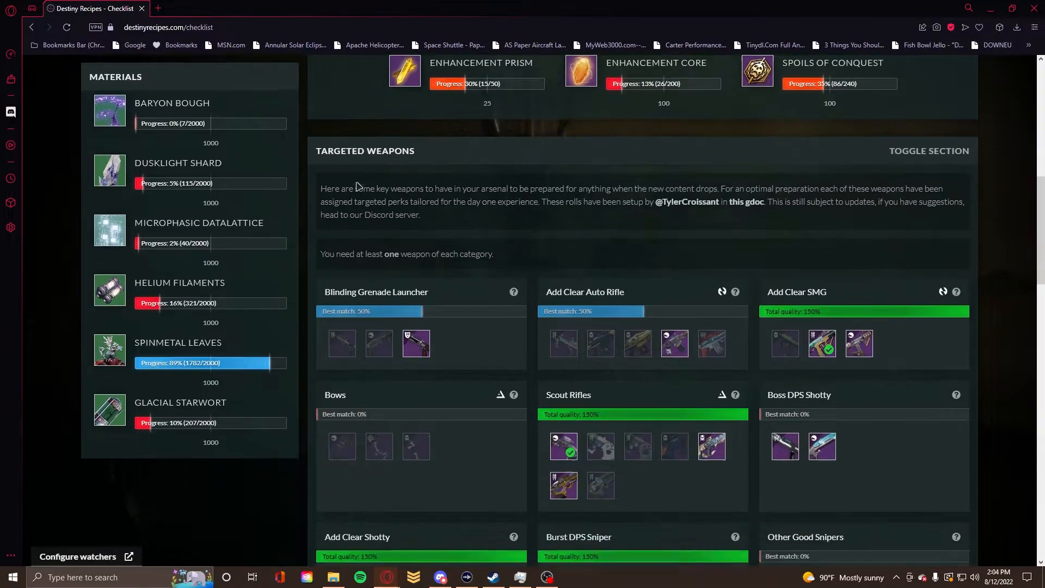
pyautogui.scroll(-3)
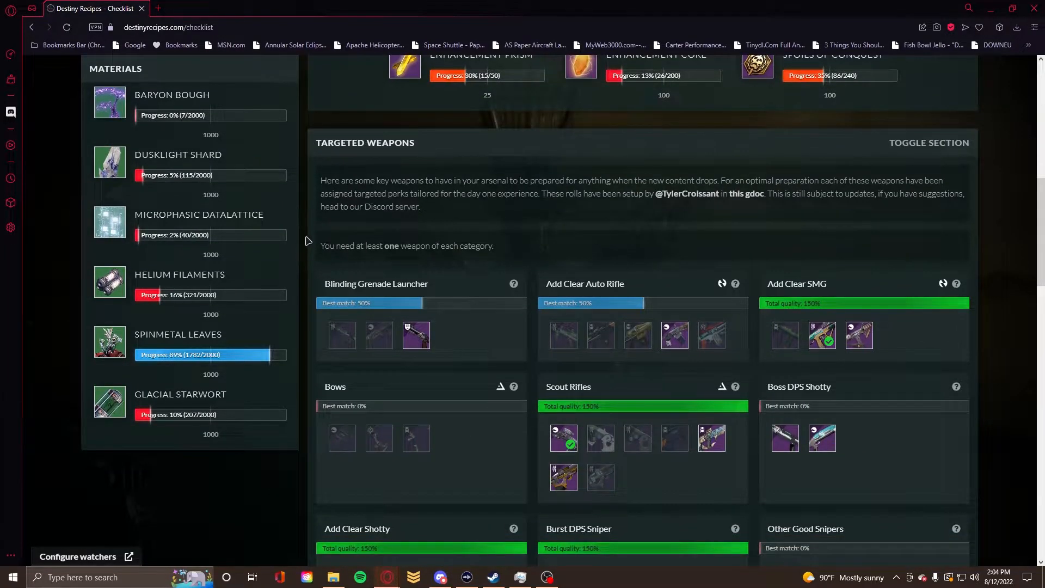
pyautogui.scroll(3)
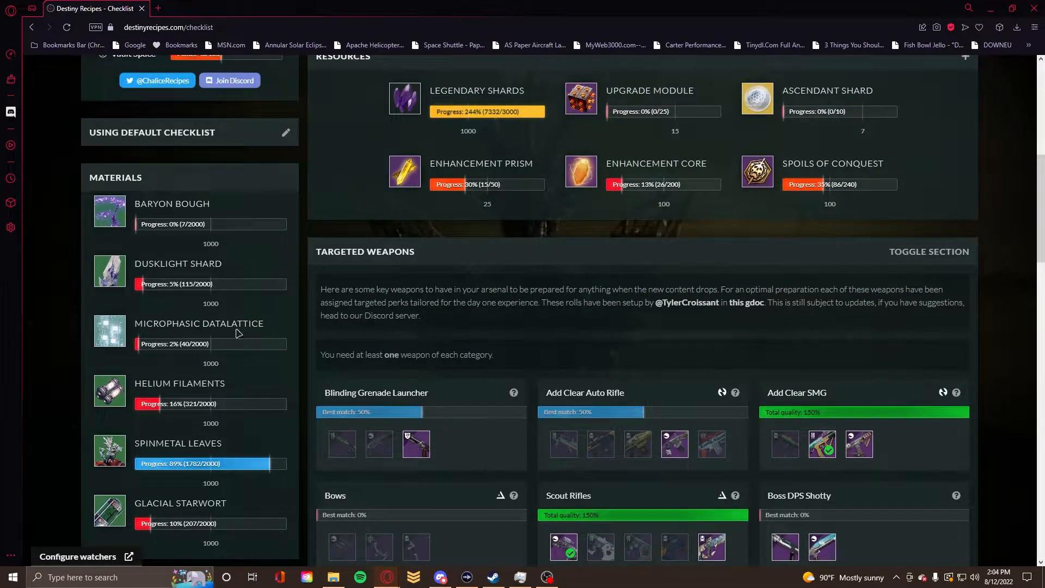
pyautogui.scroll(-3)
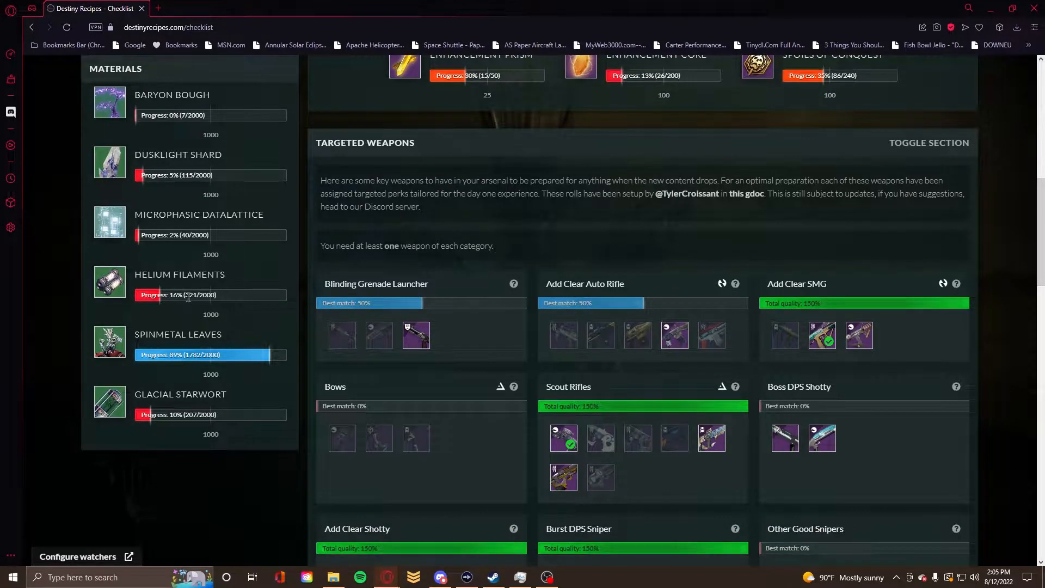
pyautogui.moveTo(206, 326)
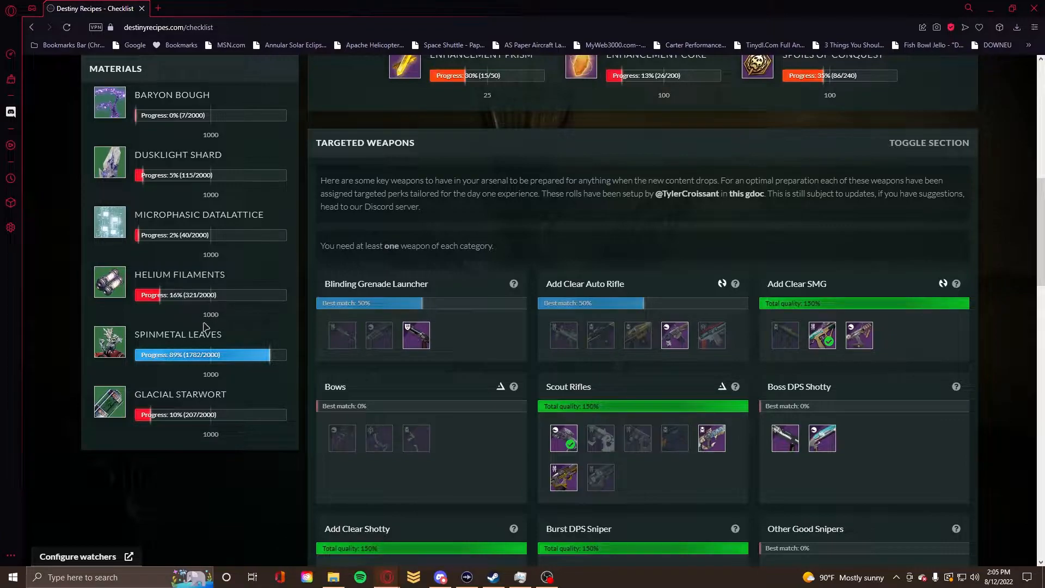
pyautogui.moveTo(194, 364)
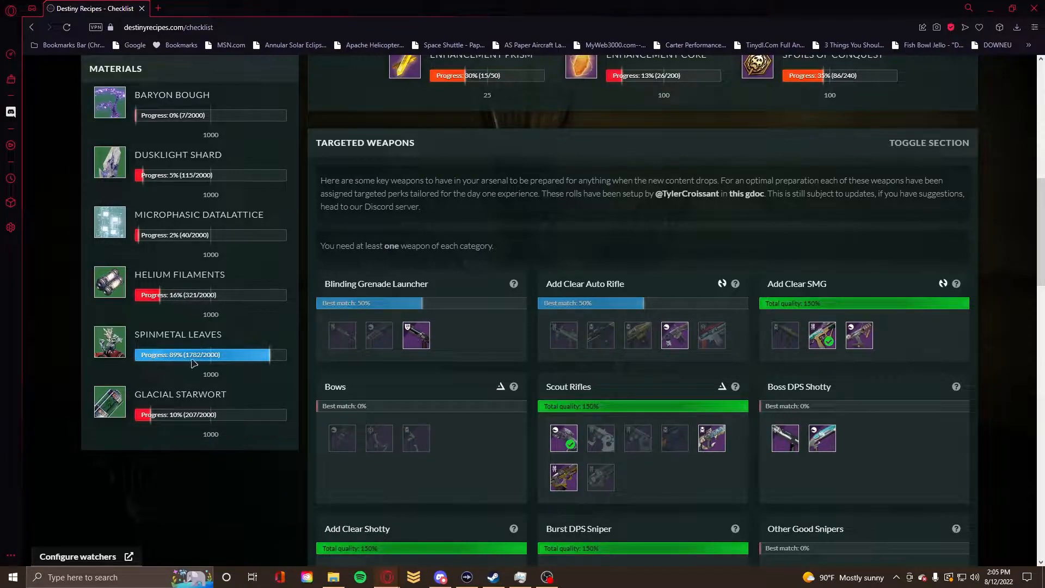
pyautogui.scroll(3)
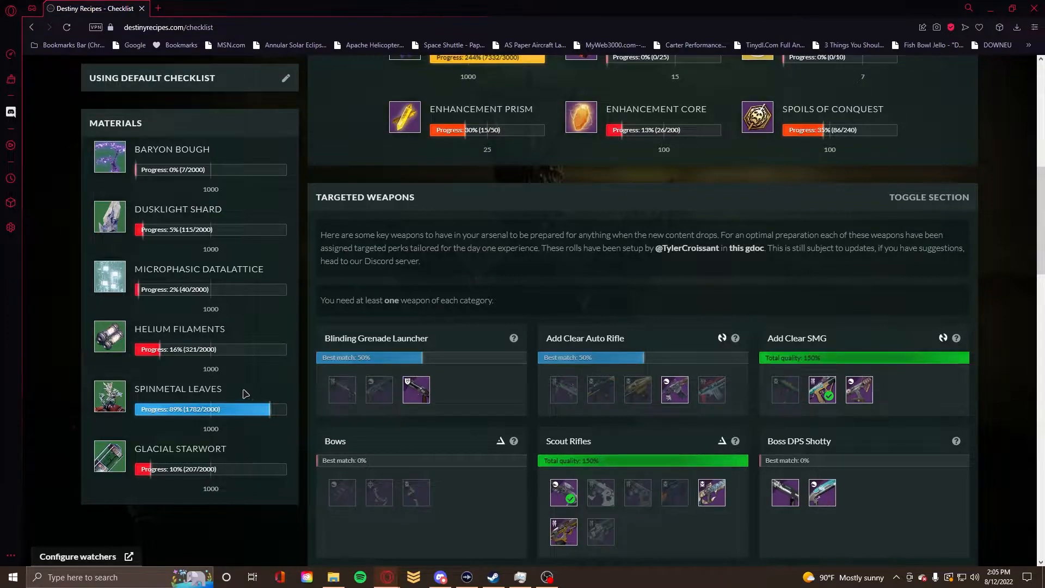
pyautogui.moveTo(169, 145)
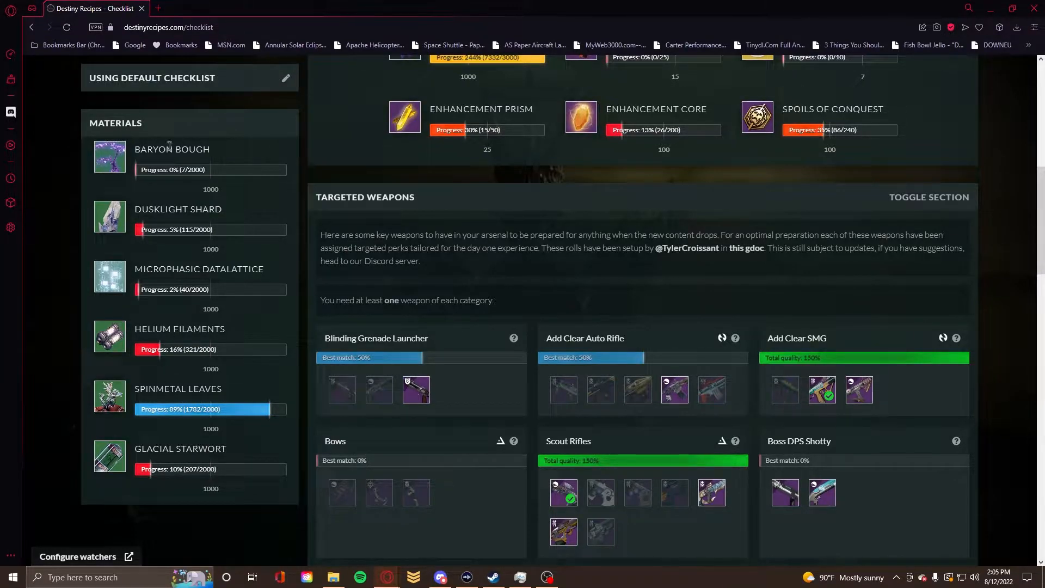
pyautogui.scroll(-3)
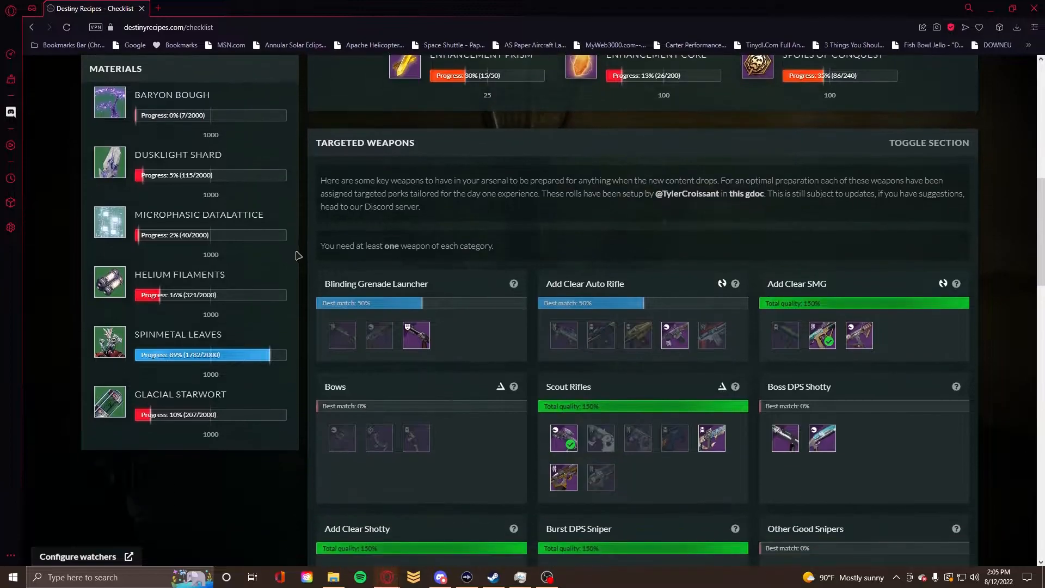
pyautogui.scroll(3)
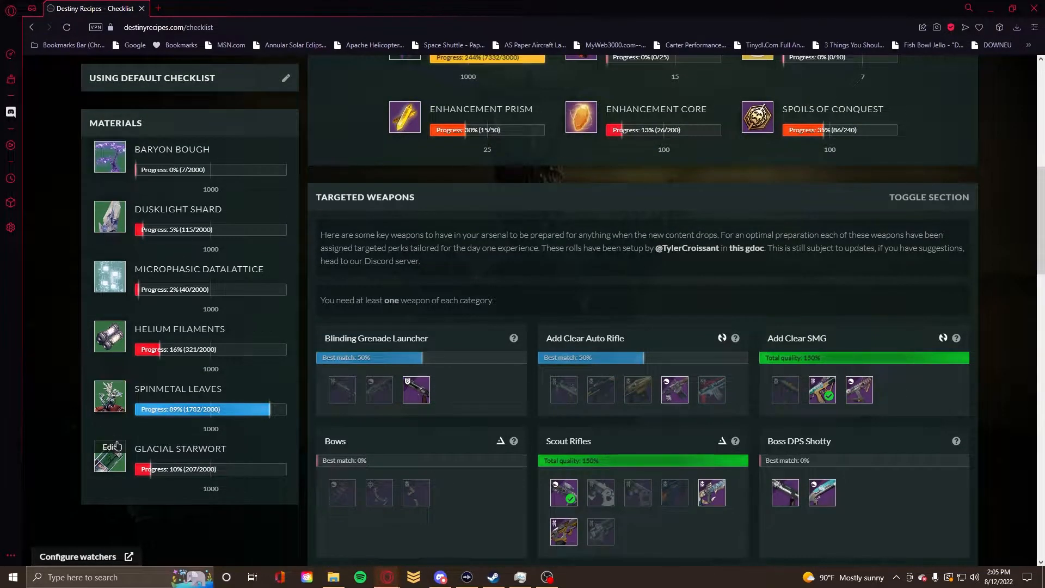
pyautogui.scroll(3)
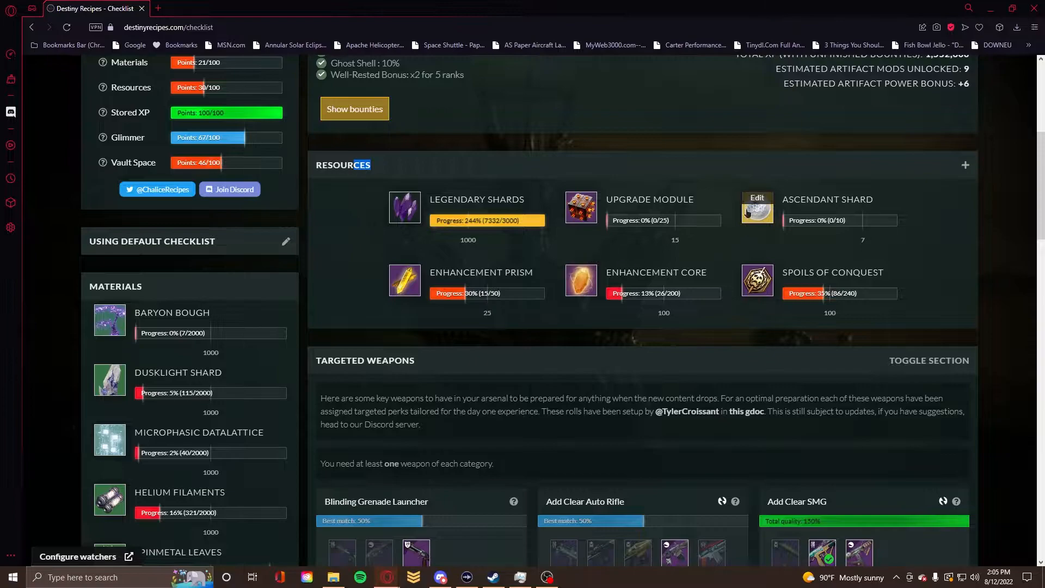
pyautogui.moveTo(403, 285)
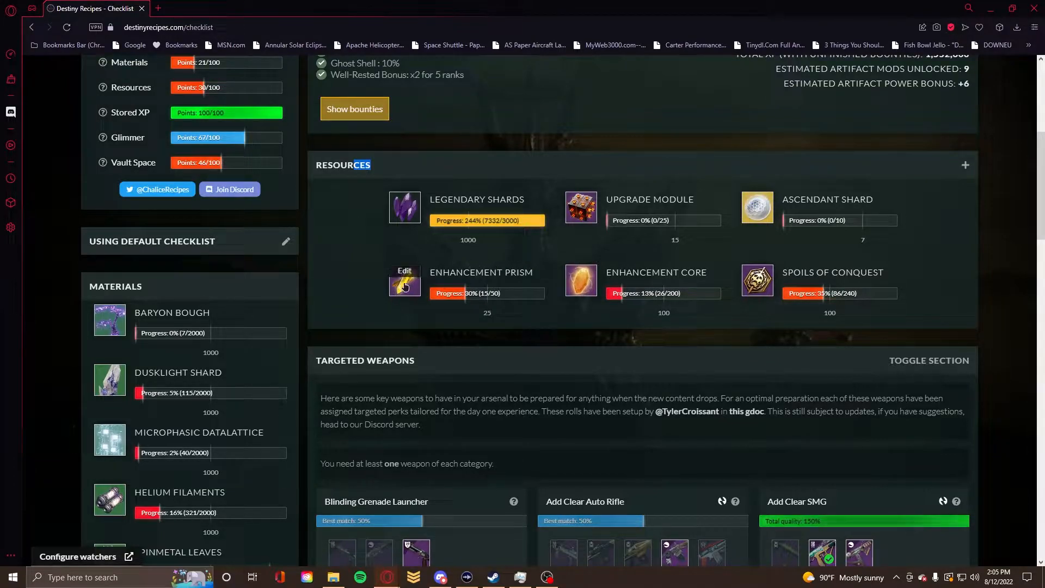
pyautogui.moveTo(580, 207)
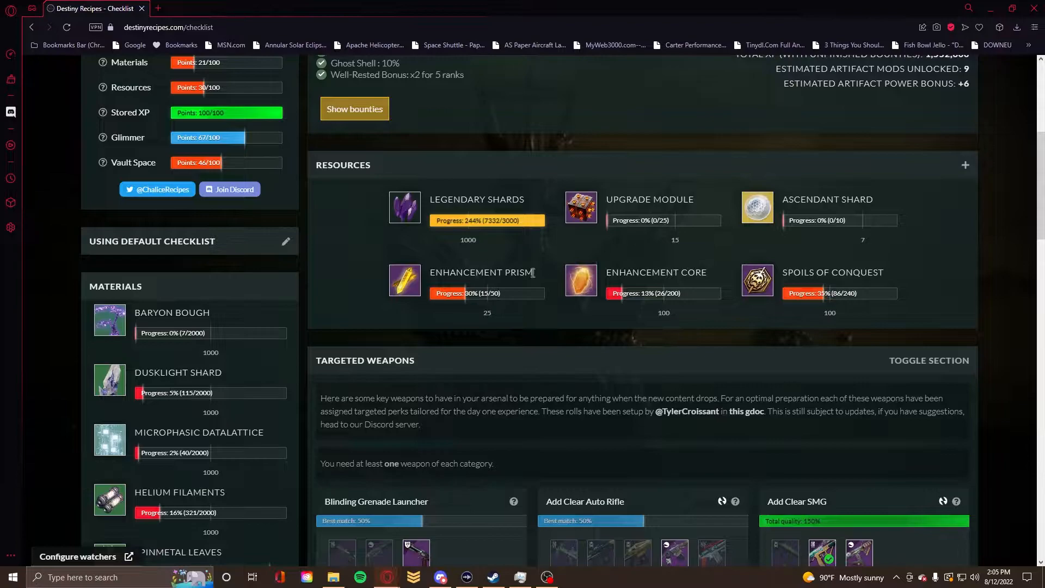
pyautogui.moveTo(564, 250)
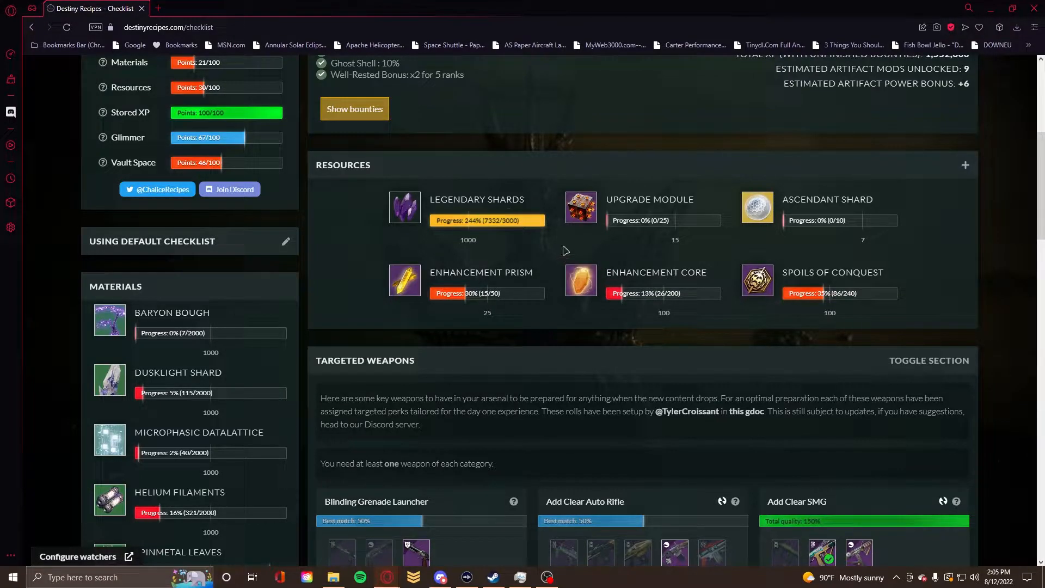
pyautogui.moveTo(405, 286)
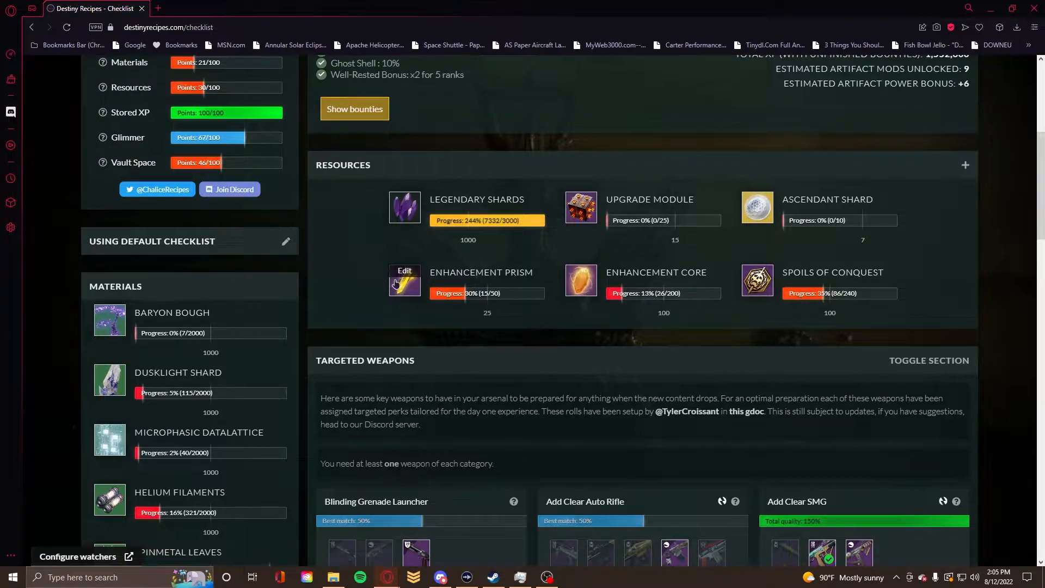
pyautogui.moveTo(394, 298)
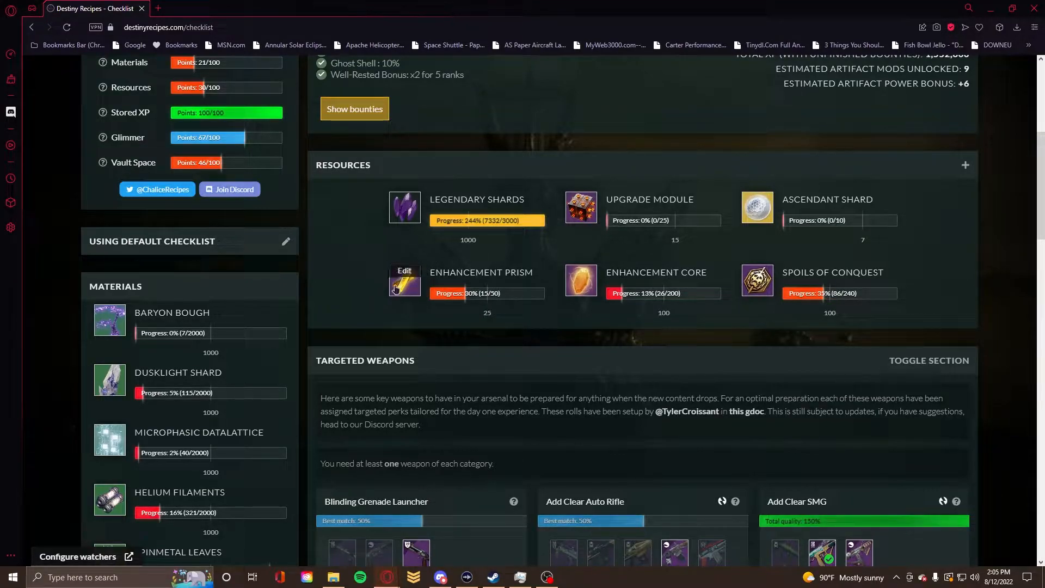
pyautogui.moveTo(354, 268)
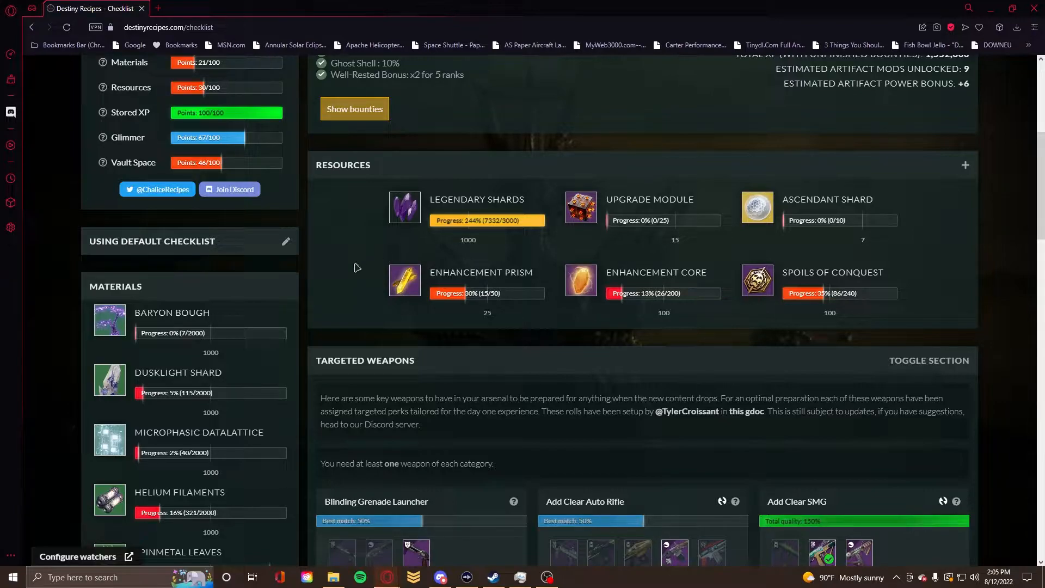
pyautogui.moveTo(405, 279)
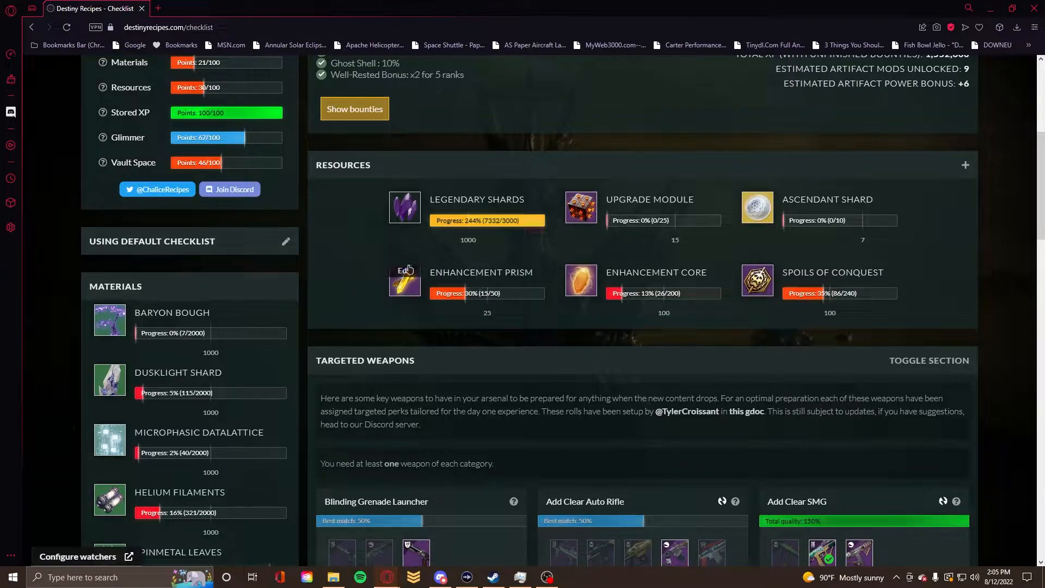
pyautogui.moveTo(384, 271)
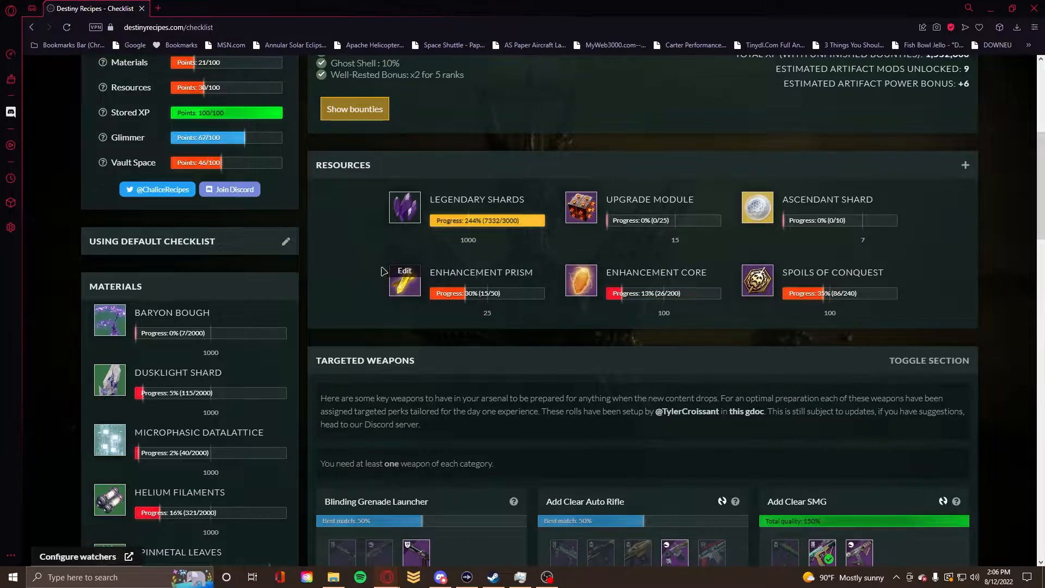
pyautogui.moveTo(351, 238)
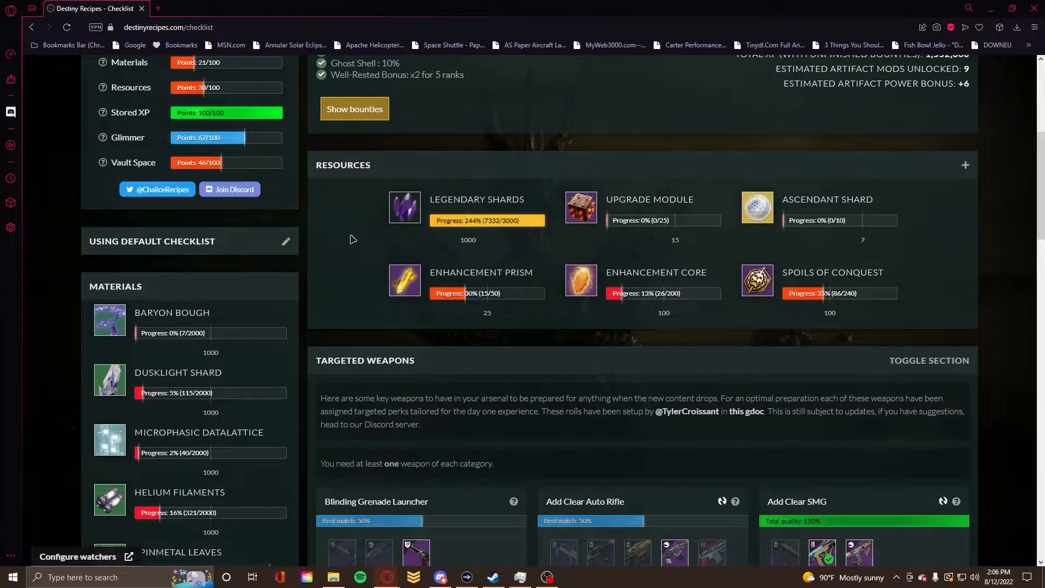
# Scroll through the Resources section reading the Legendary Shards, Upgrade Modules and Ascendant Shards progress bars
pyautogui.scroll(-3)
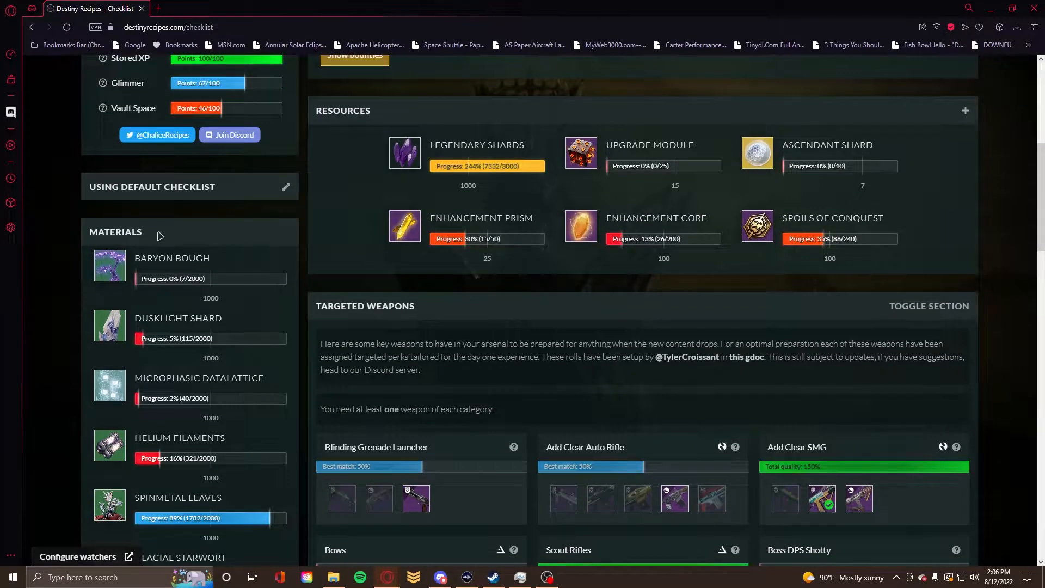
pyautogui.scroll(3)
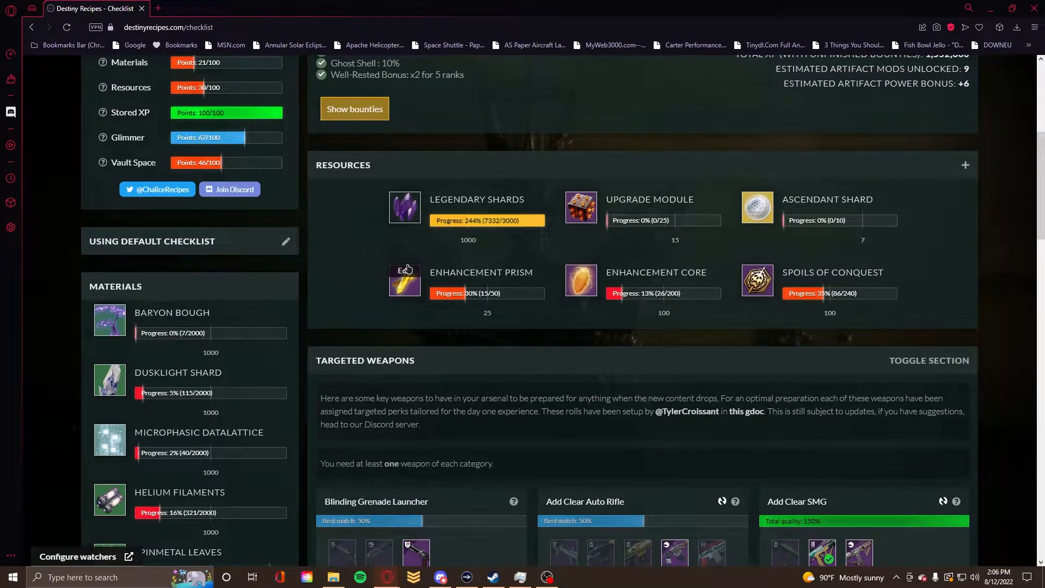
pyautogui.moveTo(443, 259)
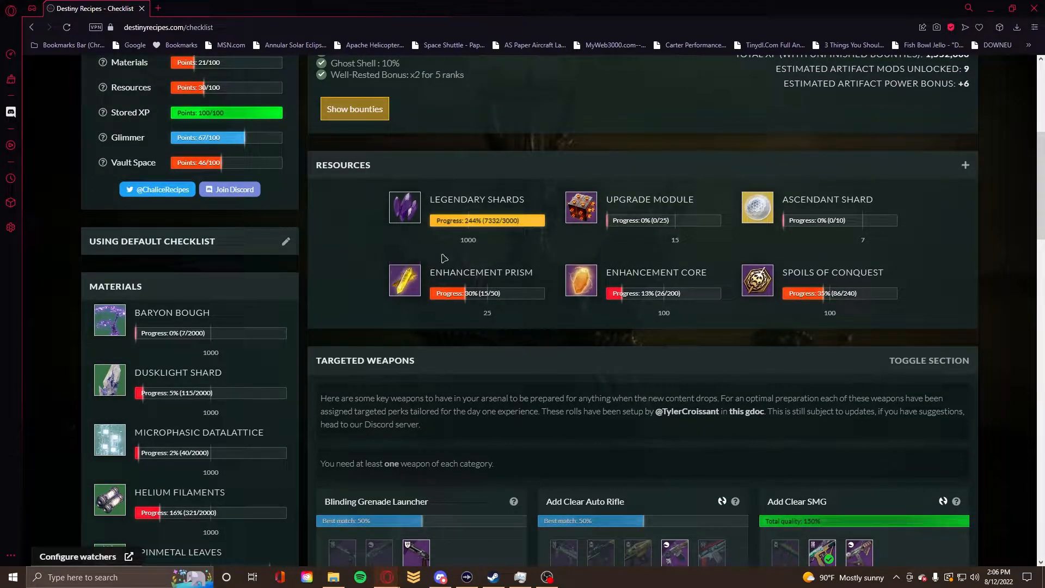
pyautogui.moveTo(757, 207)
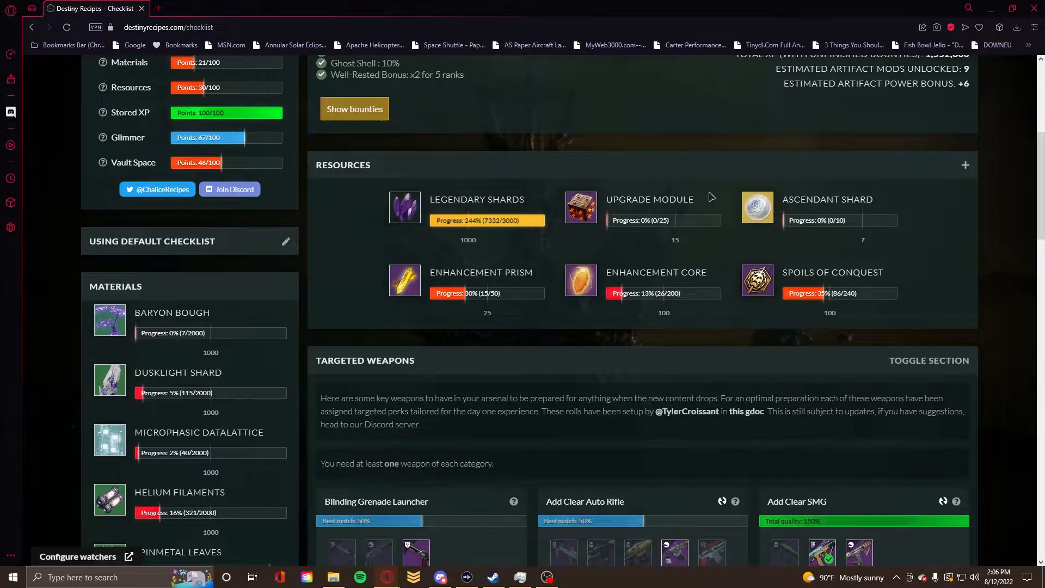
pyautogui.moveTo(404, 280)
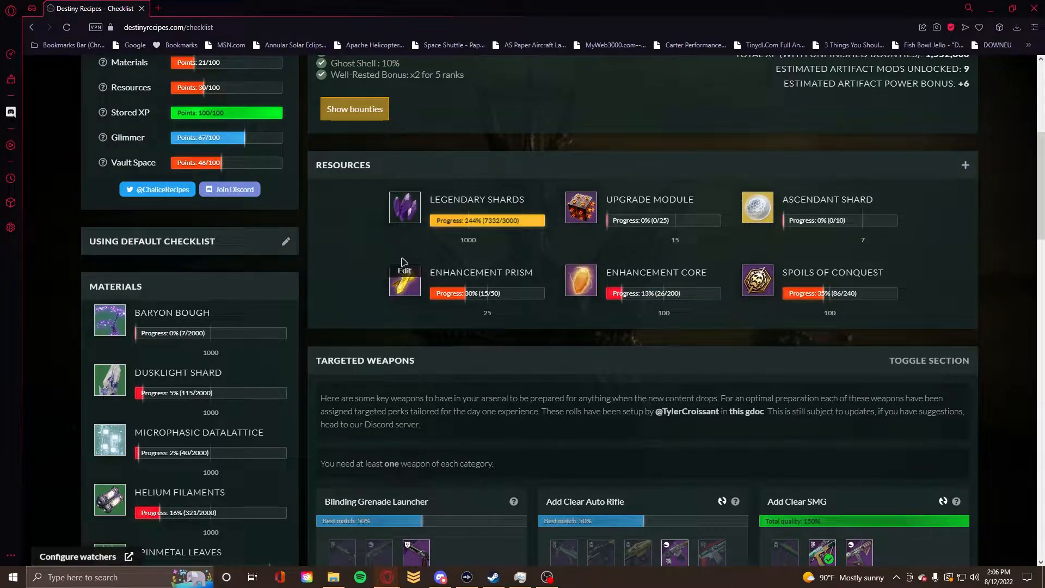
pyautogui.moveTo(360, 242)
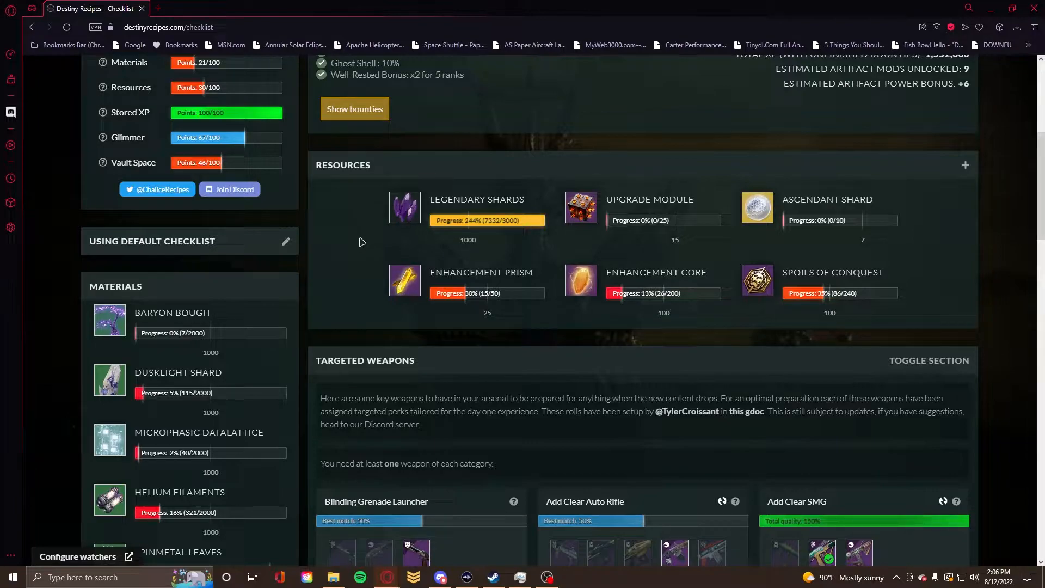
pyautogui.moveTo(445, 262)
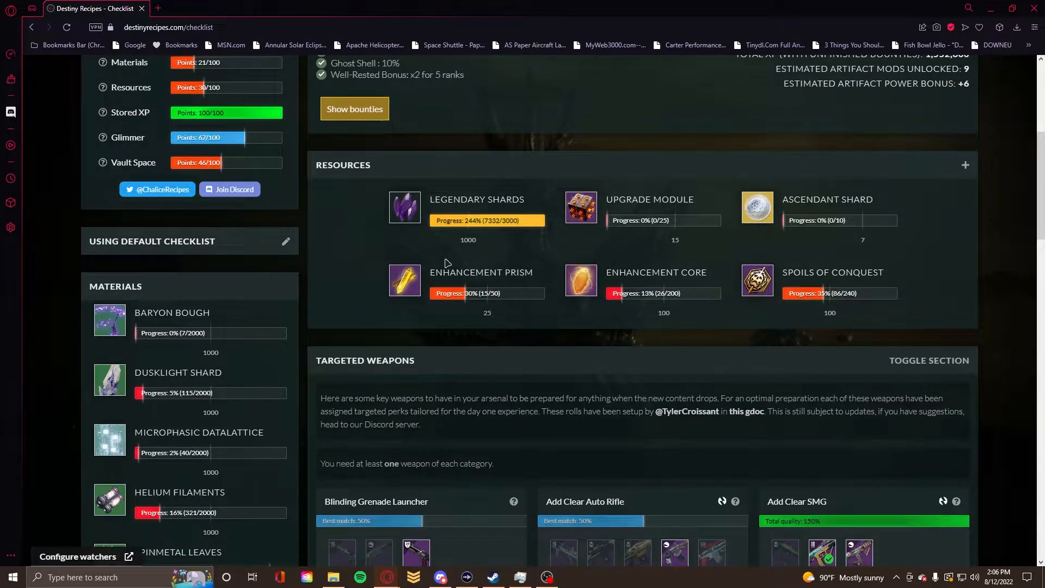
pyautogui.moveTo(886, 271)
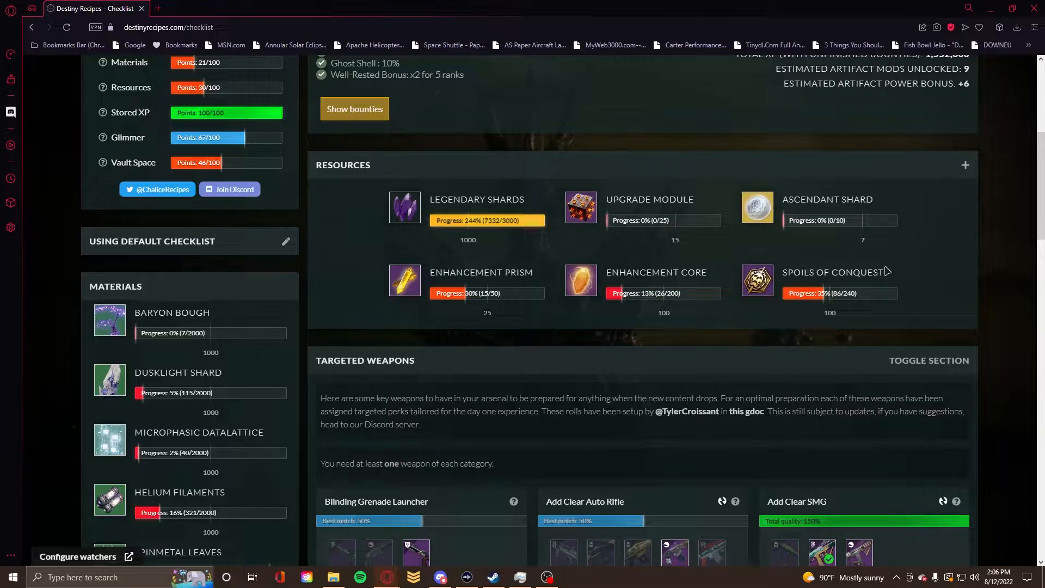
pyautogui.moveTo(878, 307)
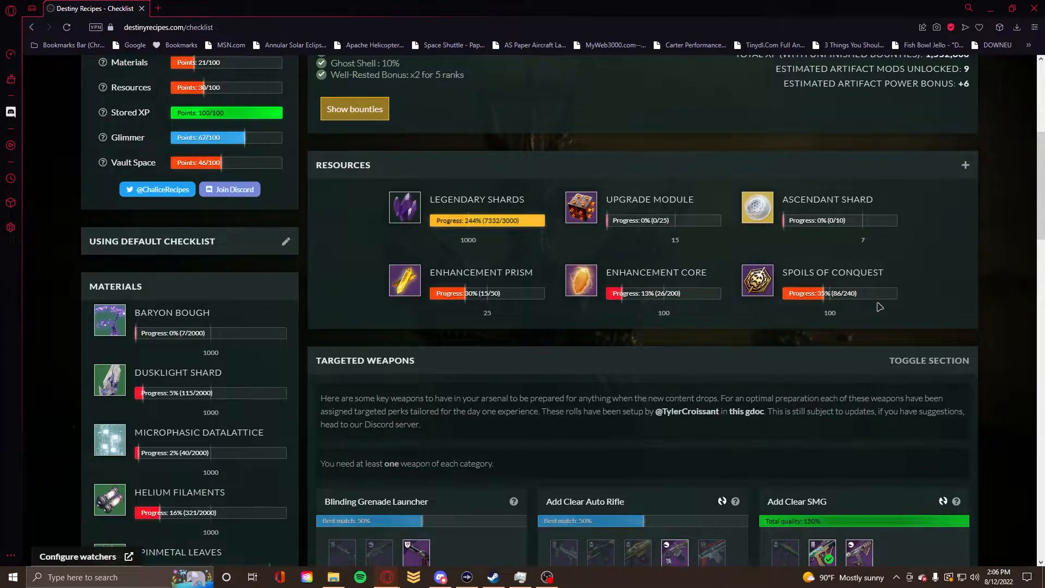
pyautogui.moveTo(893, 302)
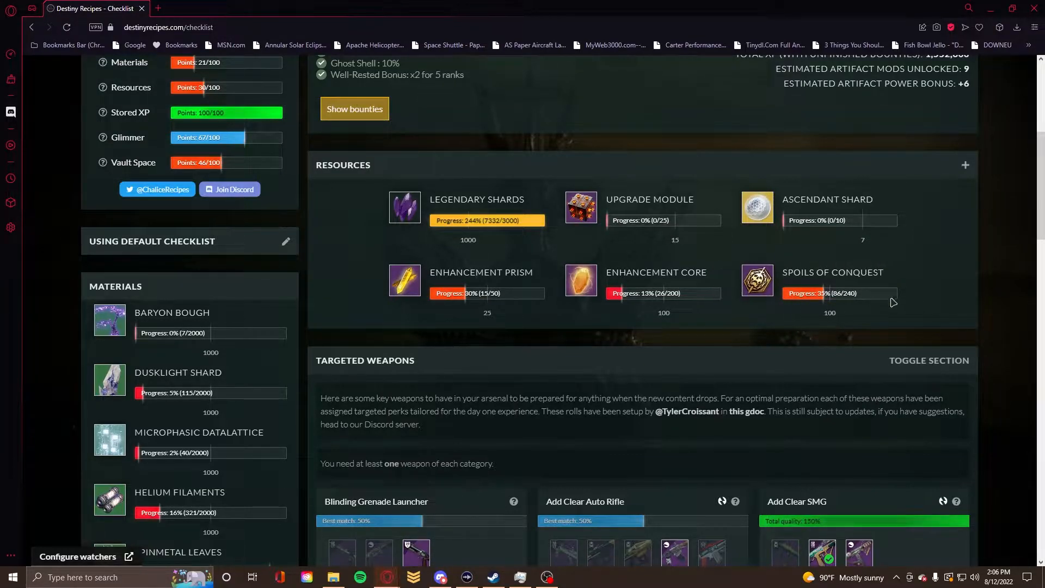
pyautogui.moveTo(726, 273)
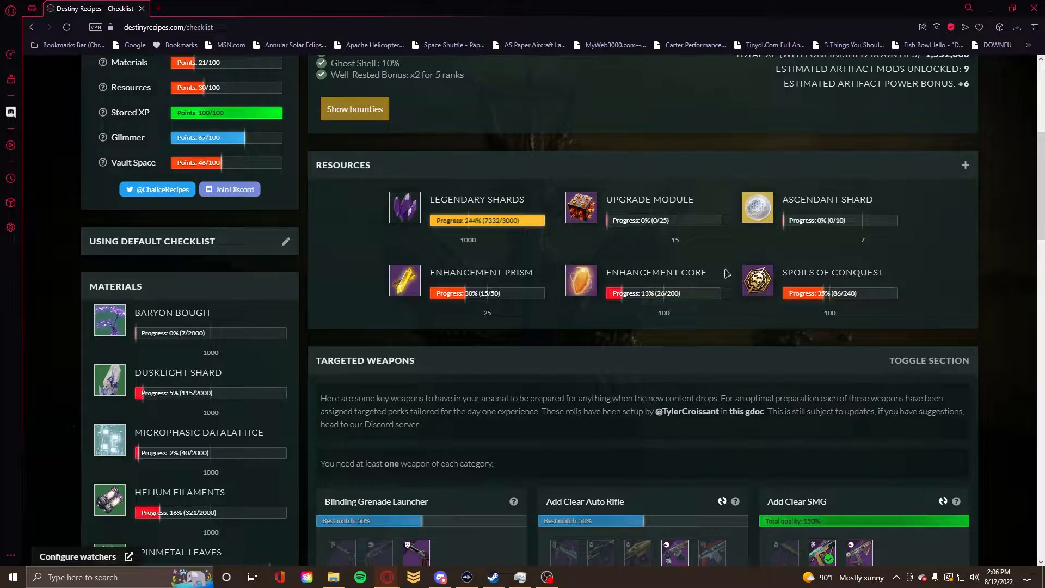
pyautogui.moveTo(765, 257)
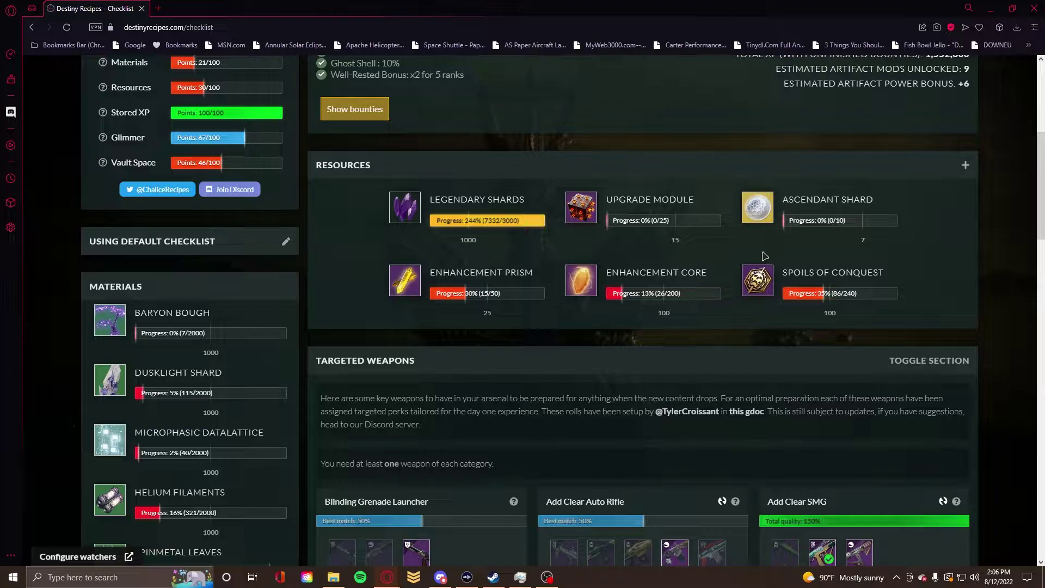
pyautogui.moveTo(850, 325)
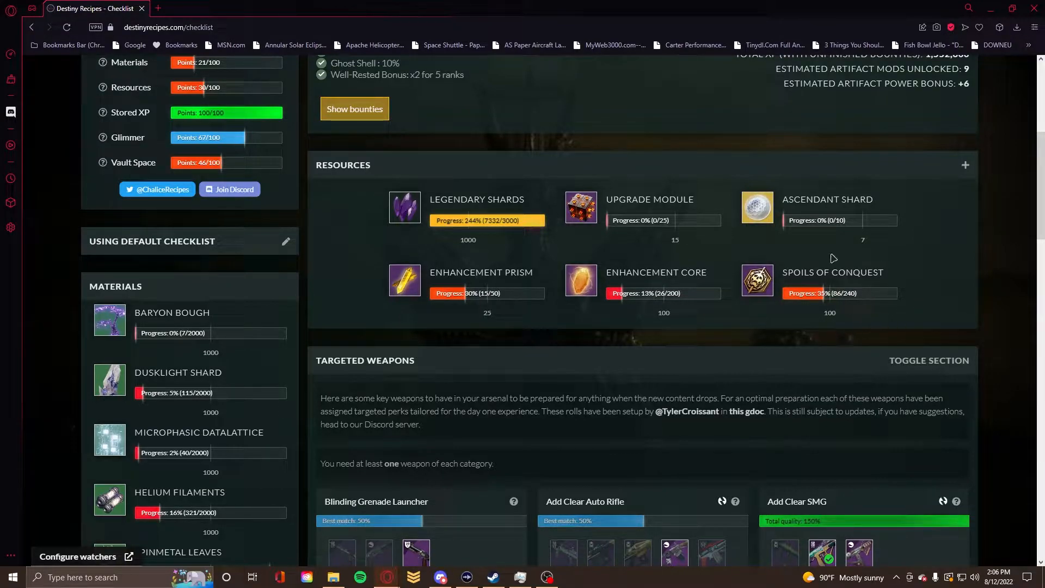
pyautogui.moveTo(786, 269)
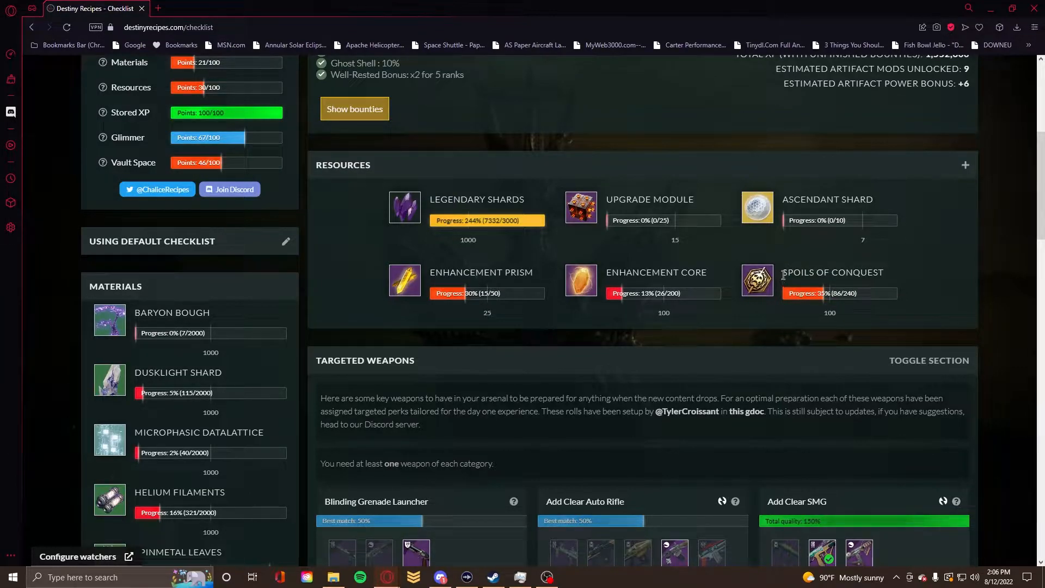
pyautogui.moveTo(886, 324)
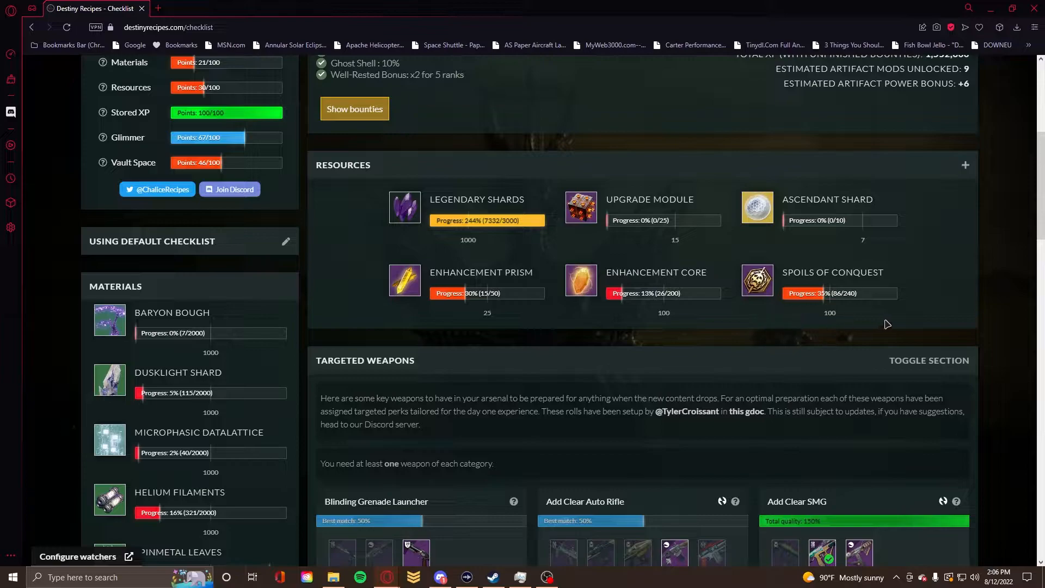
pyautogui.moveTo(800, 326)
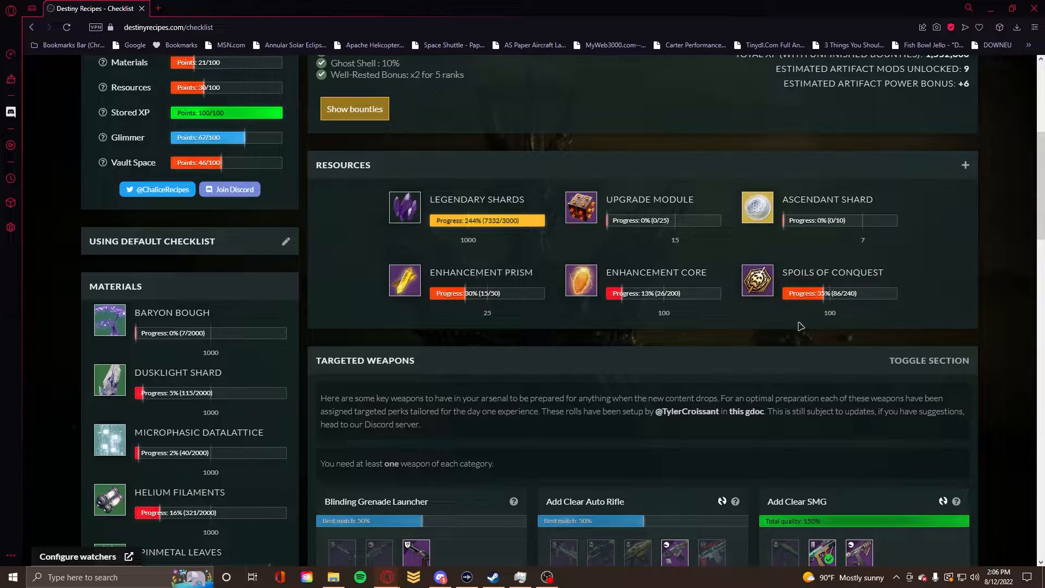
pyautogui.moveTo(812, 281)
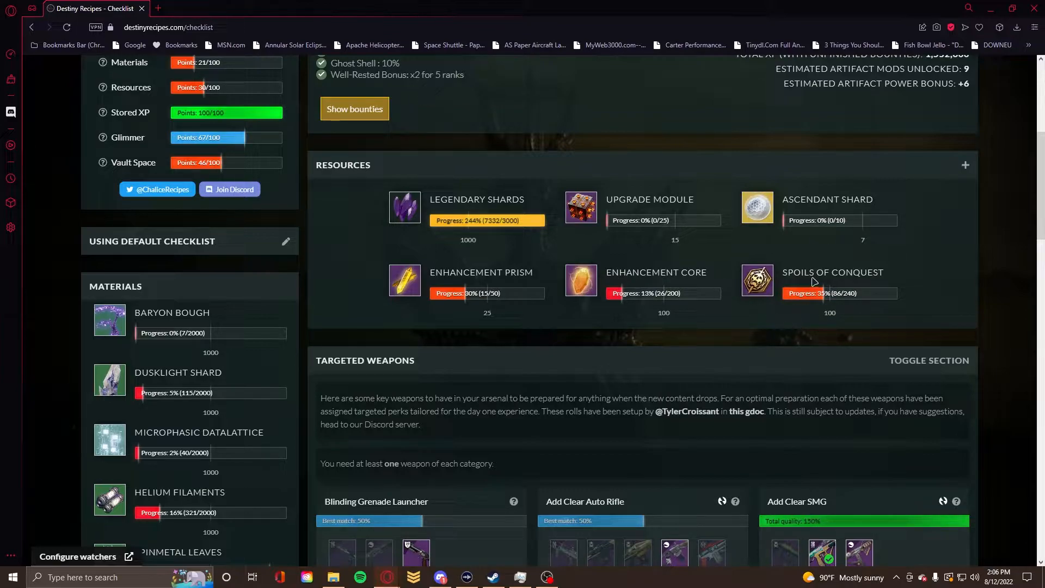
pyautogui.moveTo(776, 251)
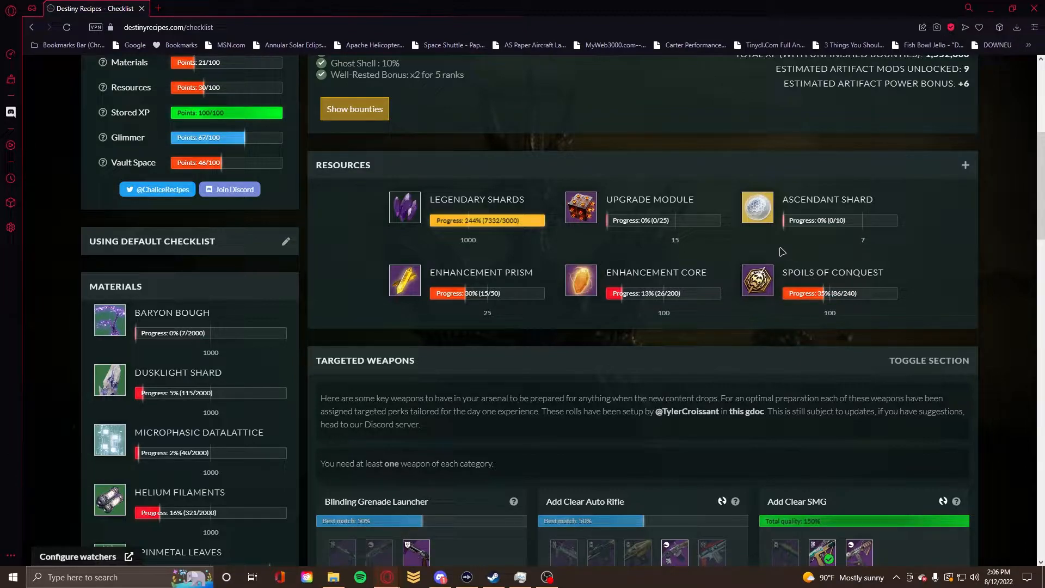
pyautogui.moveTo(803, 266)
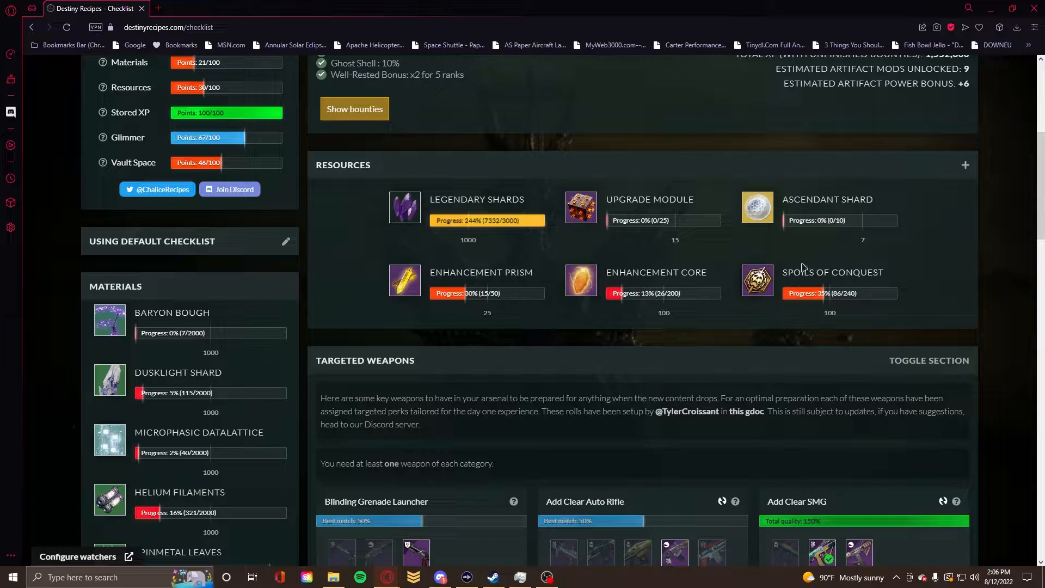
pyautogui.moveTo(780, 307)
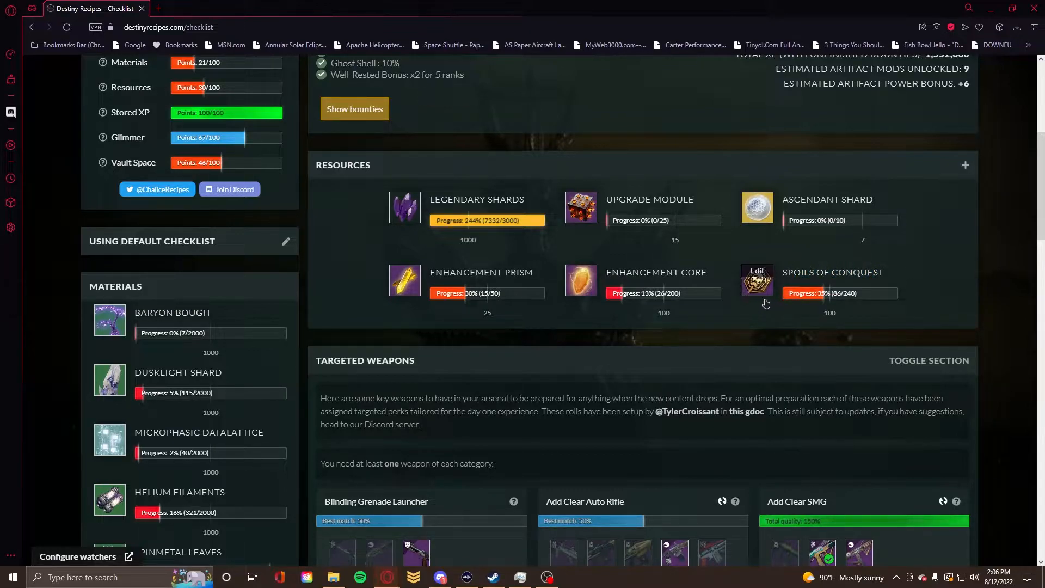
pyautogui.moveTo(790, 297)
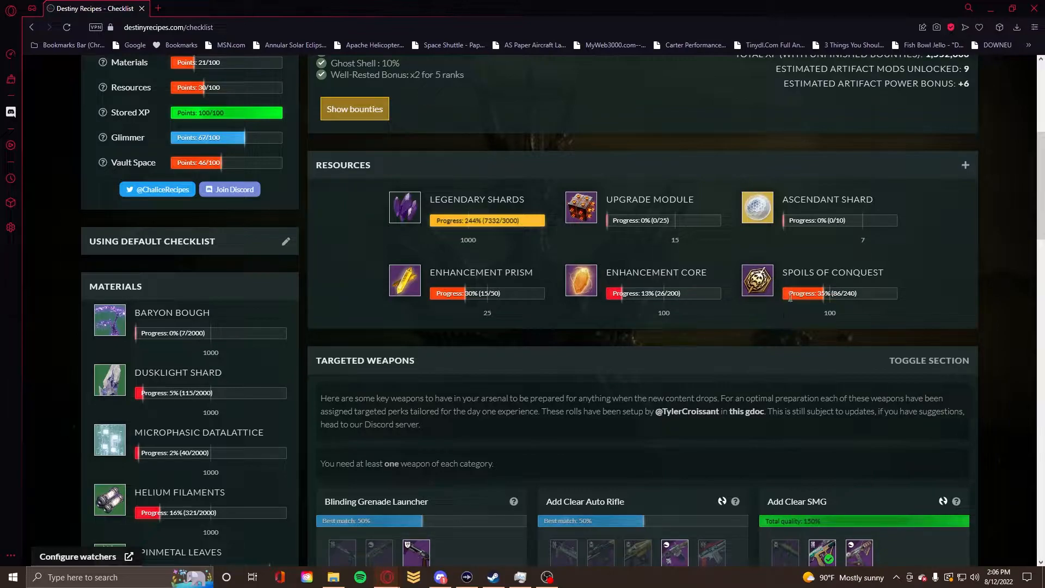
pyautogui.moveTo(803, 264)
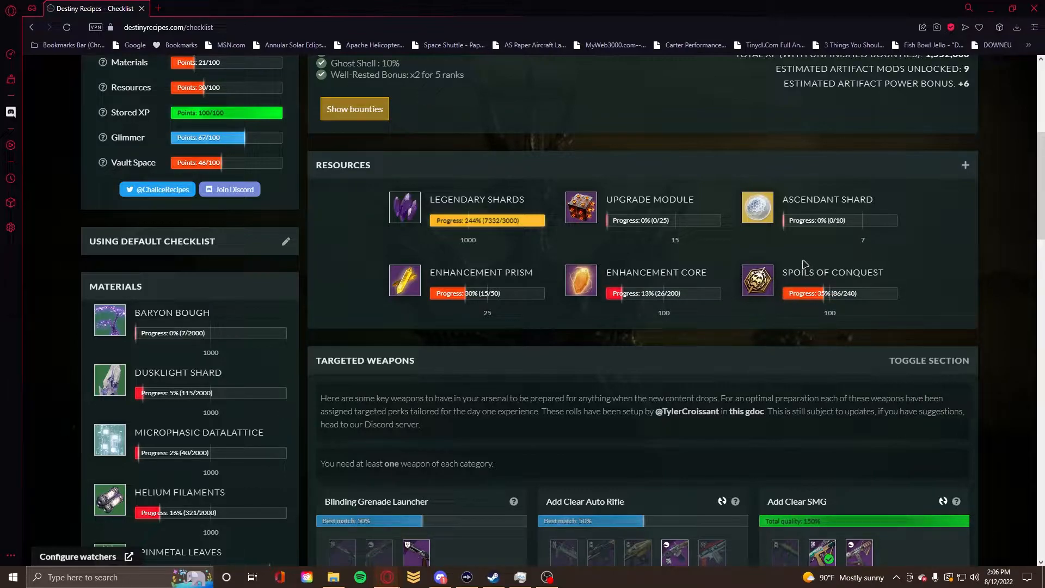
pyautogui.moveTo(793, 268)
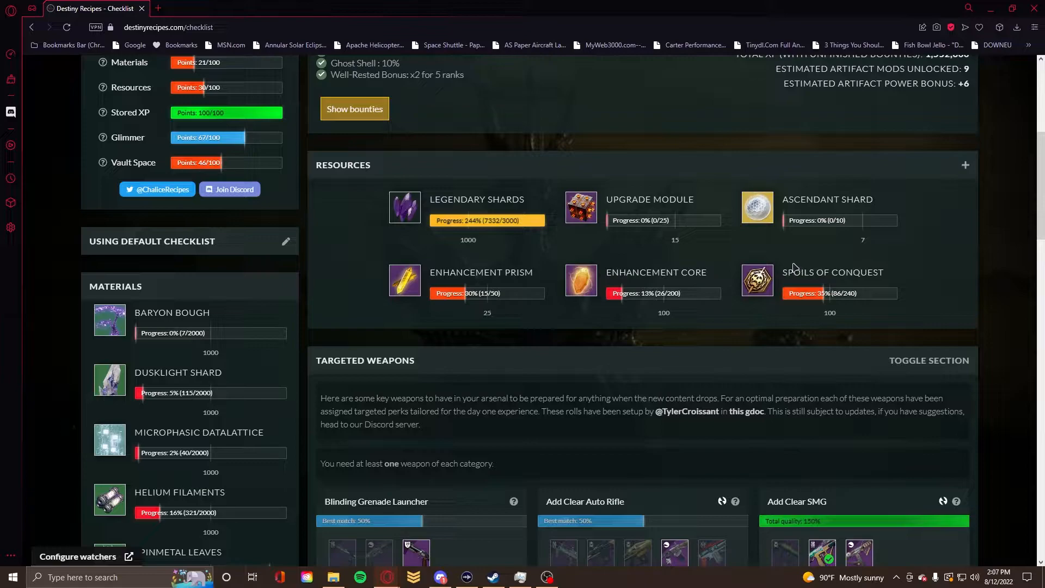
pyautogui.scroll(3)
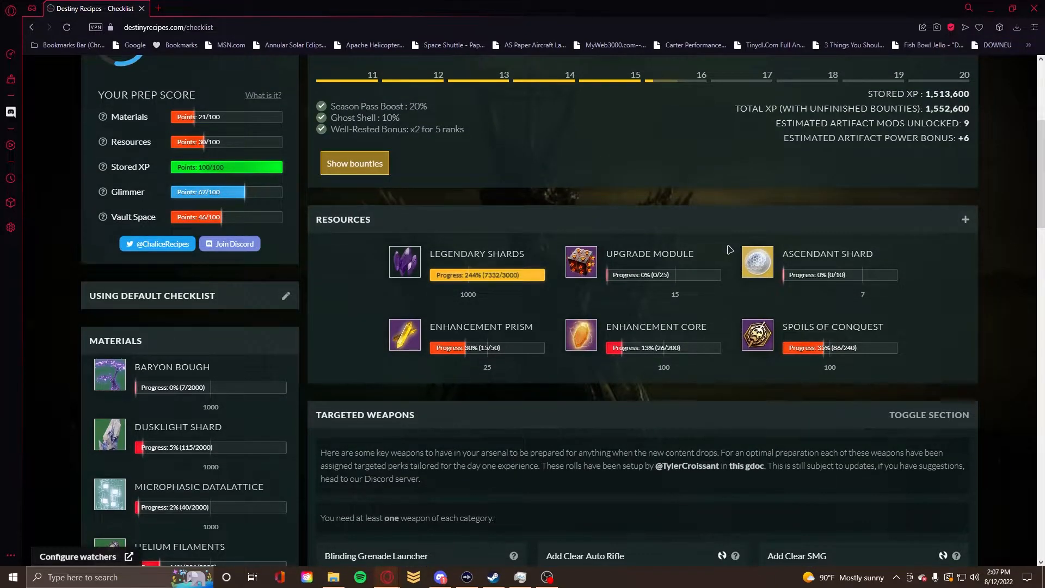
pyautogui.moveTo(732, 254)
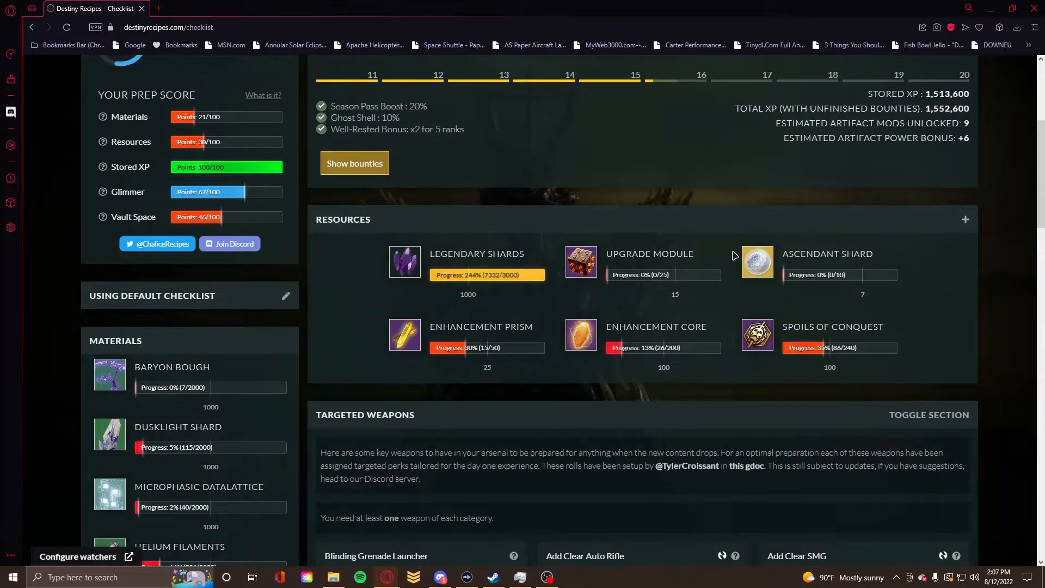
pyautogui.scroll(-3)
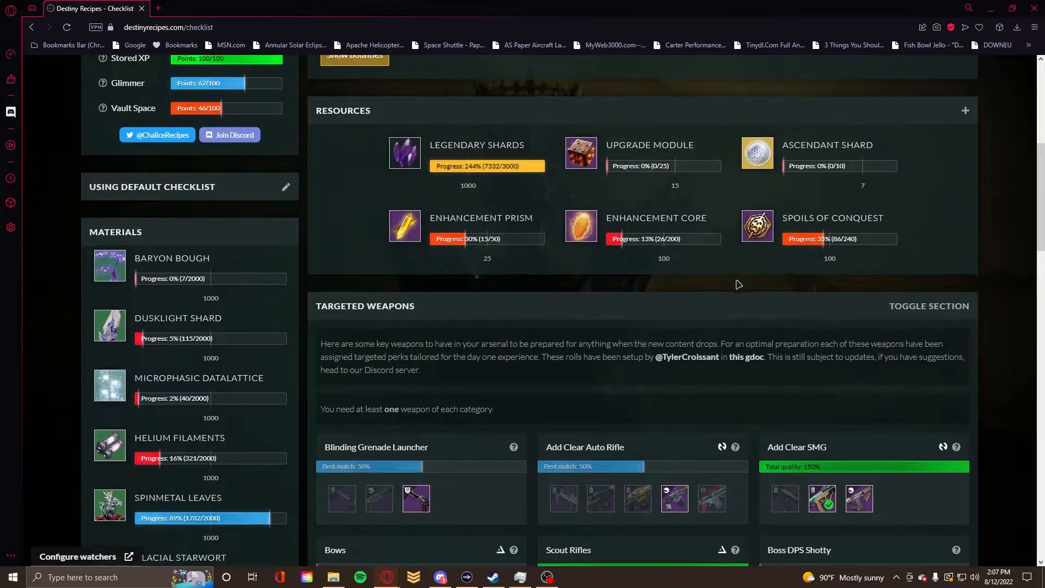
pyautogui.moveTo(636, 298)
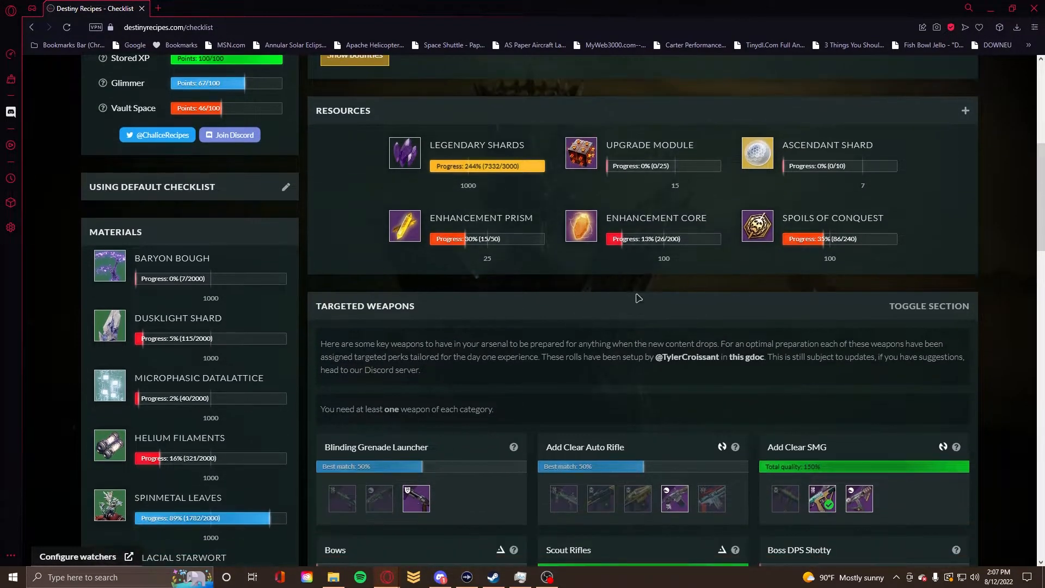
pyautogui.scroll(3)
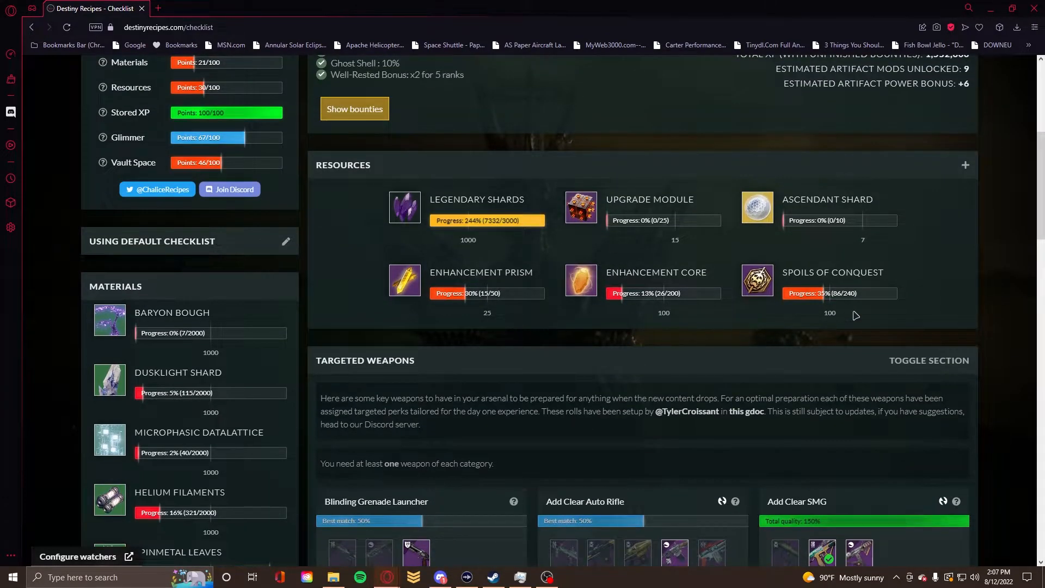
pyautogui.moveTo(906, 271)
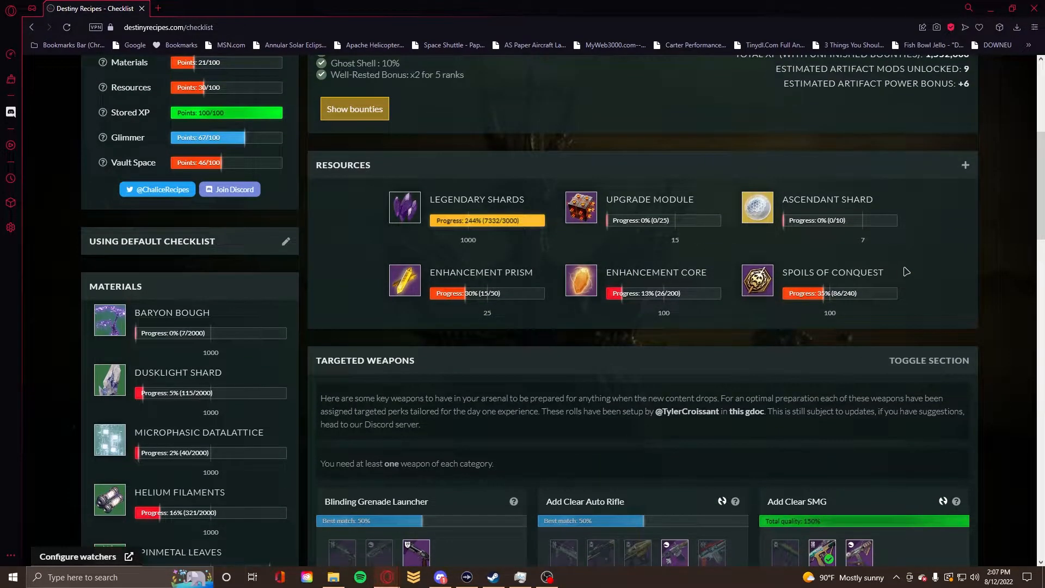
pyautogui.scroll(3)
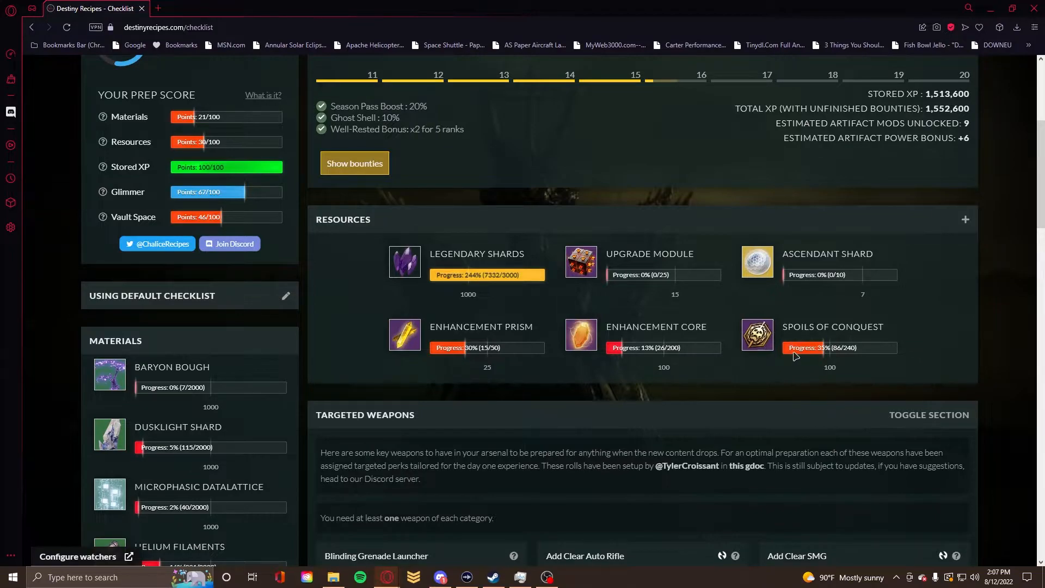
pyautogui.moveTo(889, 330)
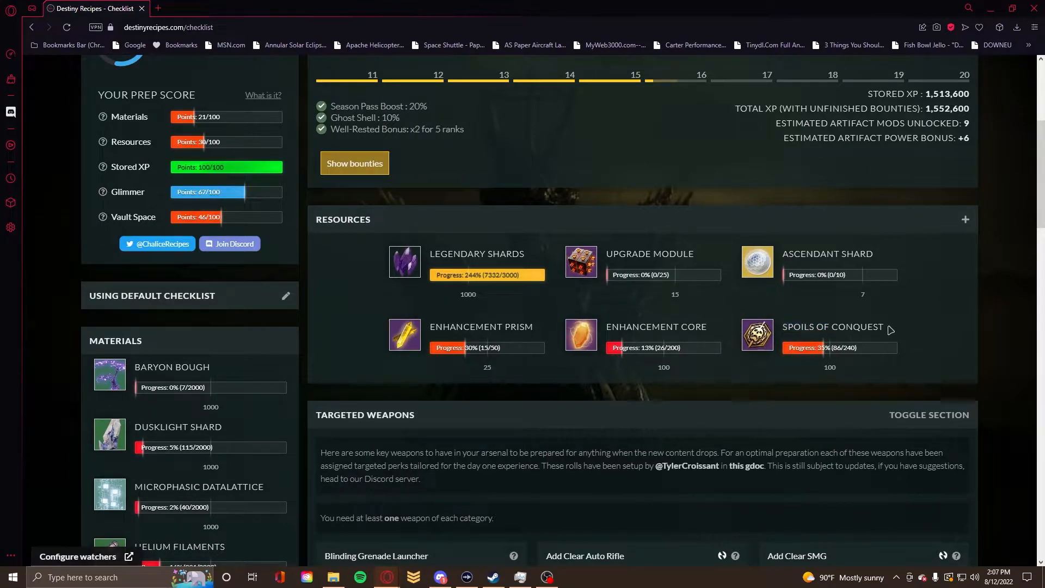
pyautogui.moveTo(882, 365)
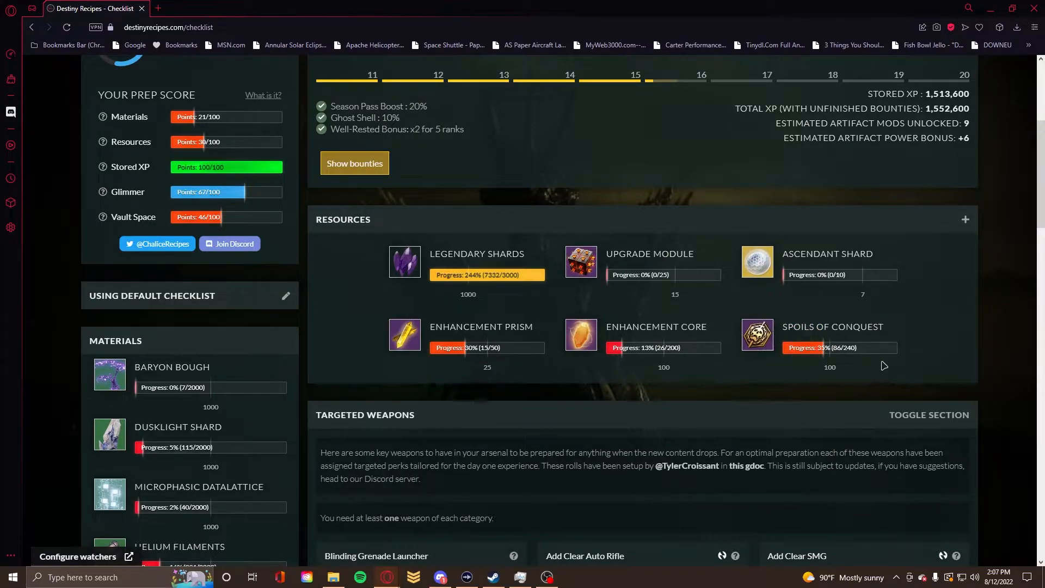
pyautogui.moveTo(806, 233)
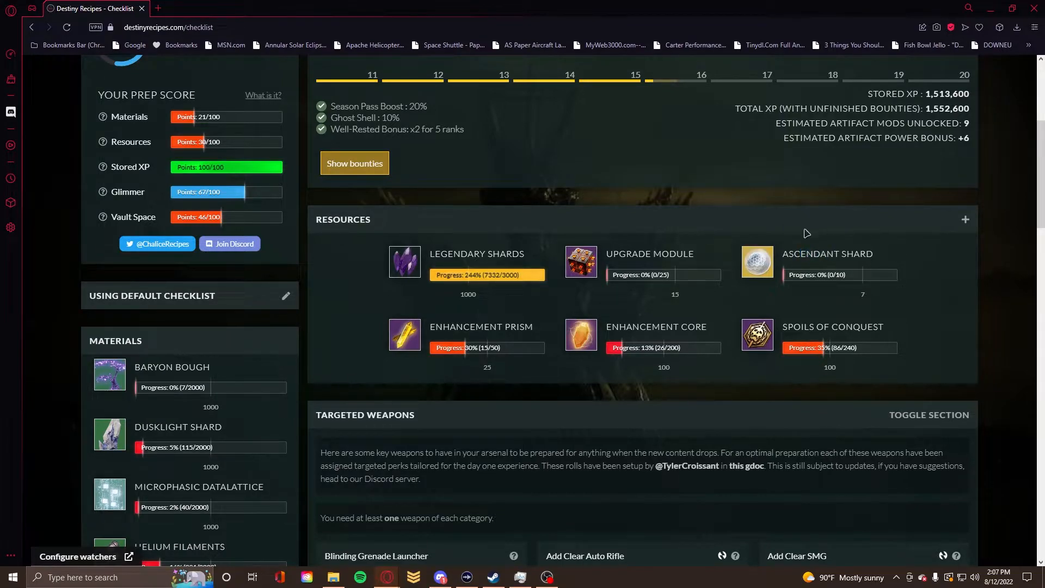
pyautogui.moveTo(812, 302)
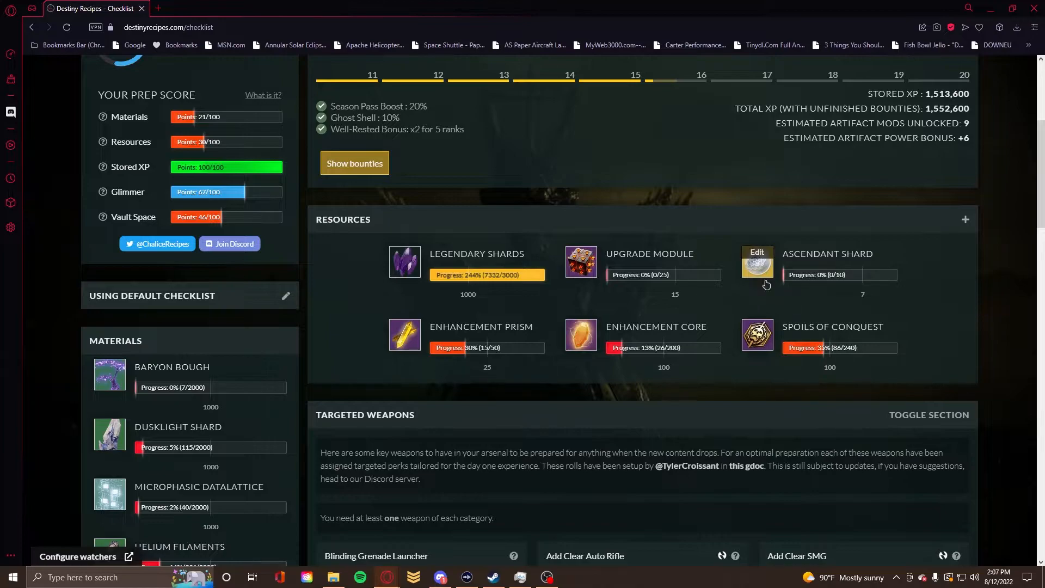
pyautogui.moveTo(757, 266)
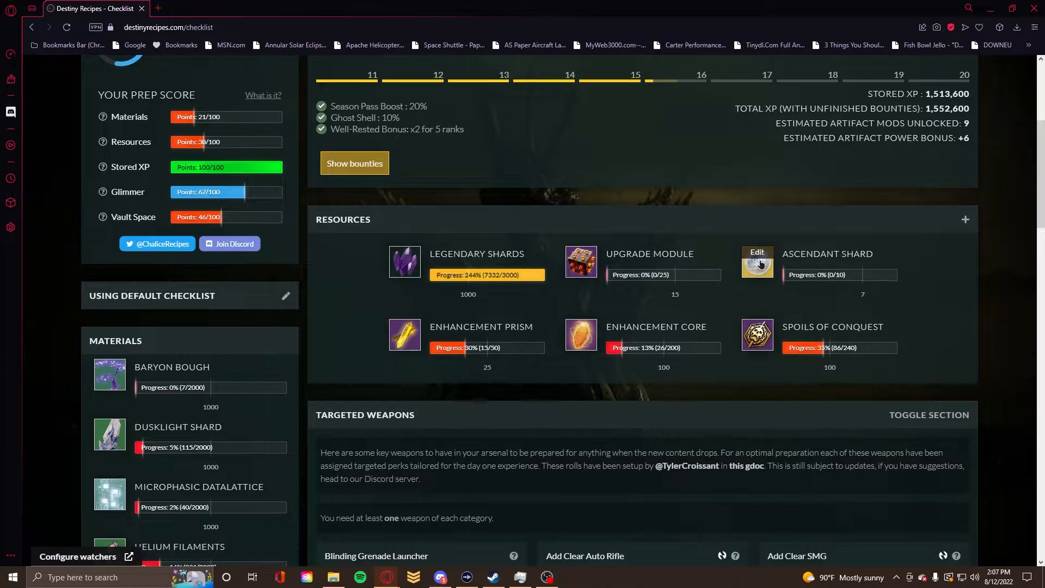
pyautogui.moveTo(910, 262)
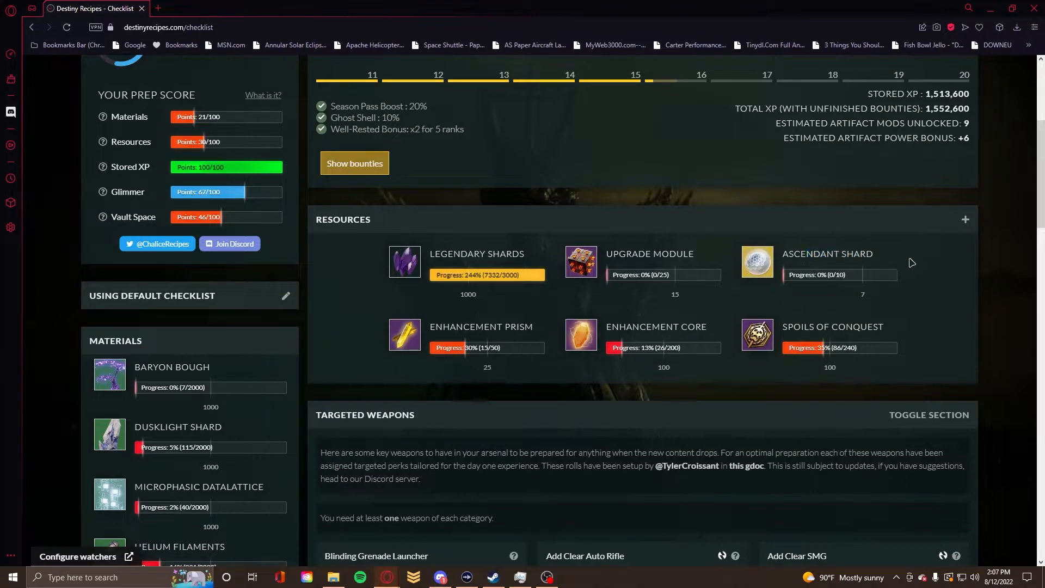
pyautogui.moveTo(756, 267)
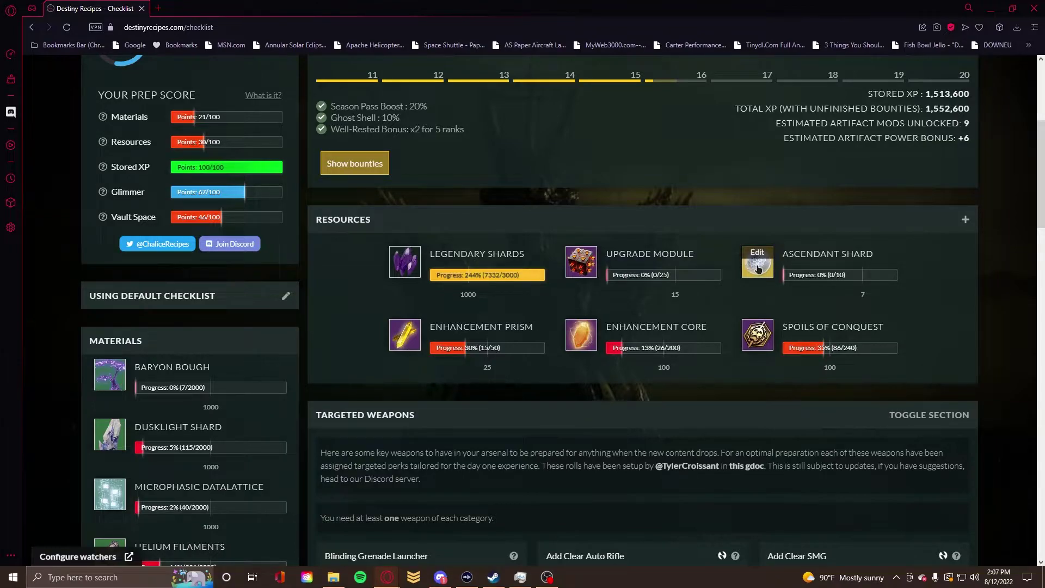
pyautogui.moveTo(697, 318)
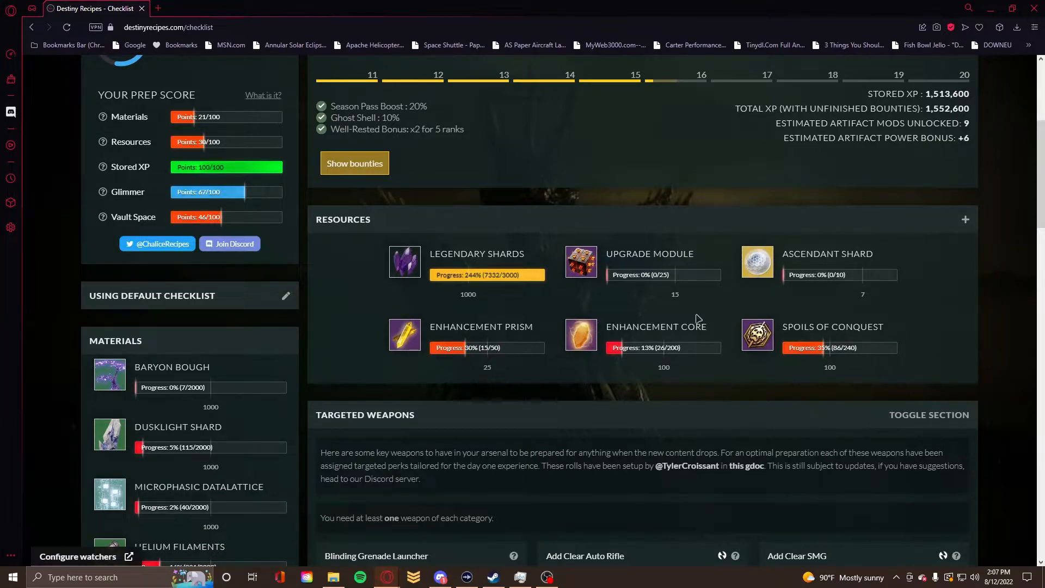
pyautogui.moveTo(755, 269)
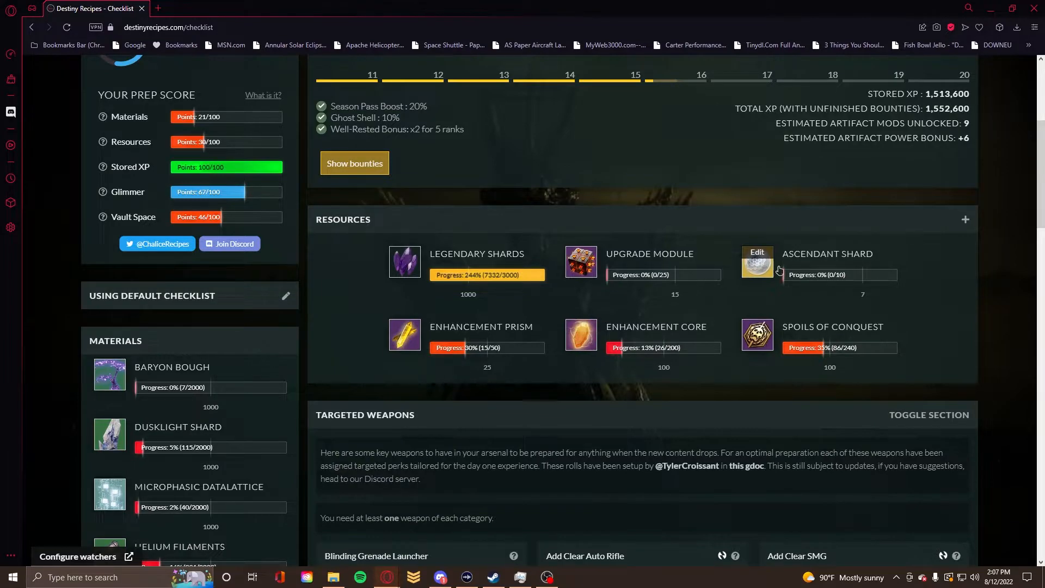
pyautogui.scroll(-3)
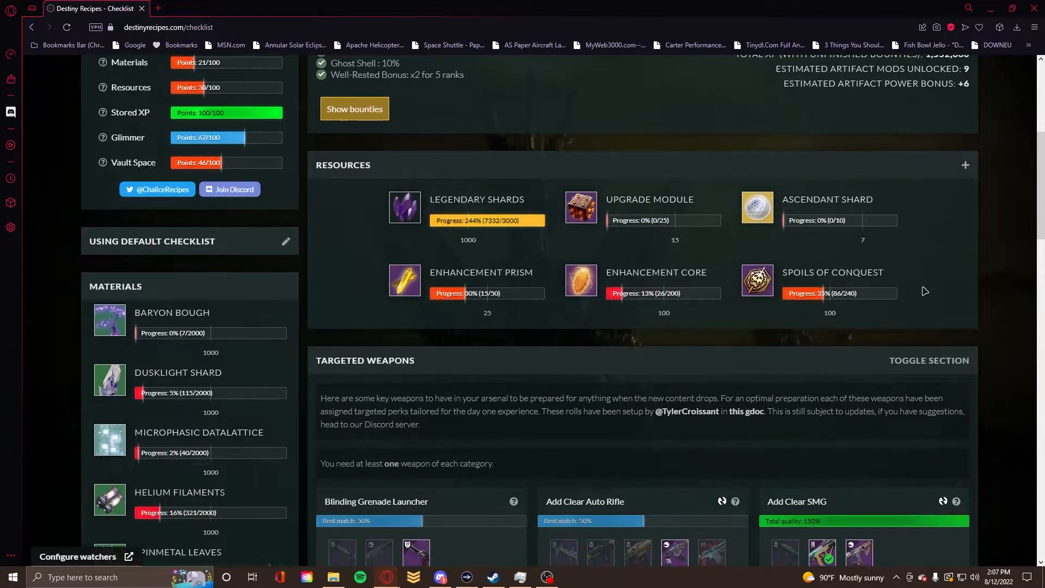
# Scroll through every Targeted Weapons category and back up over the grid
pyautogui.scroll(-3)
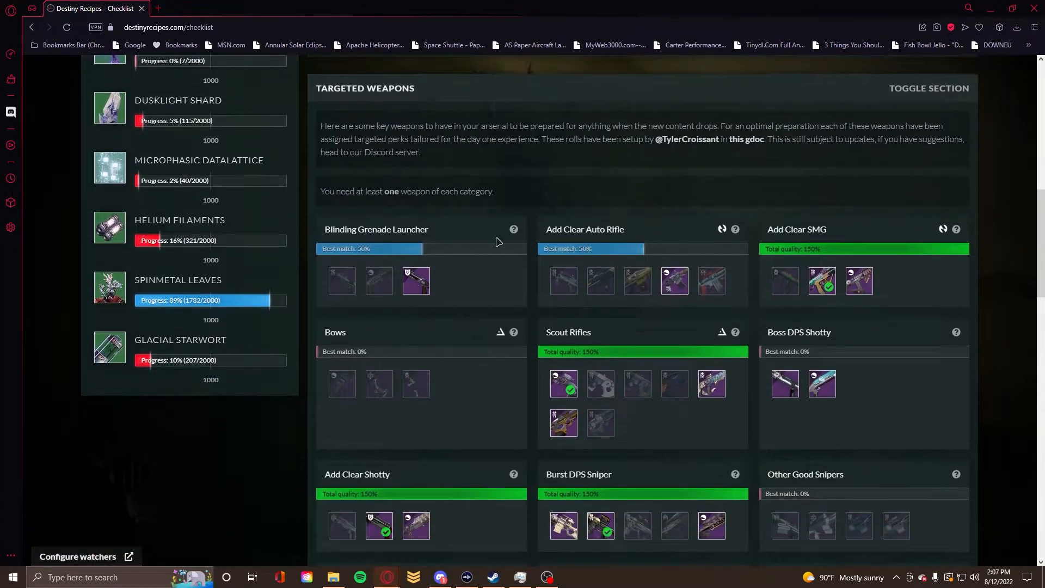
pyautogui.moveTo(600, 251)
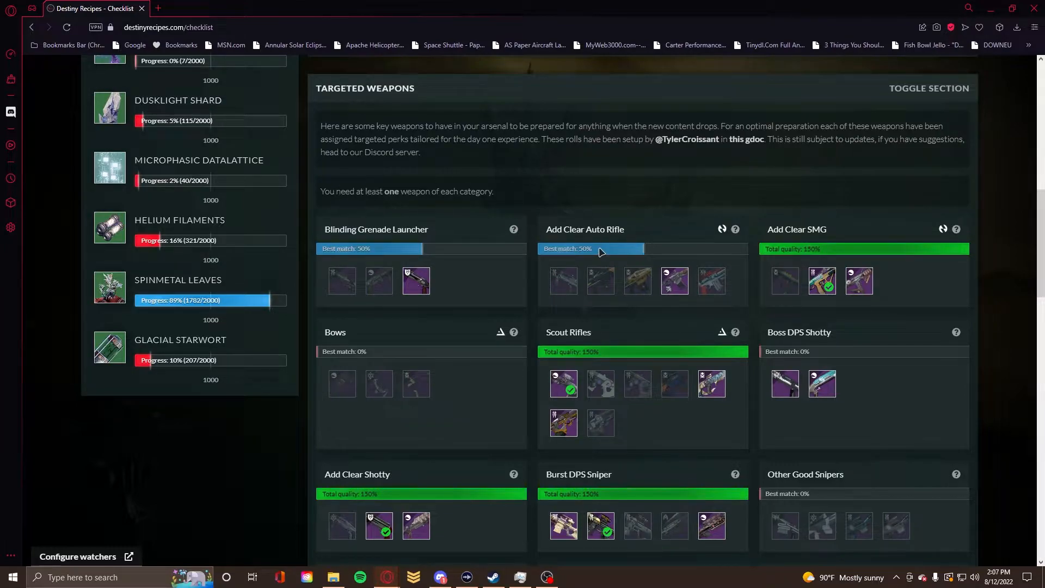
pyautogui.scroll(-3)
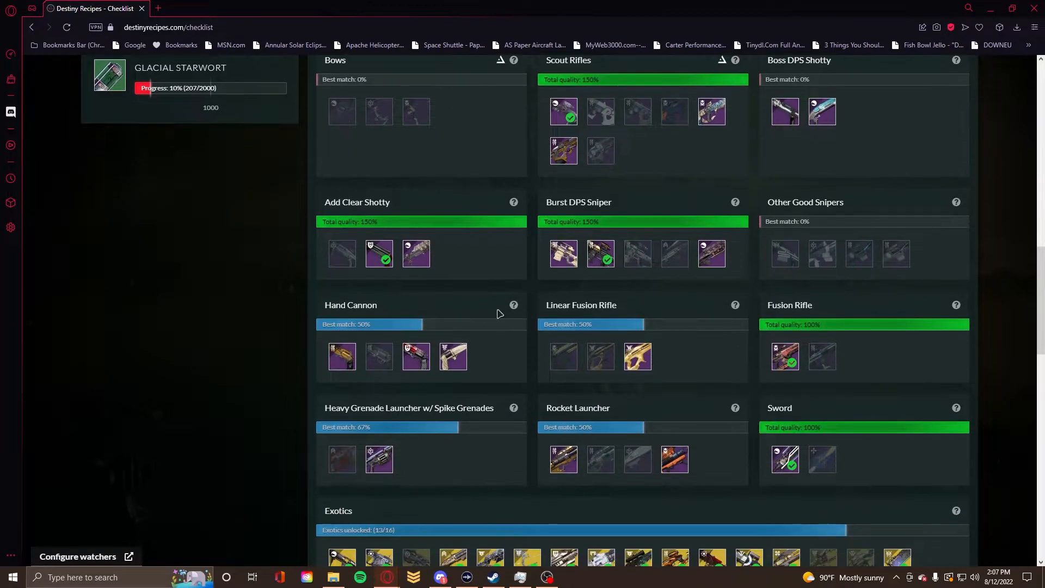
pyautogui.scroll(3)
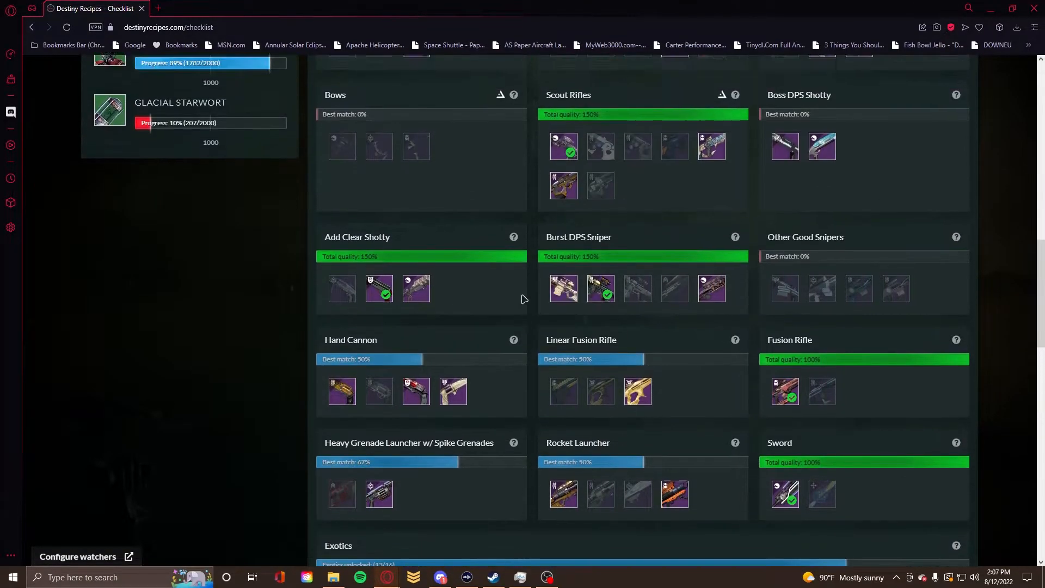
pyautogui.scroll(3)
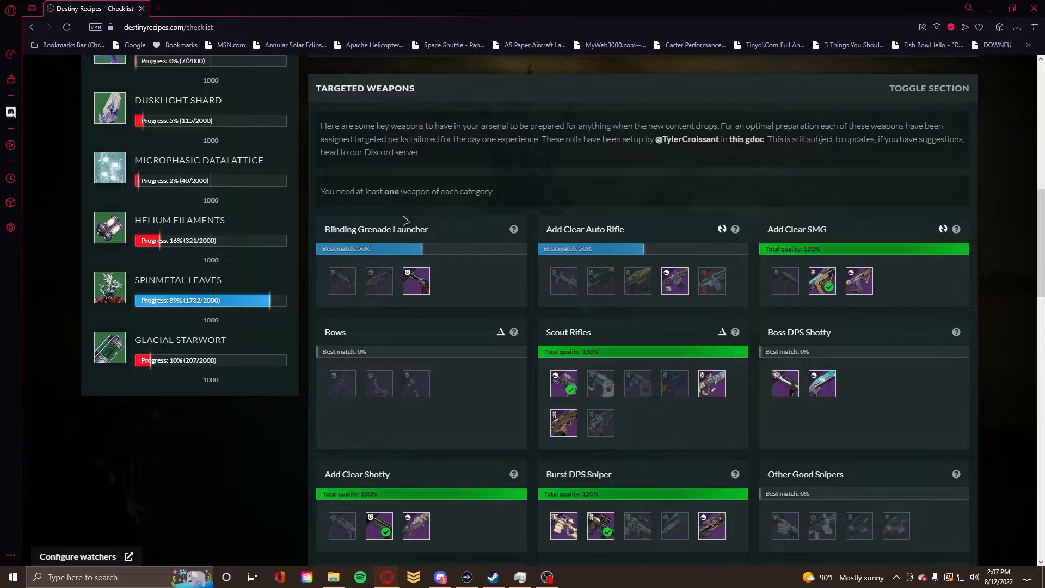
pyautogui.scroll(-3)
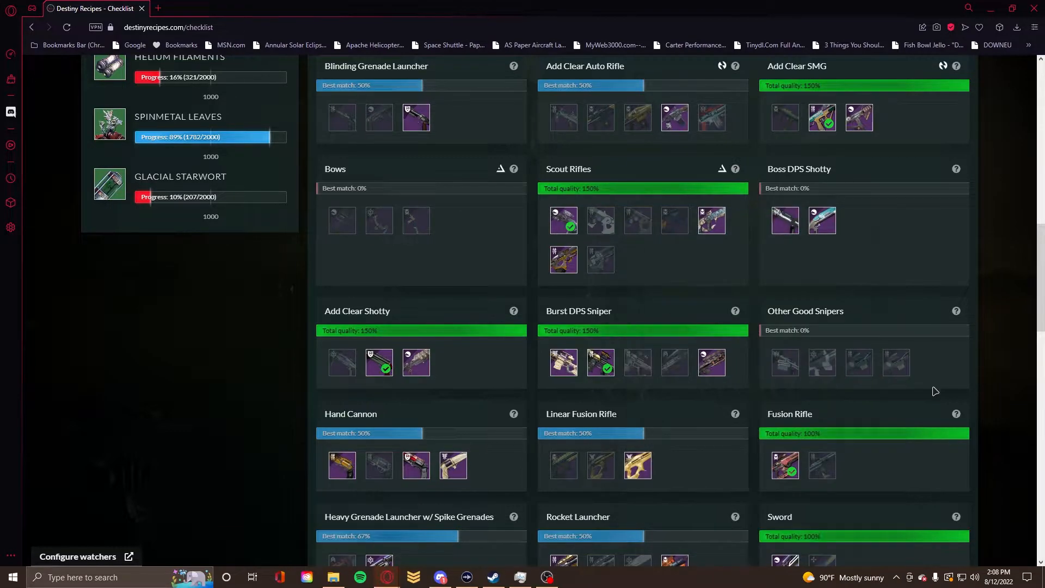
pyautogui.scroll(-3)
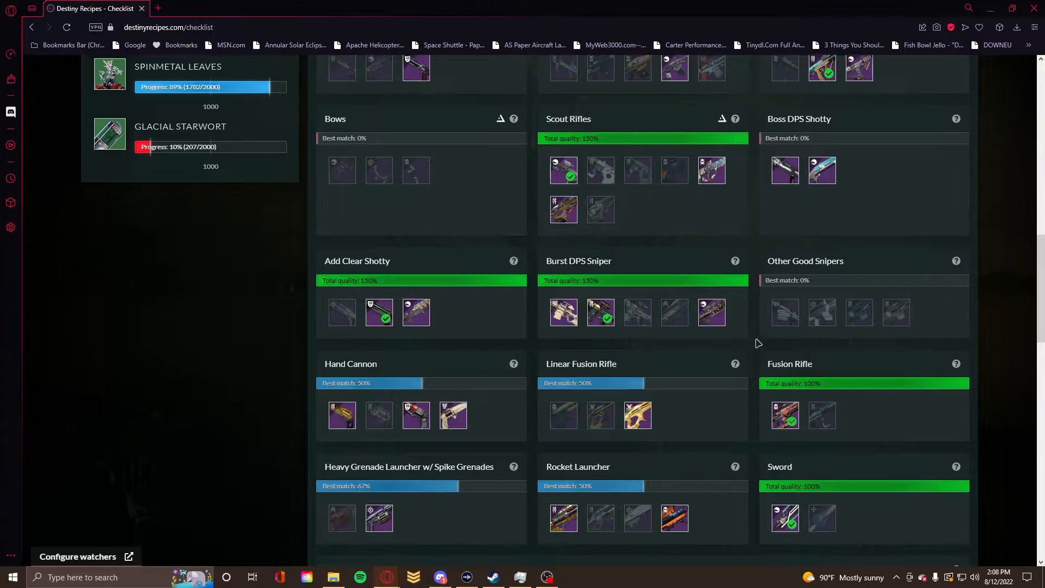
pyautogui.scroll(3)
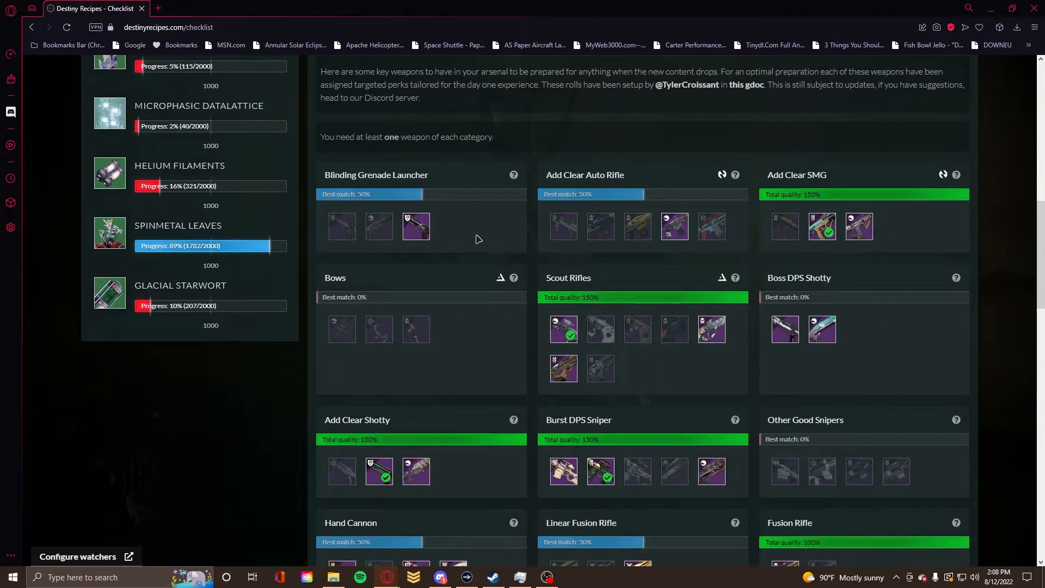
pyautogui.moveTo(676, 273)
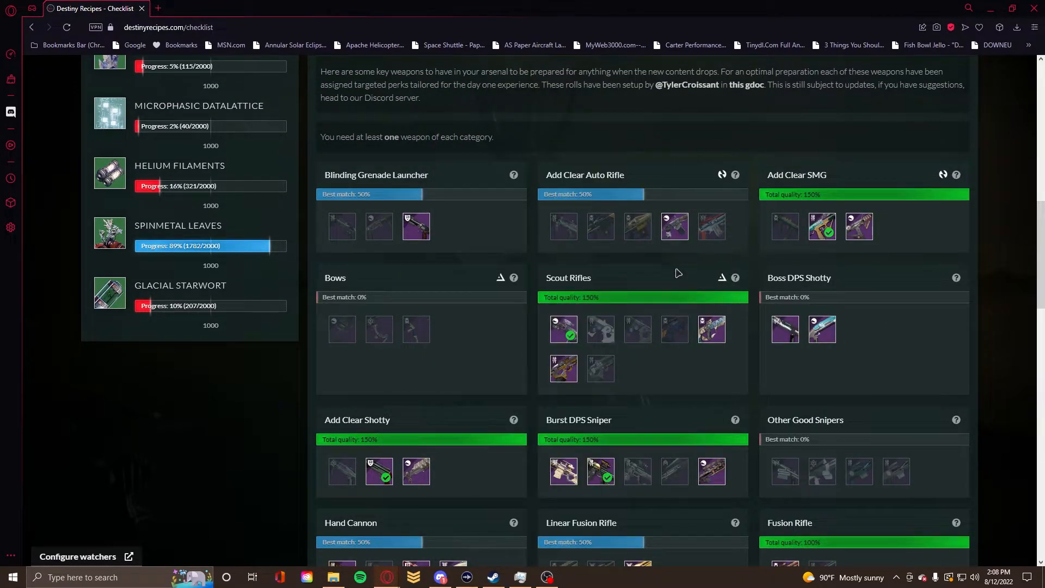
pyautogui.moveTo(458, 220)
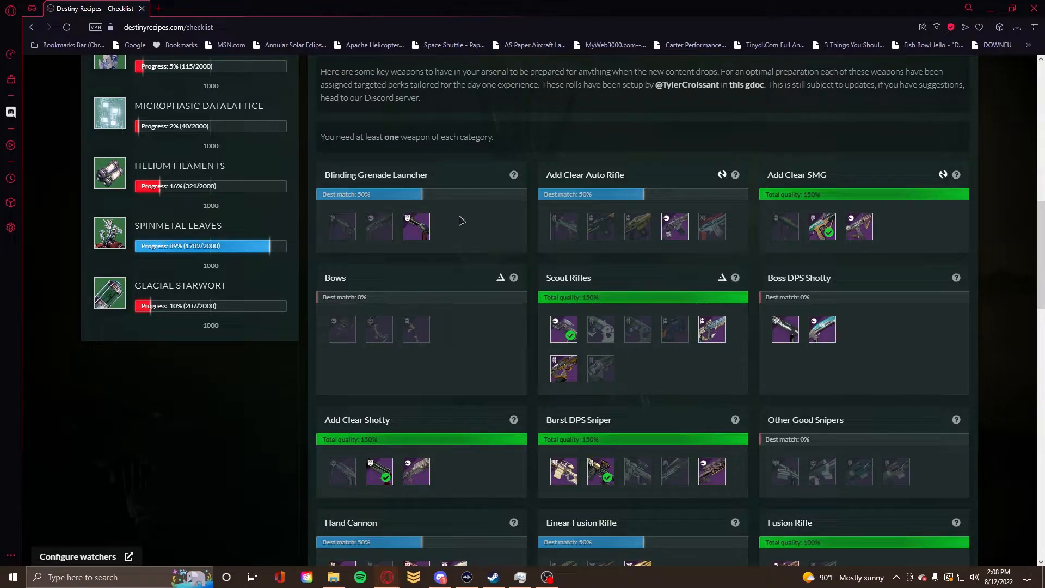
pyautogui.moveTo(697, 275)
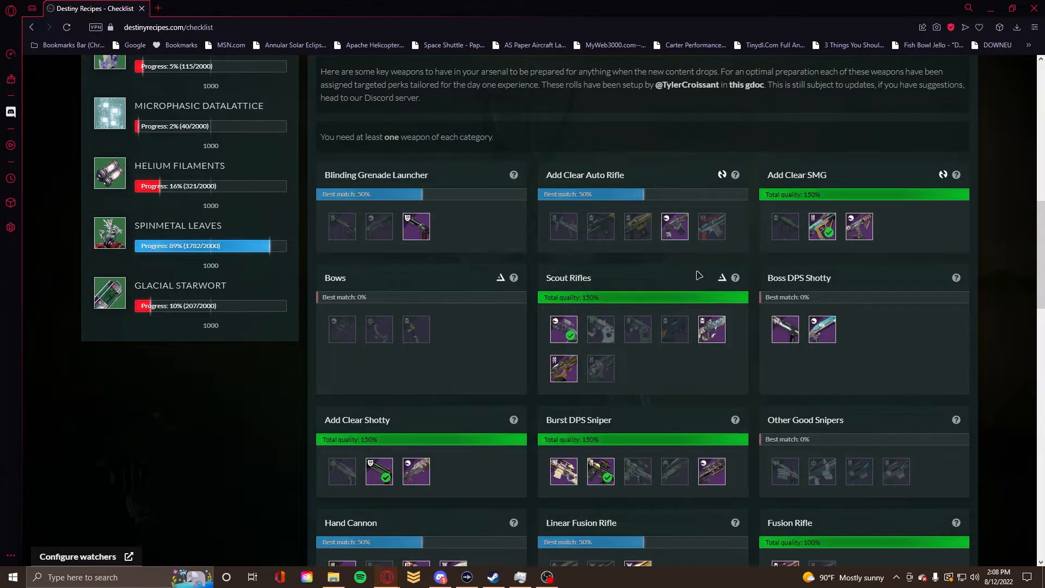
pyautogui.scroll(-3)
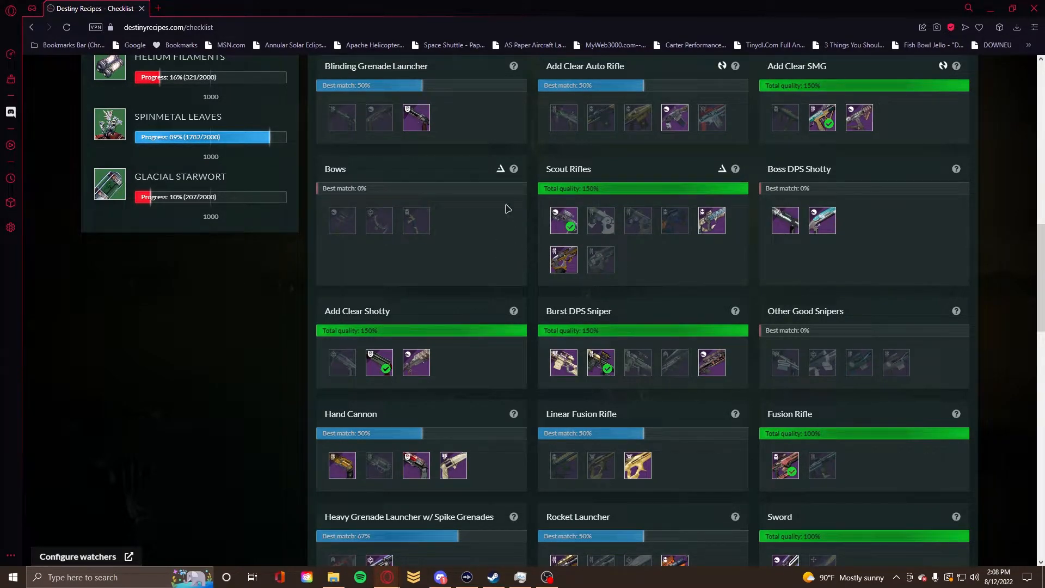
pyautogui.scroll(3)
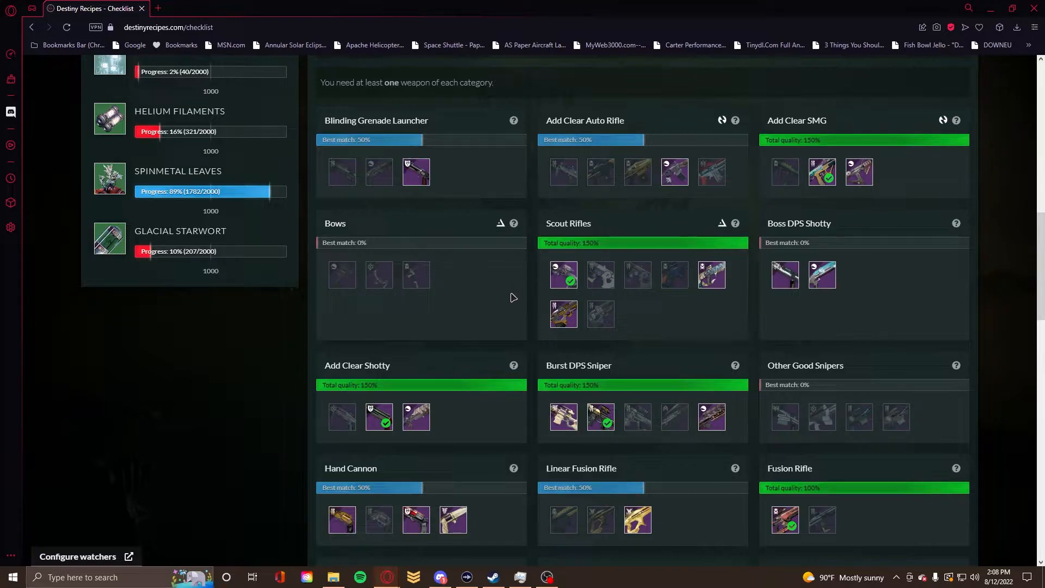
# Scroll down to the Exotics bar at 13 of 16 unlocked and the Vault Space breakdown
pyautogui.scroll(-3)
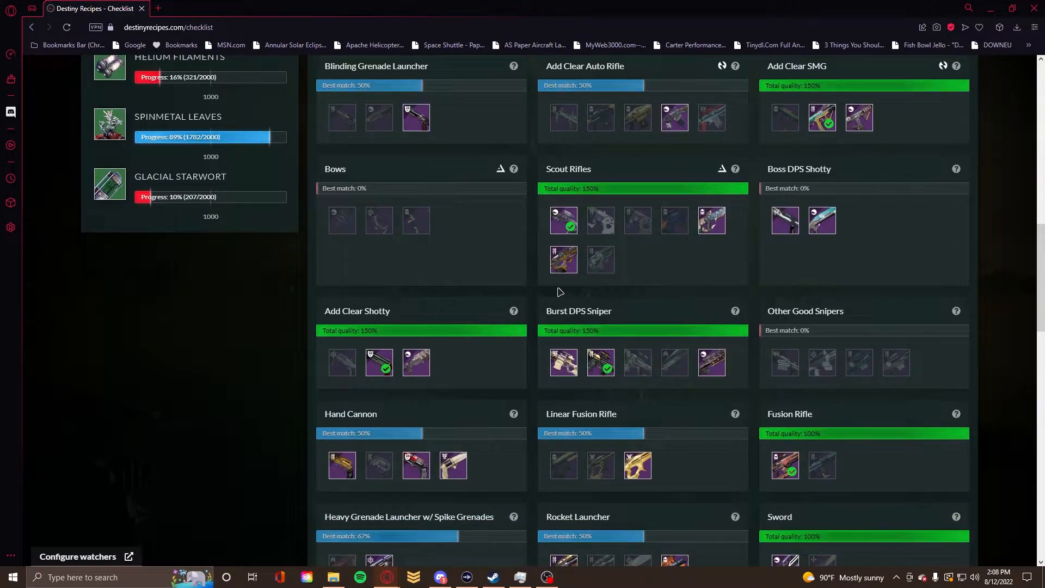
pyautogui.moveTo(545, 250)
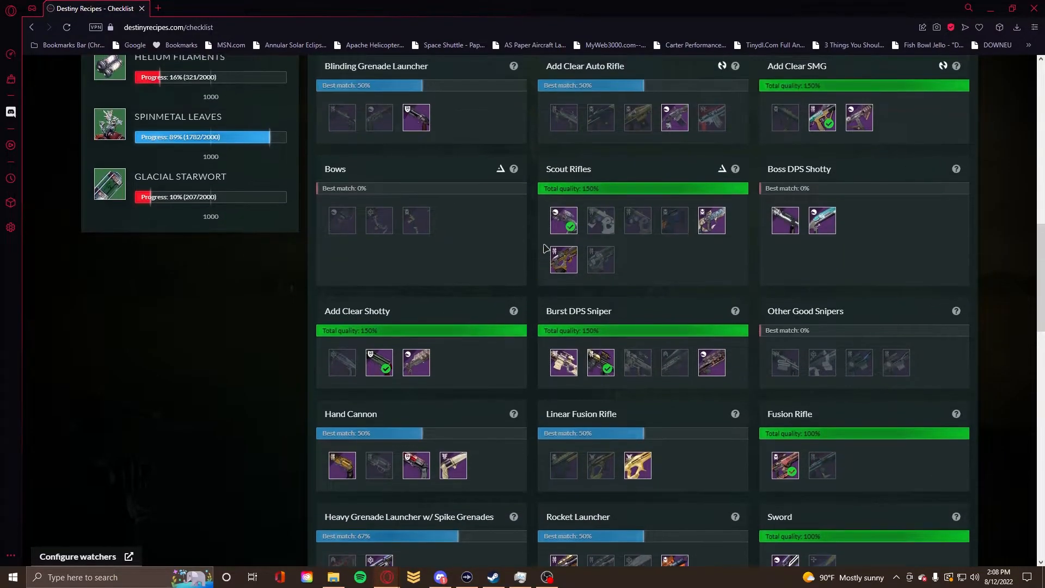
pyautogui.scroll(-3)
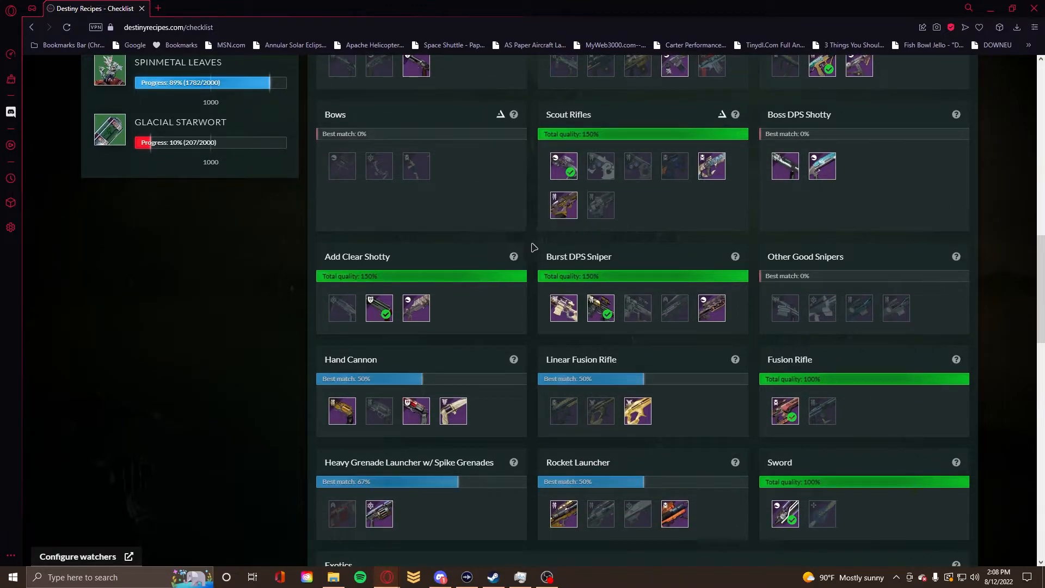
pyautogui.scroll(3)
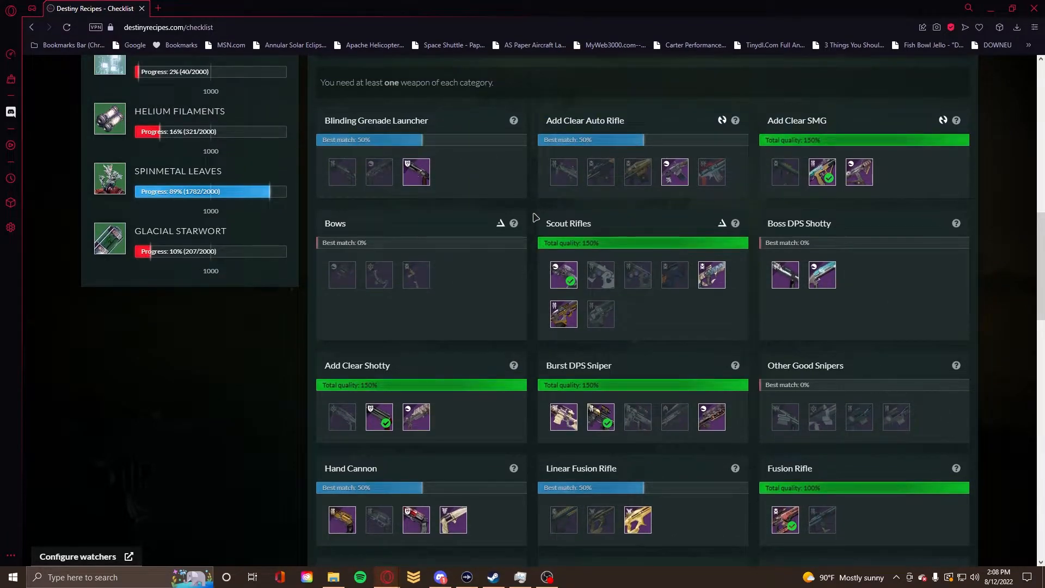
pyautogui.scroll(-3)
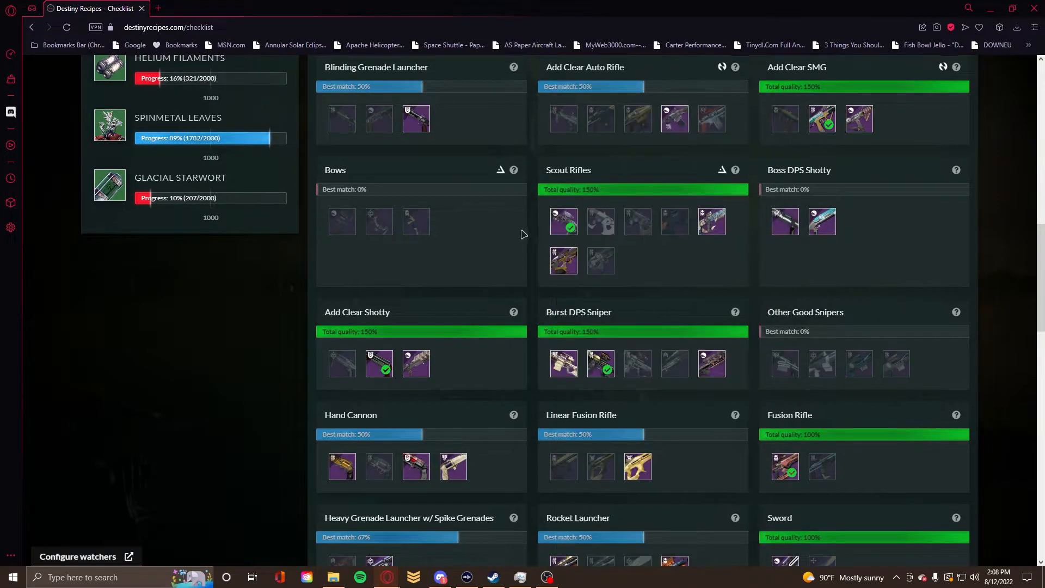
pyautogui.scroll(-3)
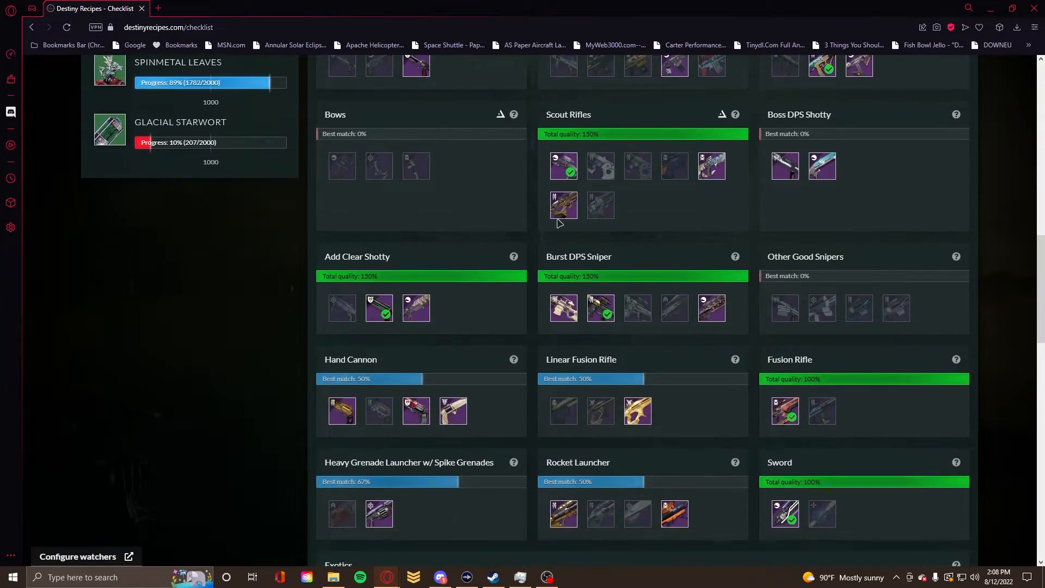
pyautogui.scroll(-3)
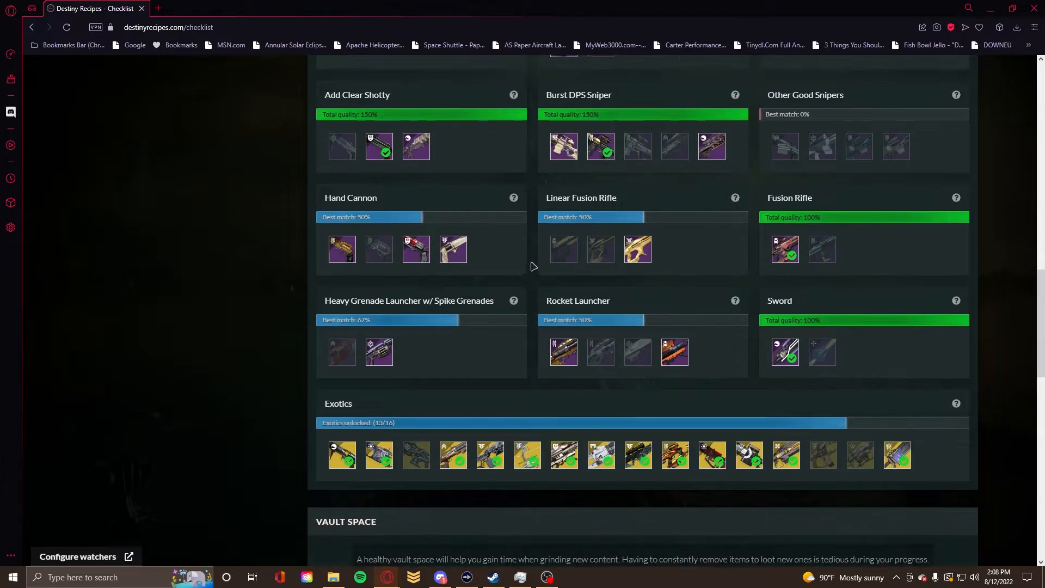
pyautogui.scroll(3)
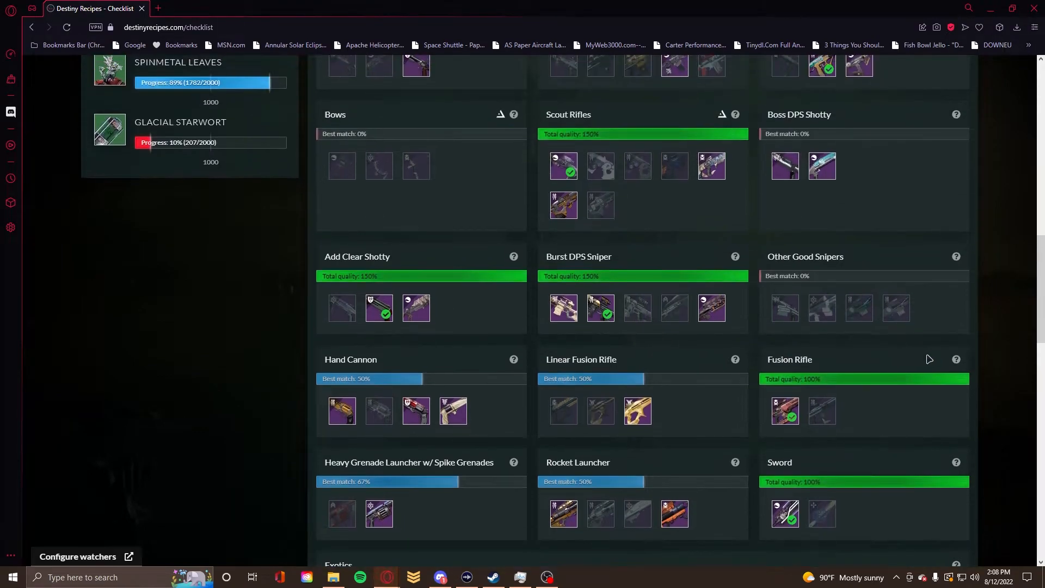
pyautogui.scroll(3)
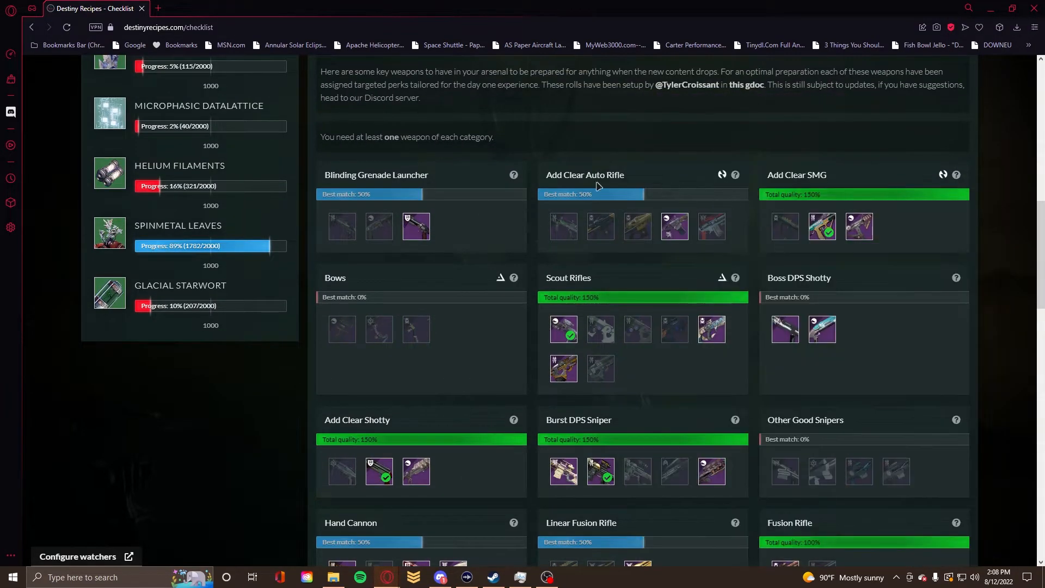
pyautogui.scroll(-3)
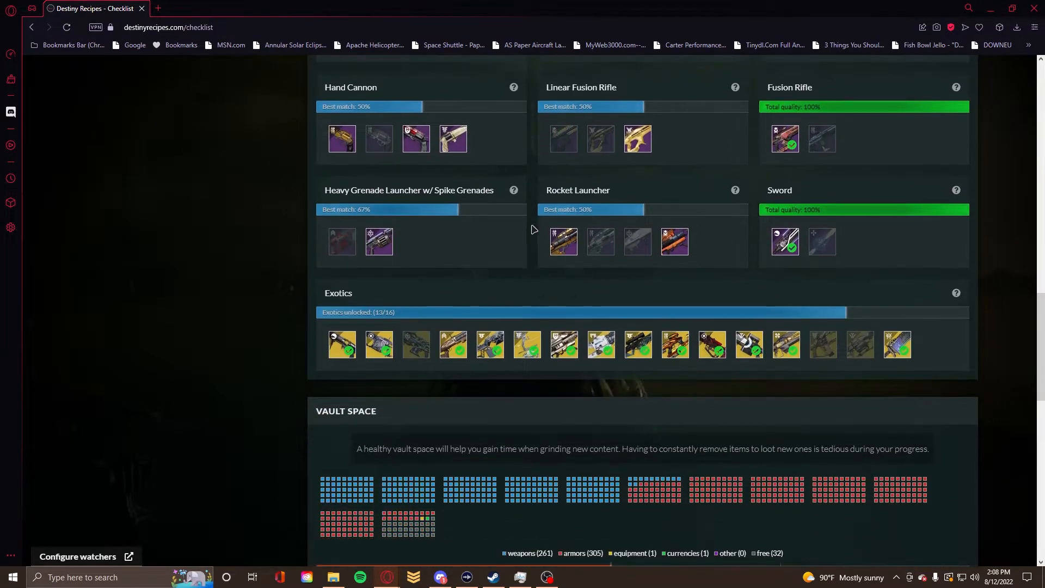
# Scroll past Vault Space to the Stored Glimmer section showing 234096 of 350000 glimmer and the ship list
pyautogui.scroll(3)
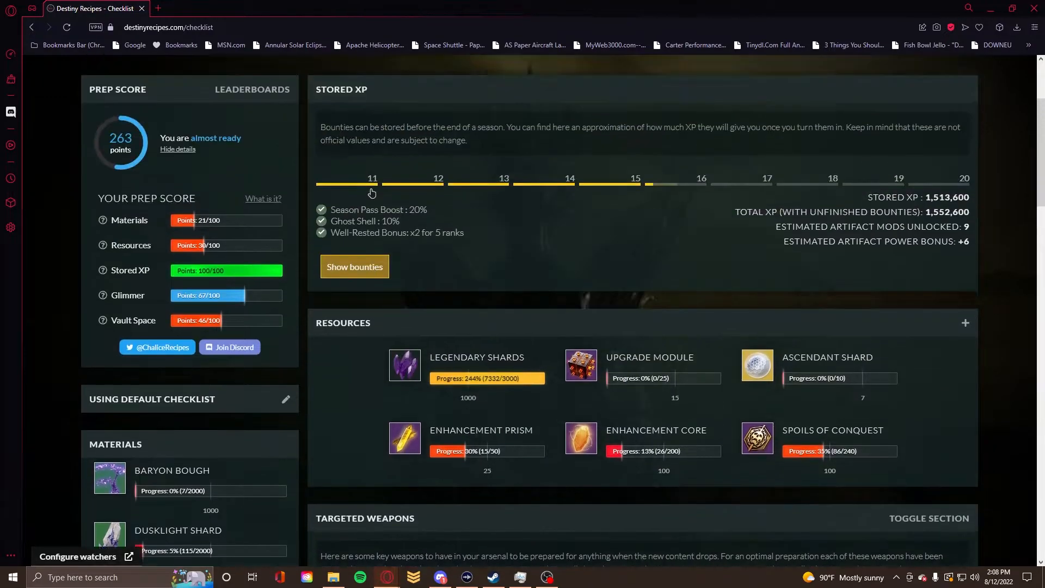
pyautogui.scroll(-3)
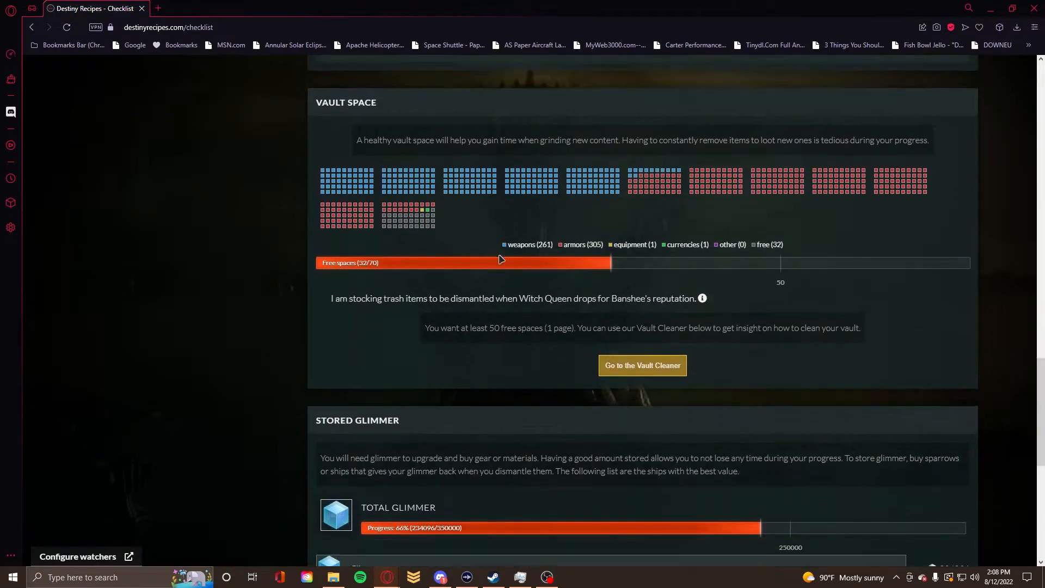
pyautogui.scroll(3)
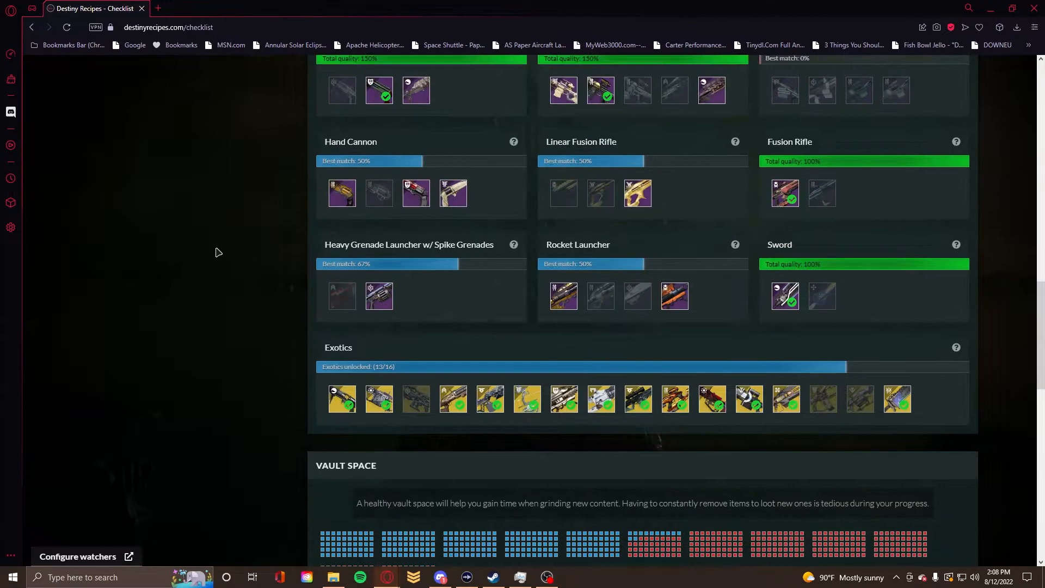
pyautogui.scroll(-3)
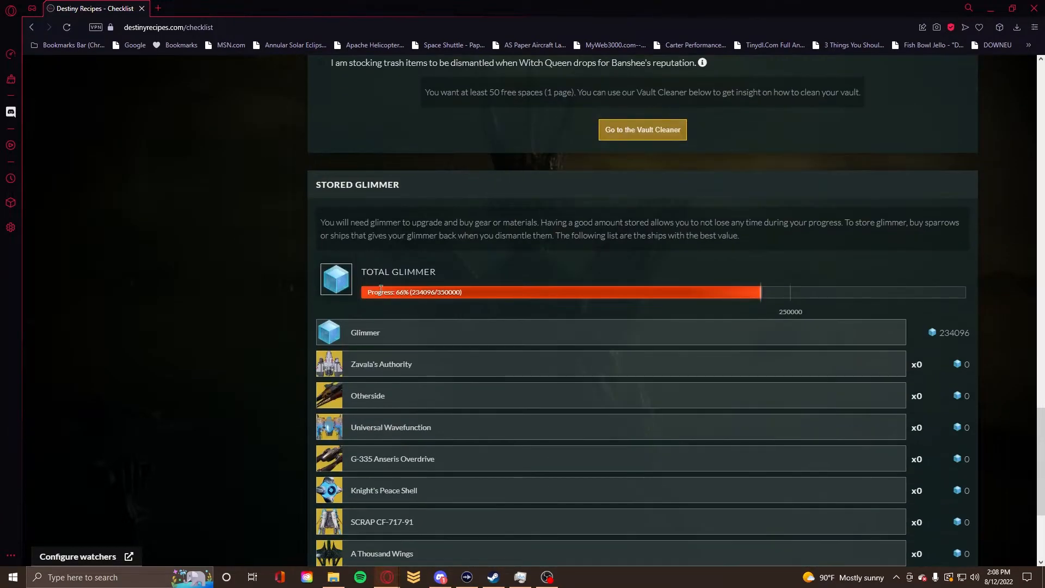
pyautogui.scroll(-3)
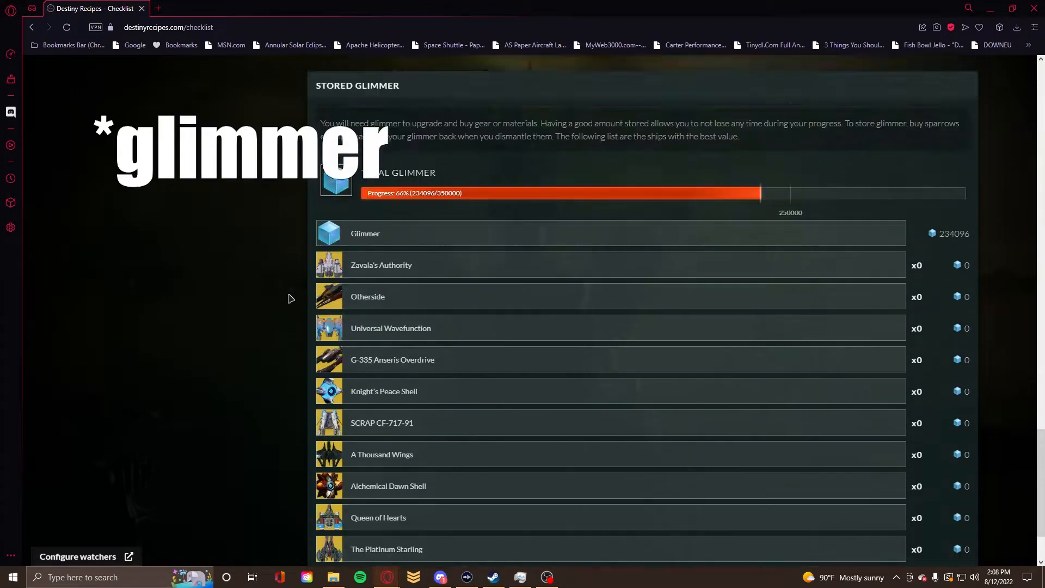
pyautogui.scroll(-3)
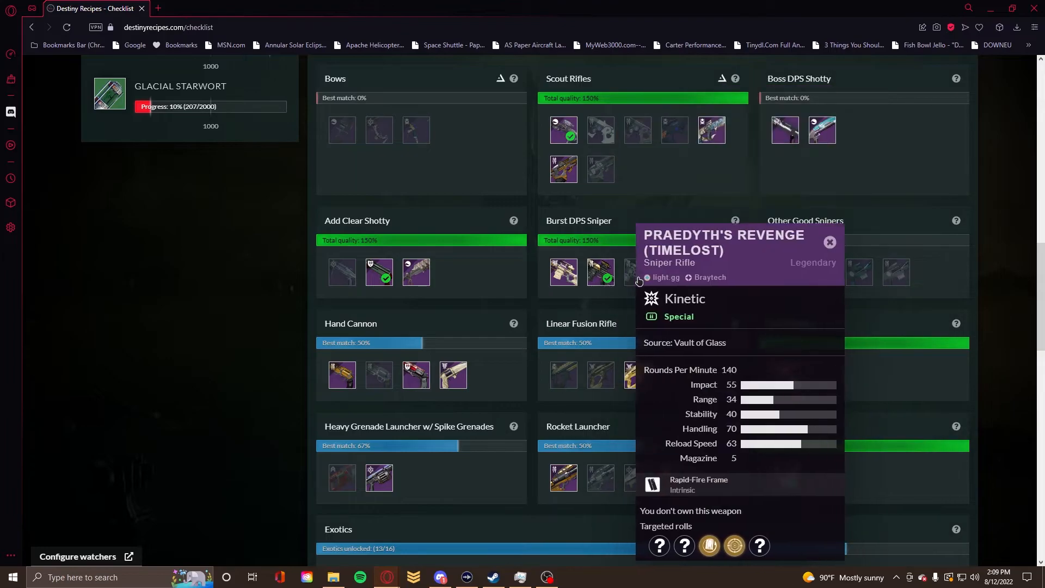
# Scroll from Vault Space back up to the Exotics row showing 13 of 16 unlocked
pyautogui.scroll(-3)
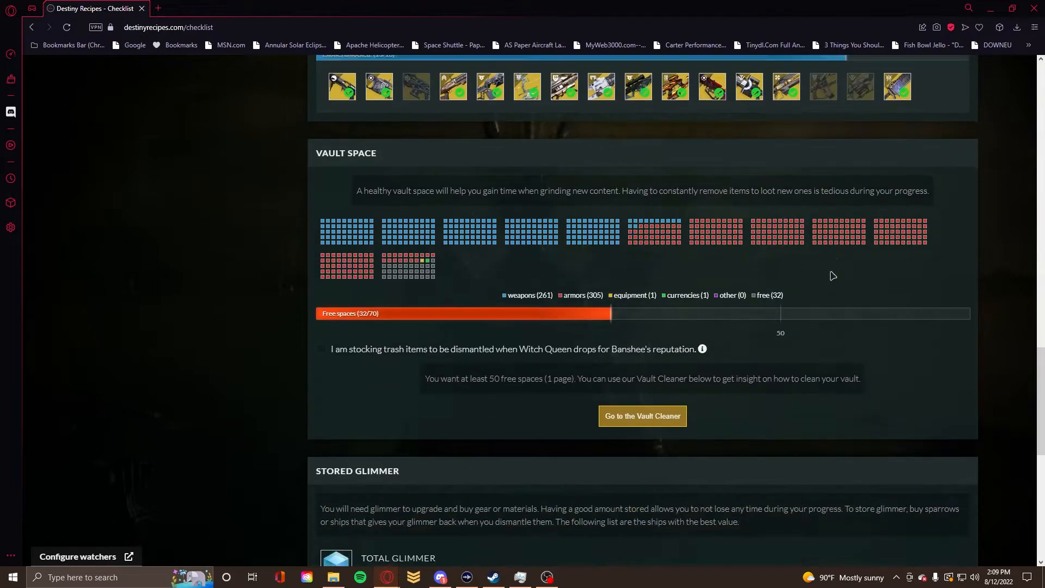
pyautogui.scroll(3)
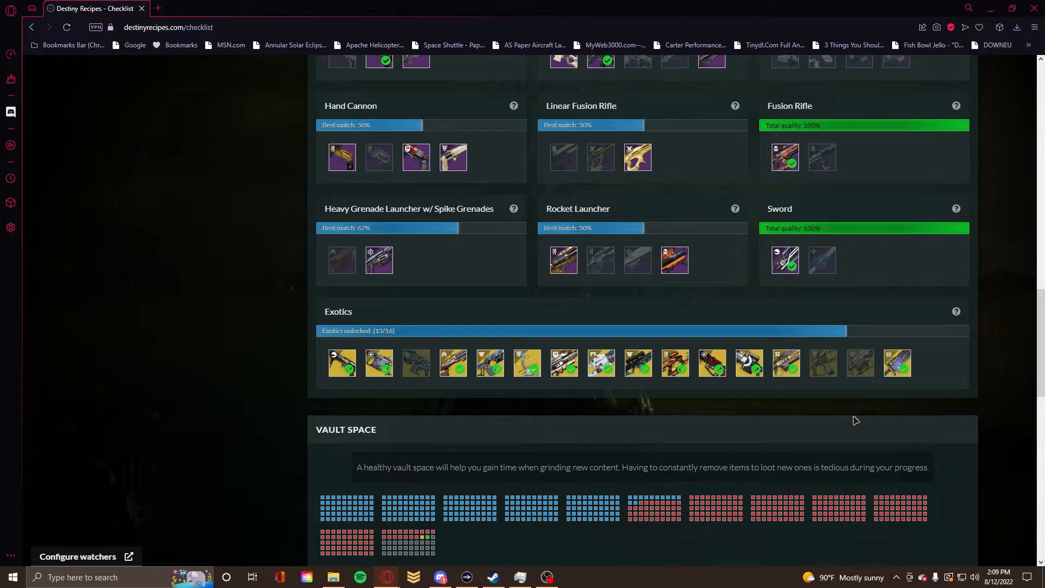
pyautogui.moveTo(618, 411)
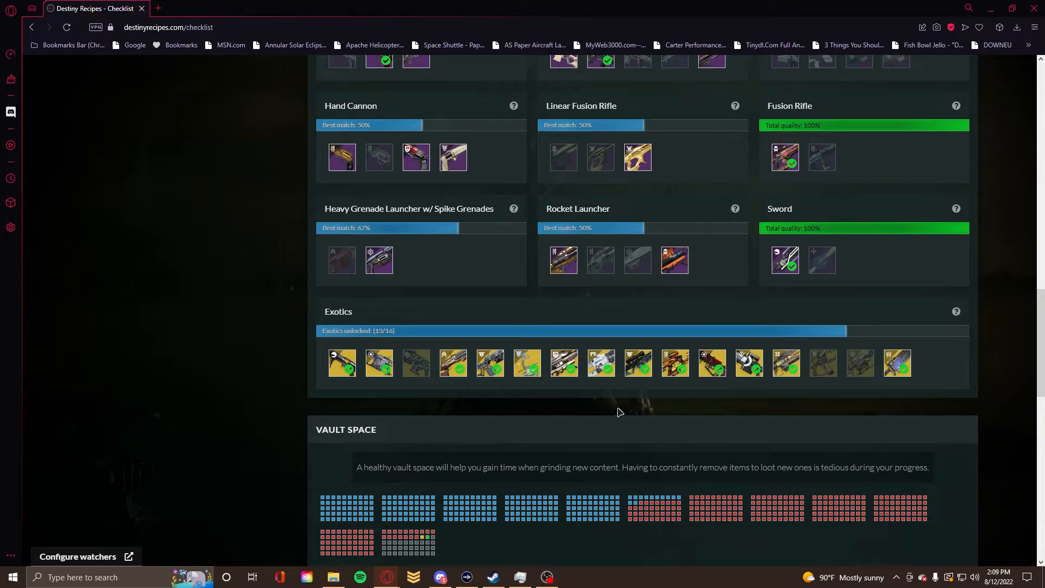
pyautogui.moveTo(666, 408)
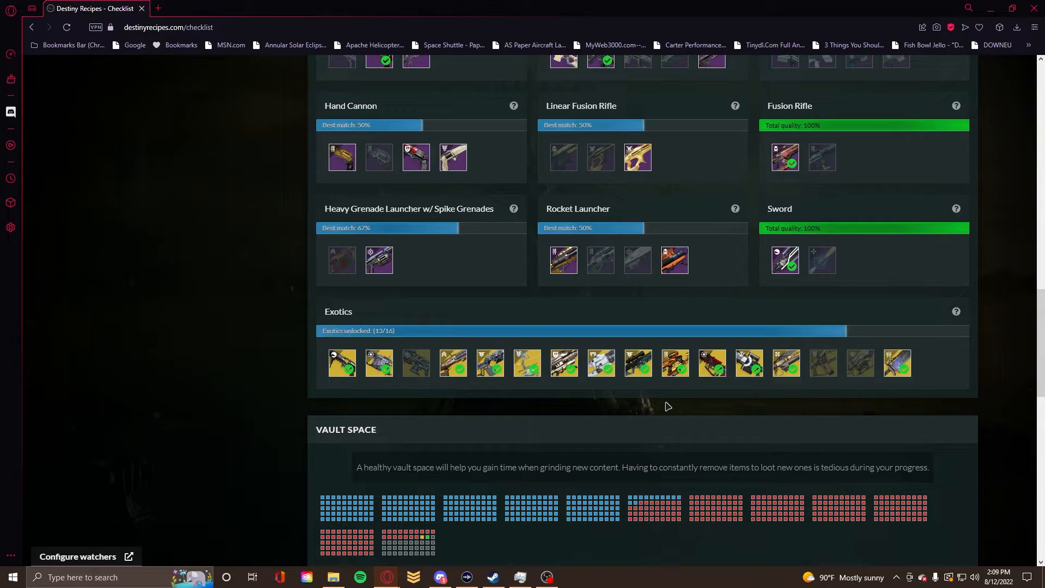
pyautogui.moveTo(667, 401)
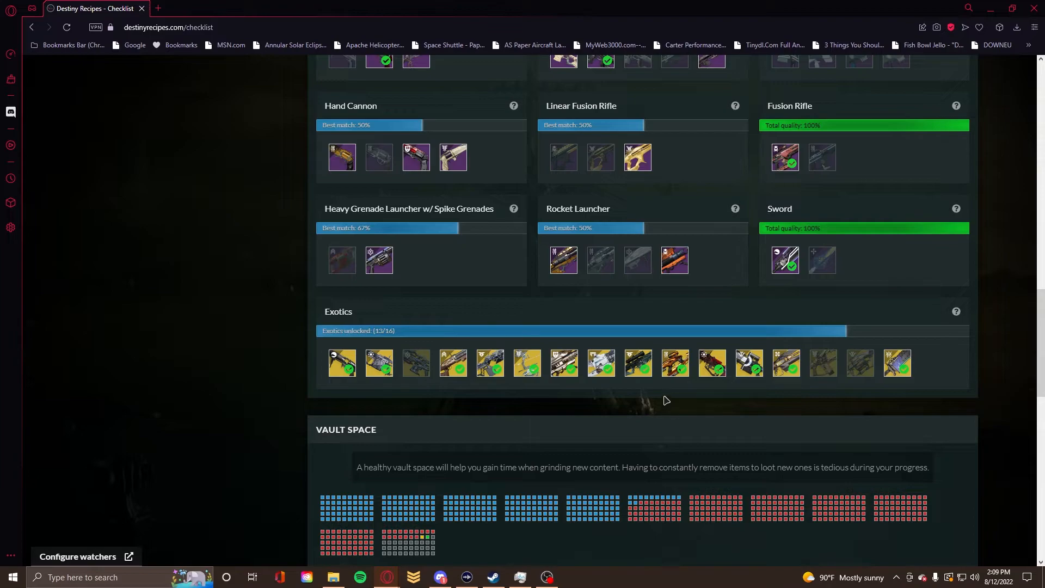
pyautogui.moveTo(609, 401)
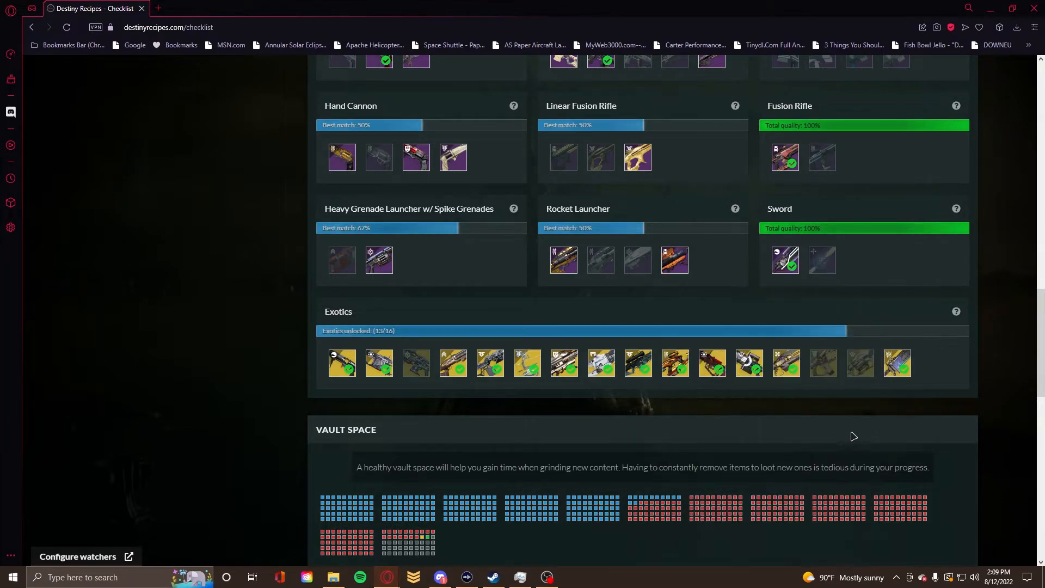
pyautogui.moveTo(822, 418)
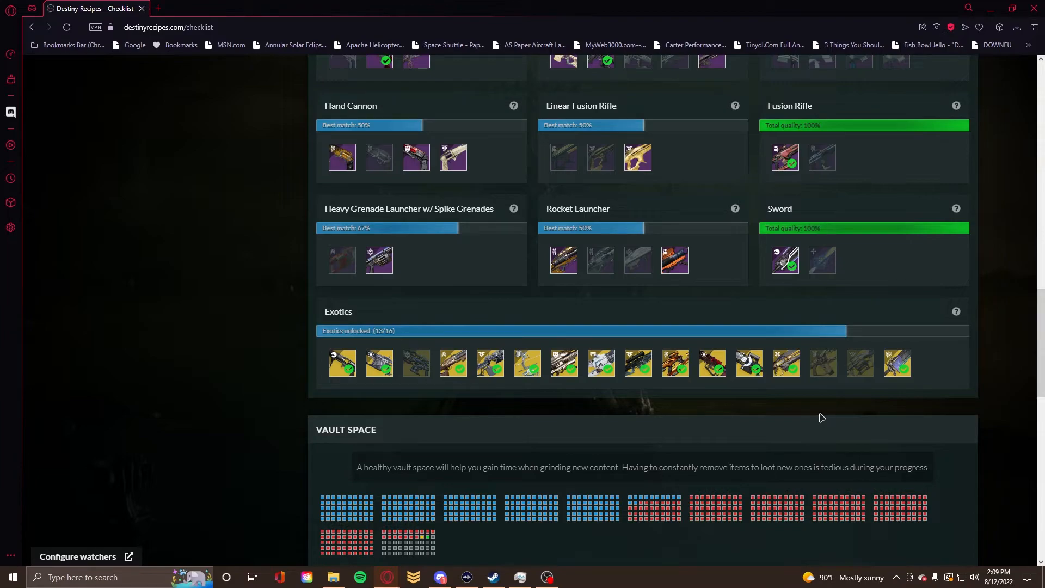
pyautogui.moveTo(599, 363)
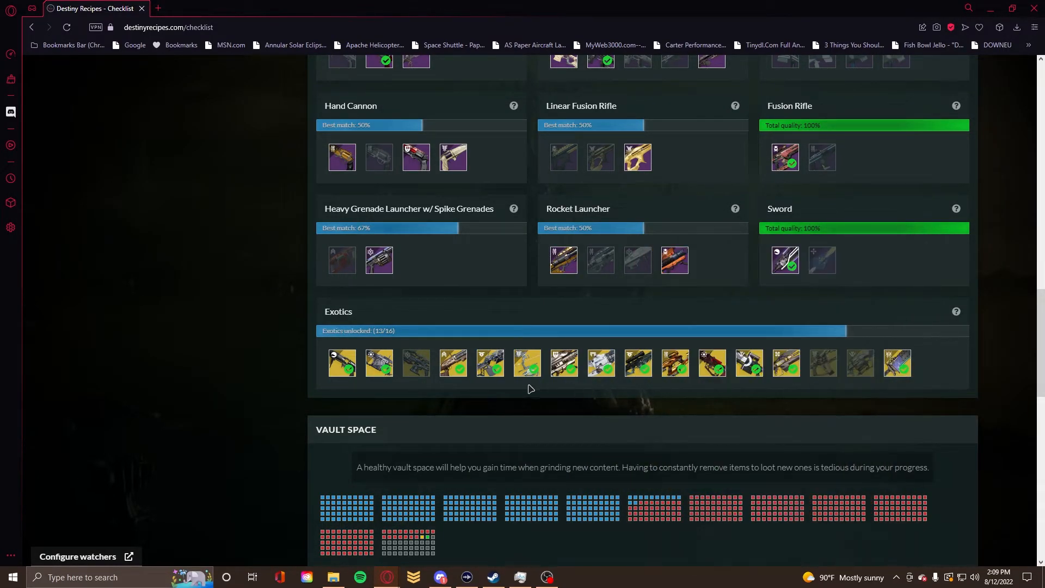
pyautogui.moveTo(547, 386)
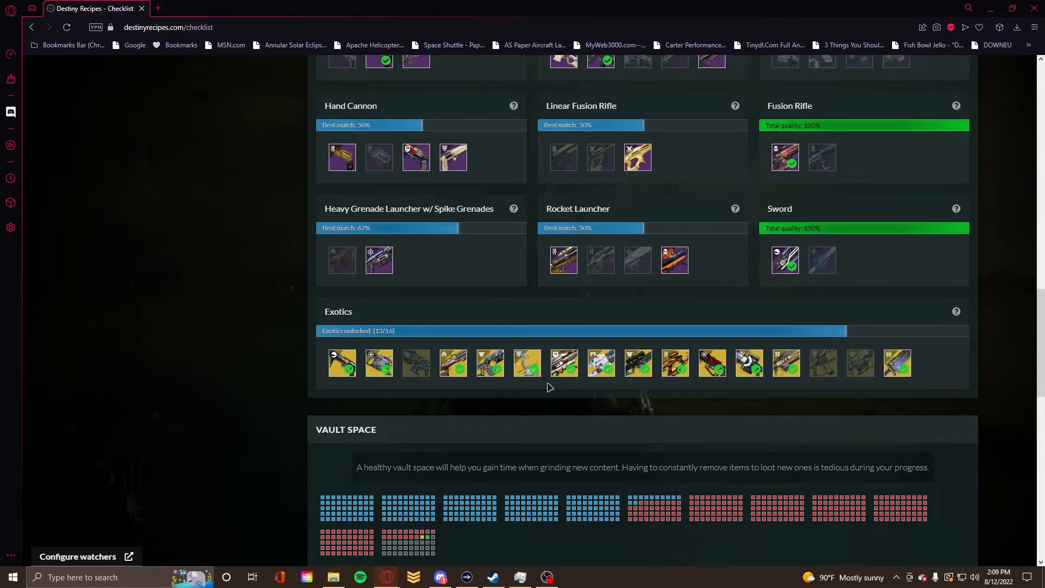
pyautogui.moveTo(866, 395)
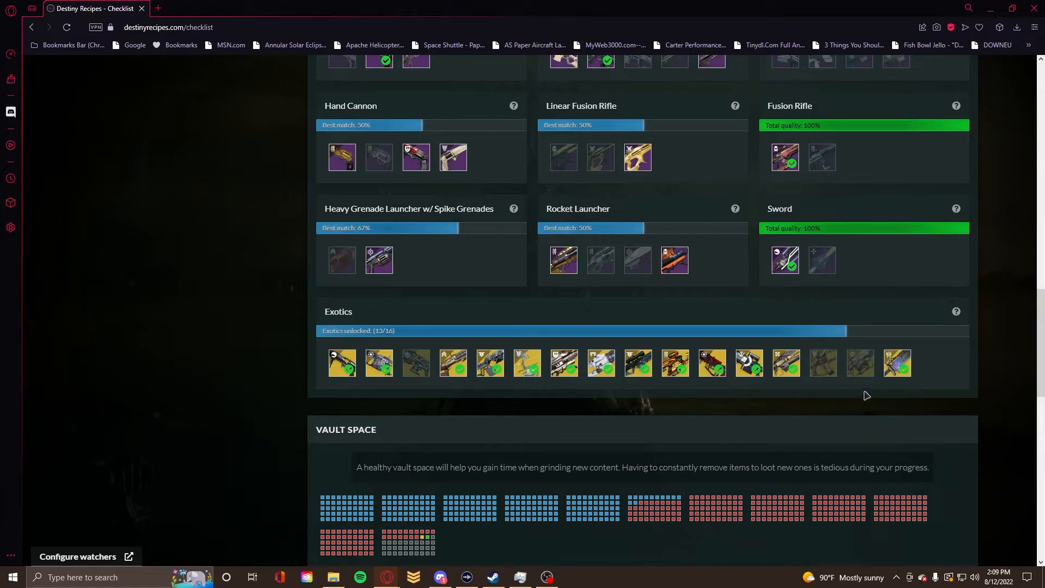
pyautogui.moveTo(622, 405)
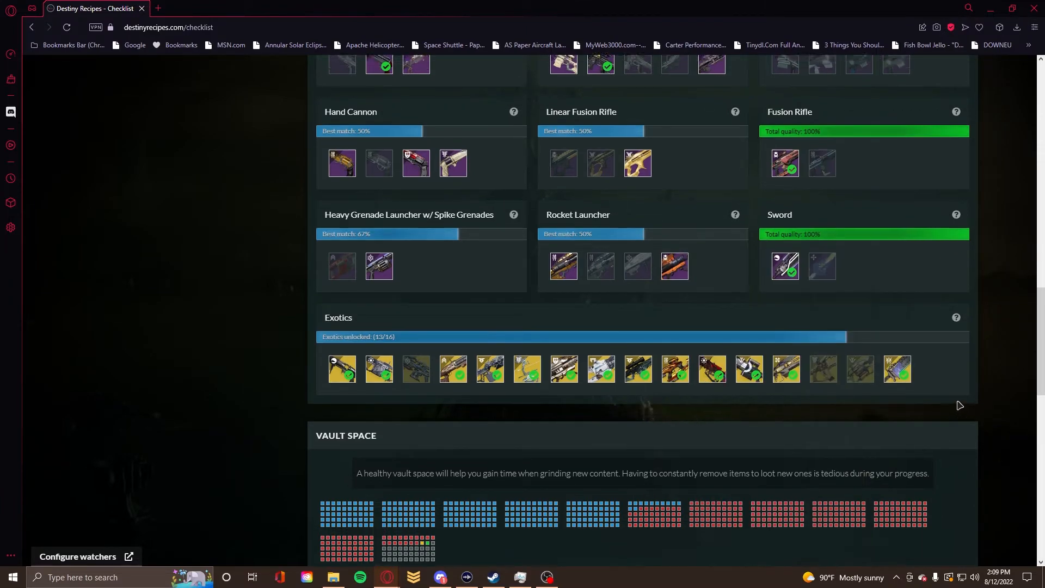
# Scroll back up through Targeted Weapons and Resources toward the checklist header
pyautogui.scroll(3)
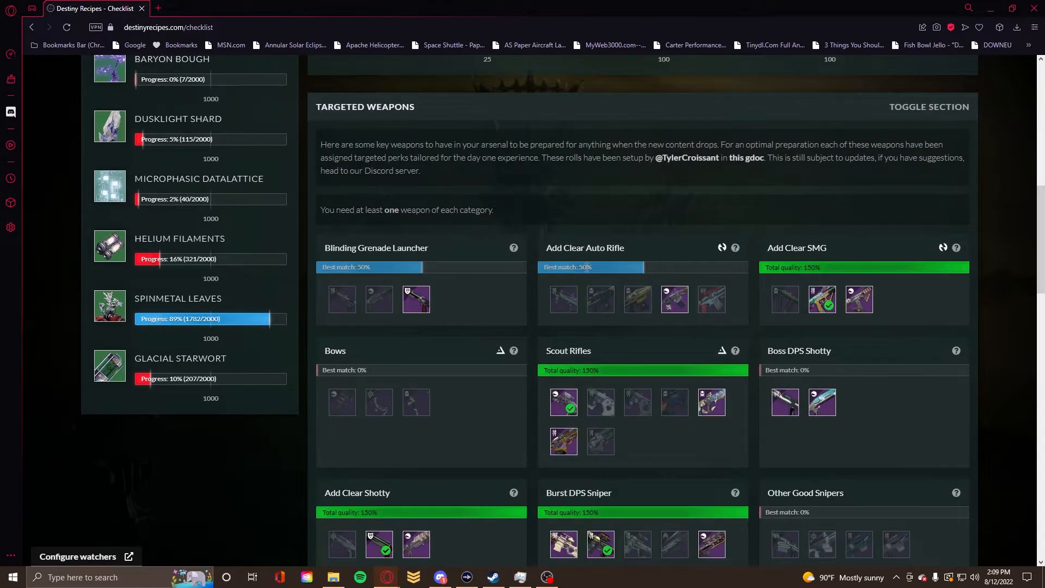
pyautogui.scroll(3)
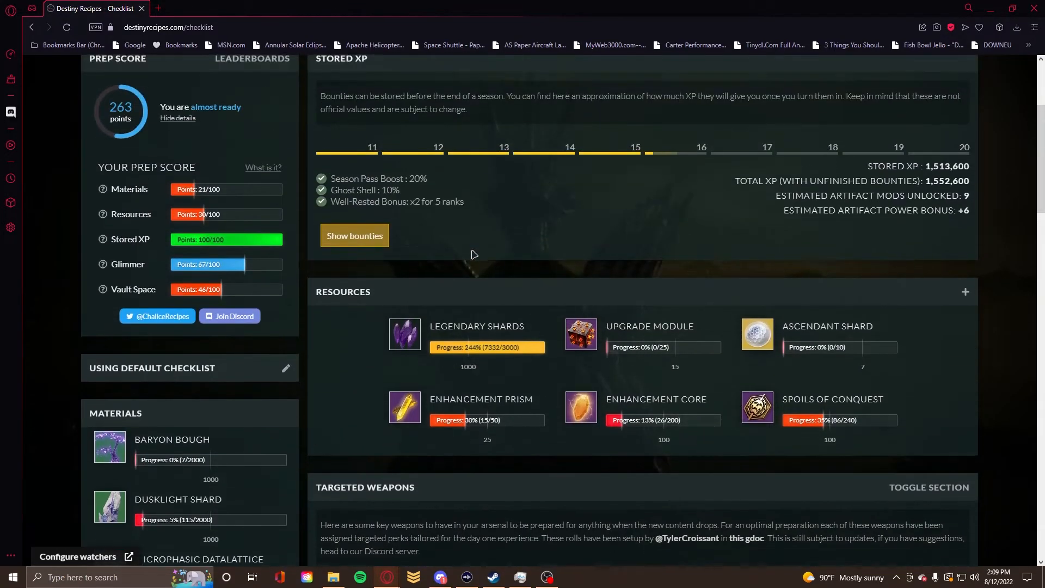
pyautogui.scroll(3)
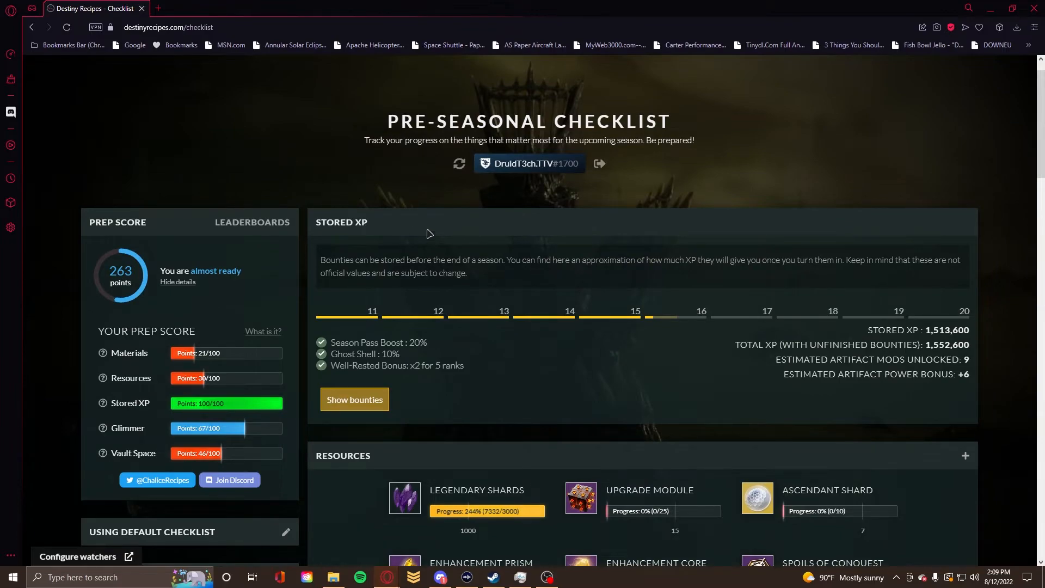
pyautogui.moveTo(439, 329)
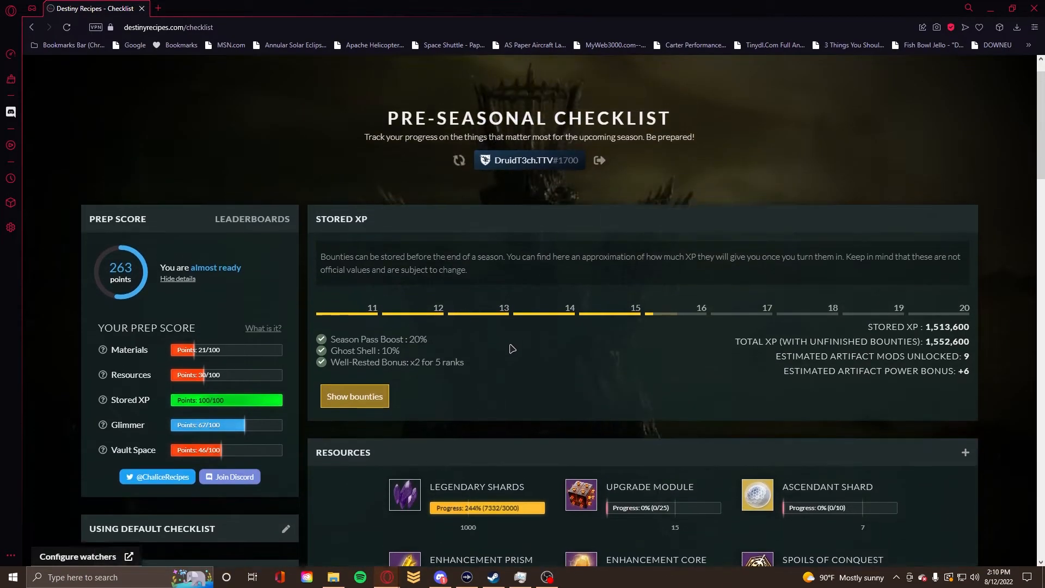
pyautogui.scroll(-3)
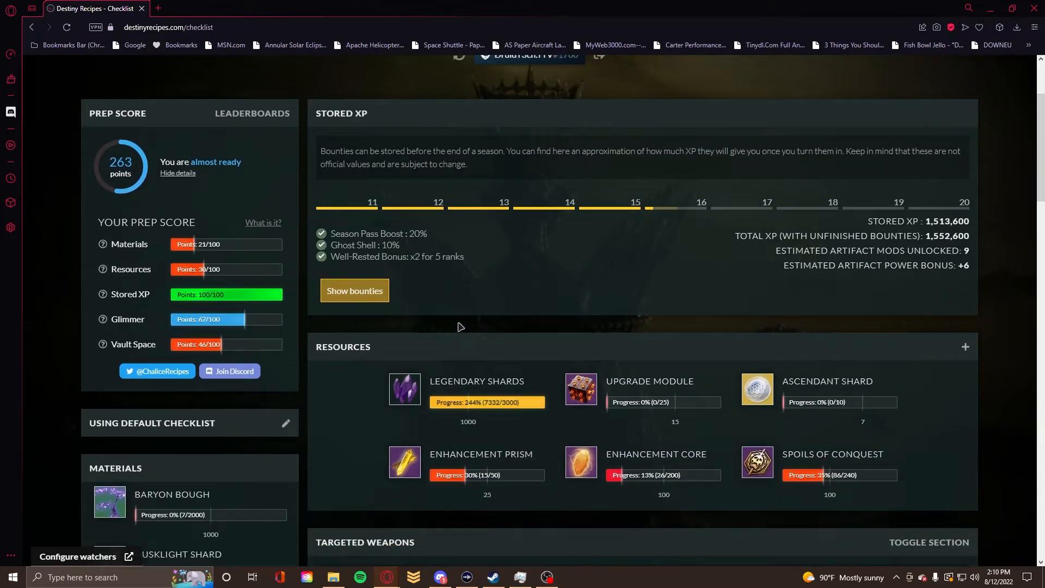
pyautogui.scroll(3)
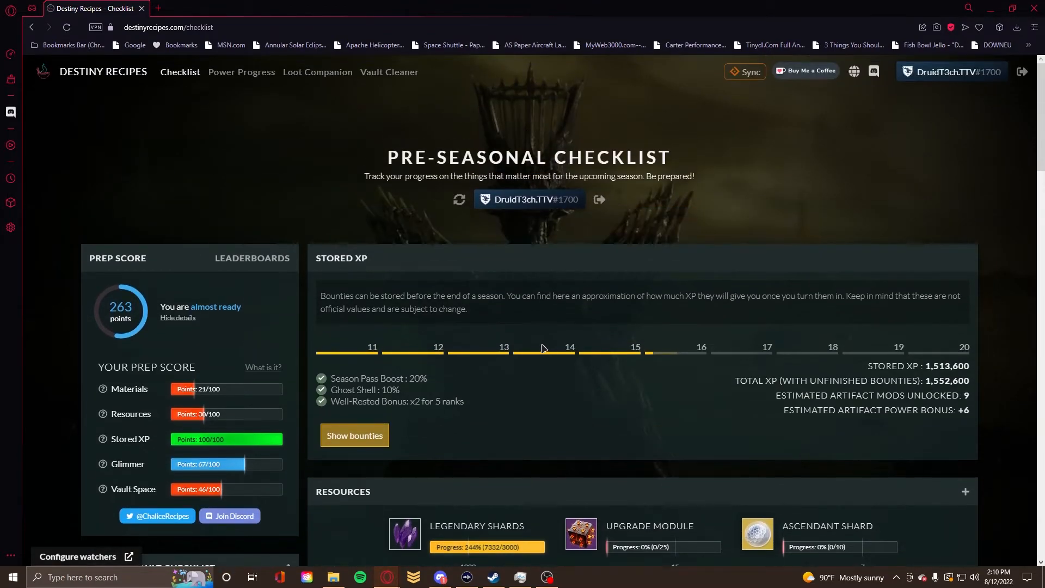
pyautogui.scroll(-3)
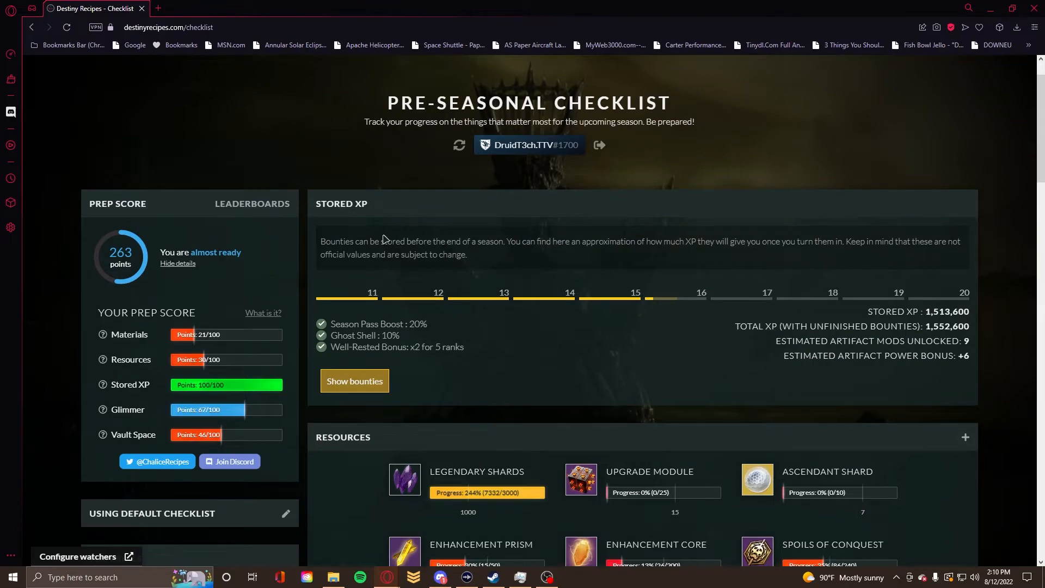
# Settle the view on the 263-point Prep Score and Stored XP summary at the top
pyautogui.scroll(3)
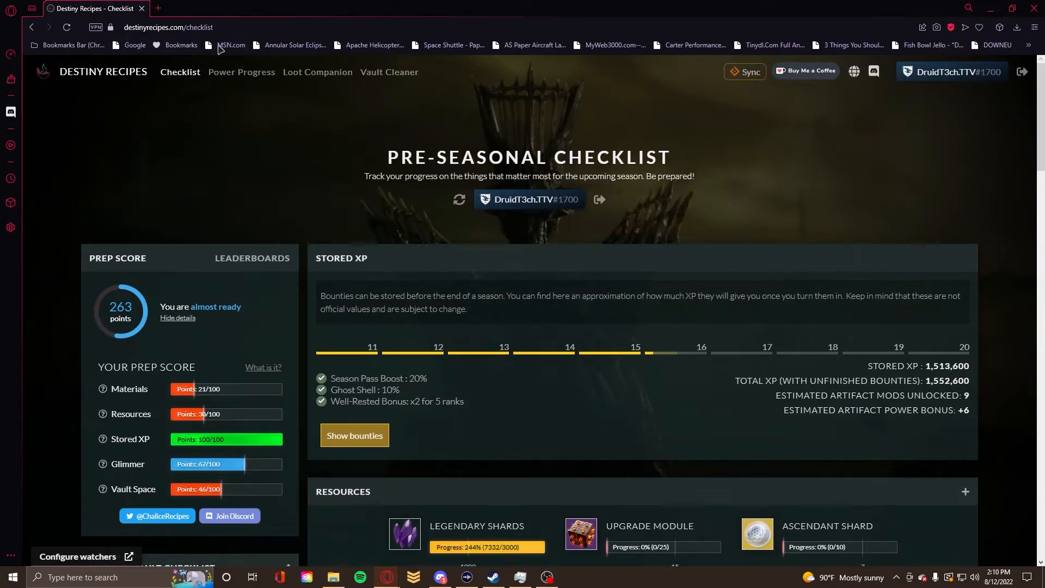
pyautogui.scroll(-3)
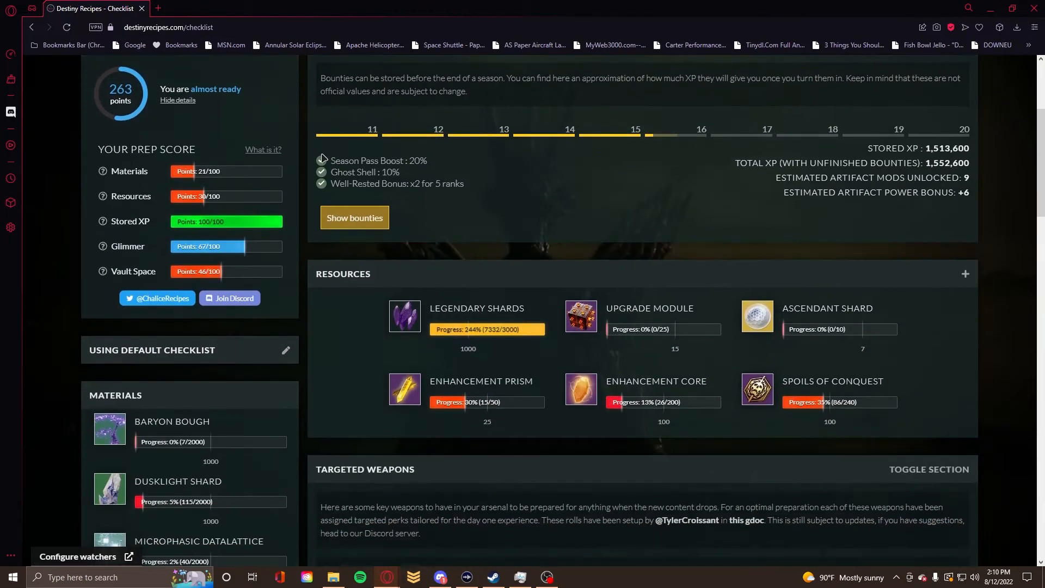
pyautogui.moveTo(354, 220)
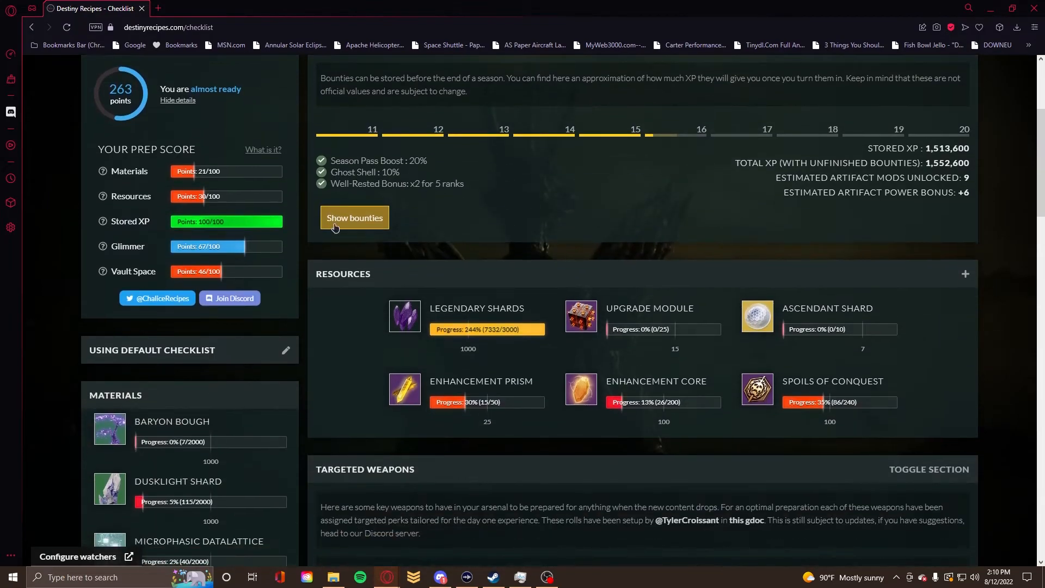
pyautogui.scroll(-3)
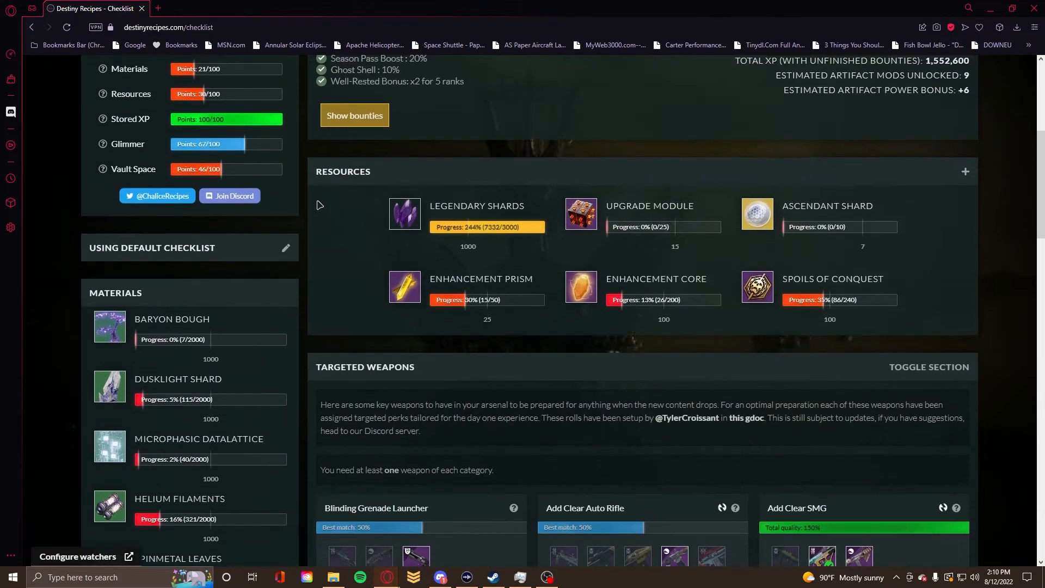
pyautogui.scroll(3)
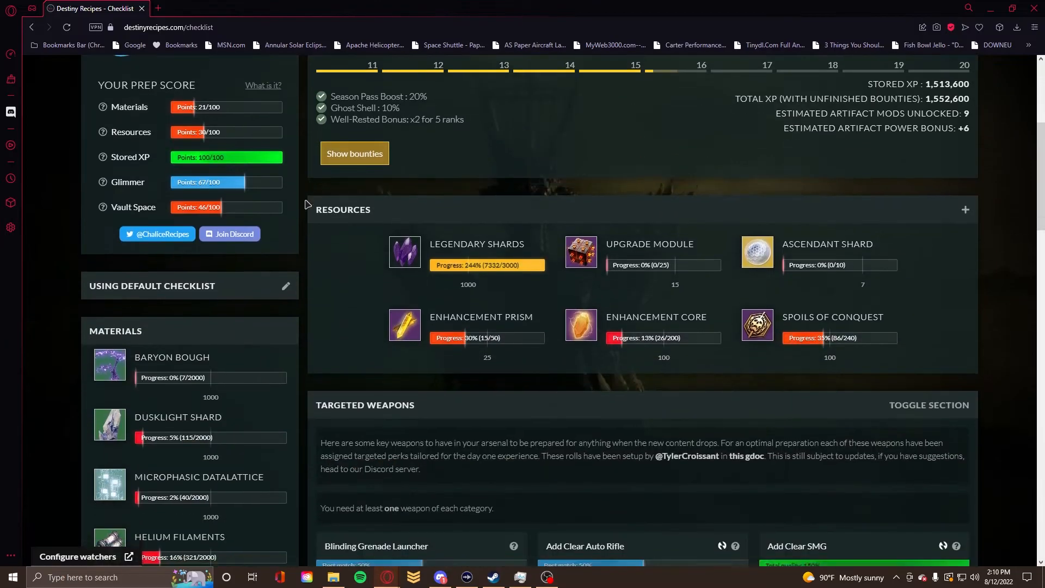
pyautogui.scroll(-3)
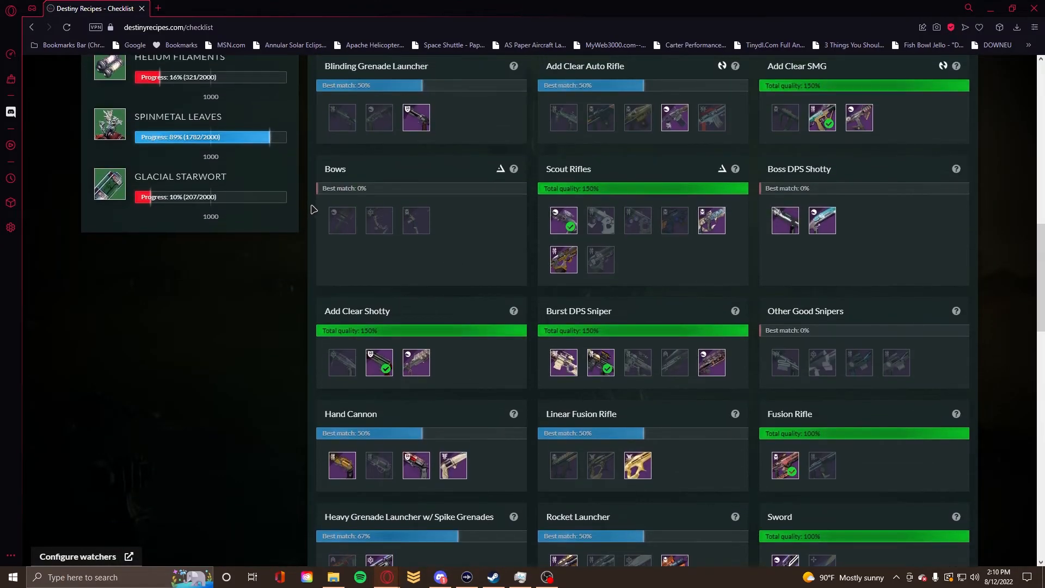
pyautogui.scroll(3)
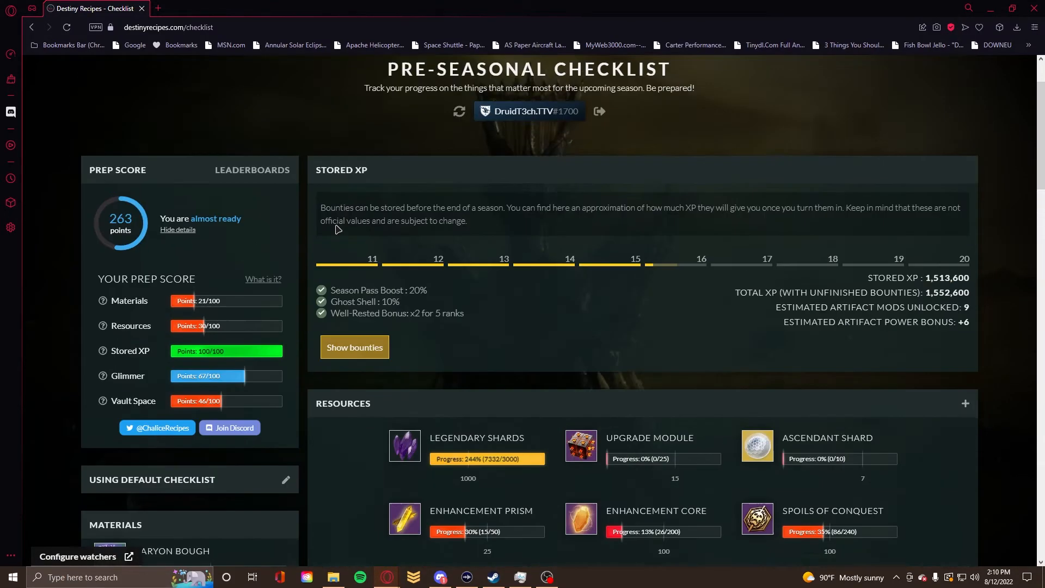
pyautogui.scroll(3)
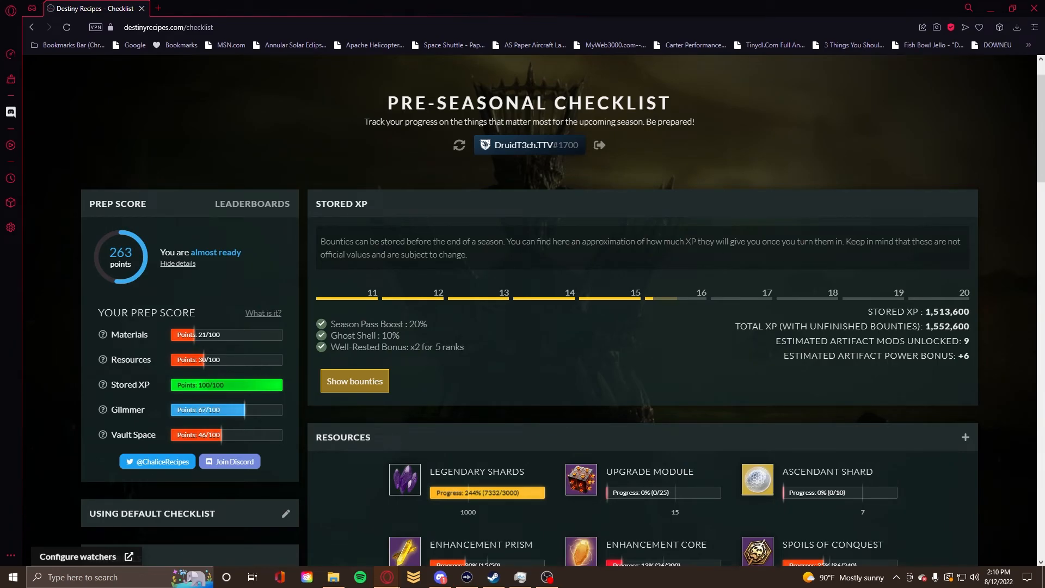